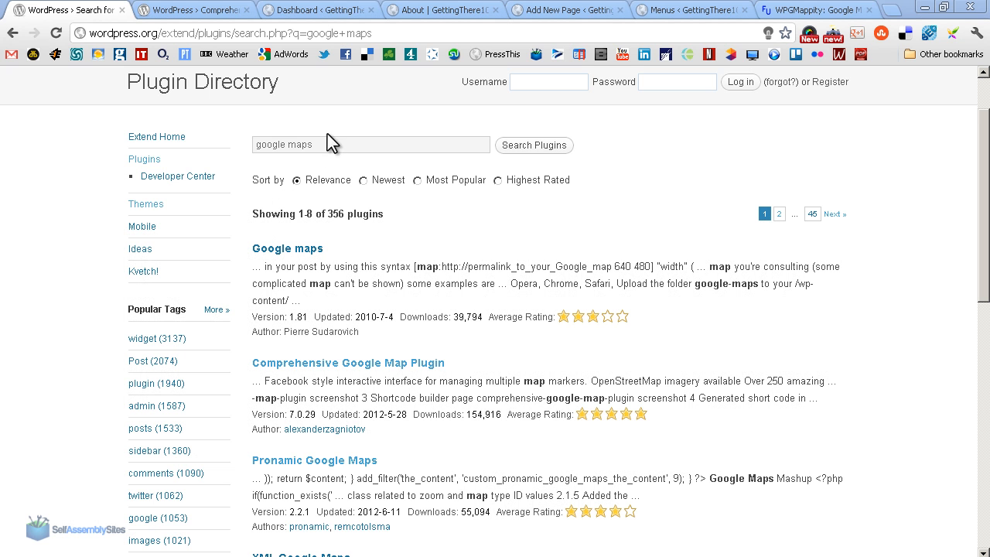
pyautogui.moveTo(272, 175)
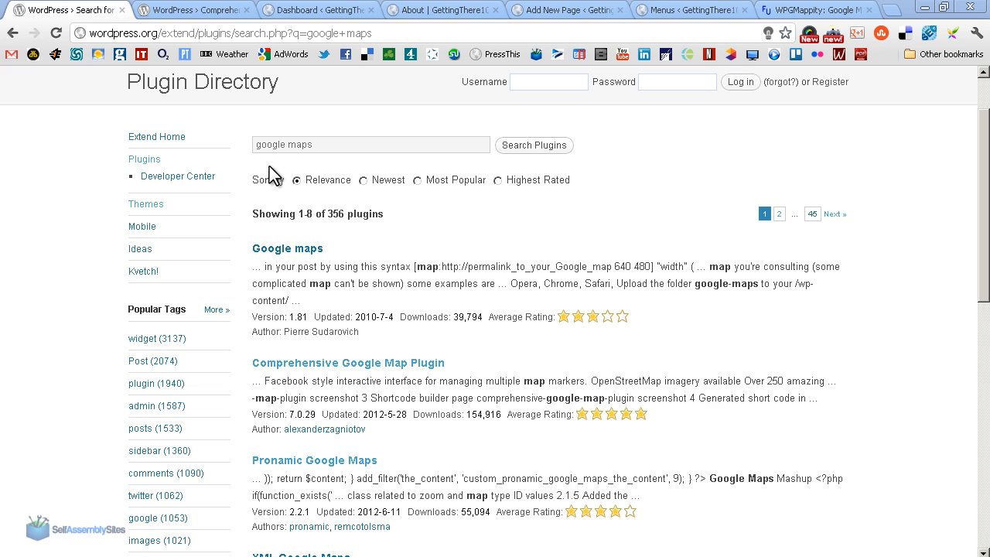
pyautogui.moveTo(254, 142)
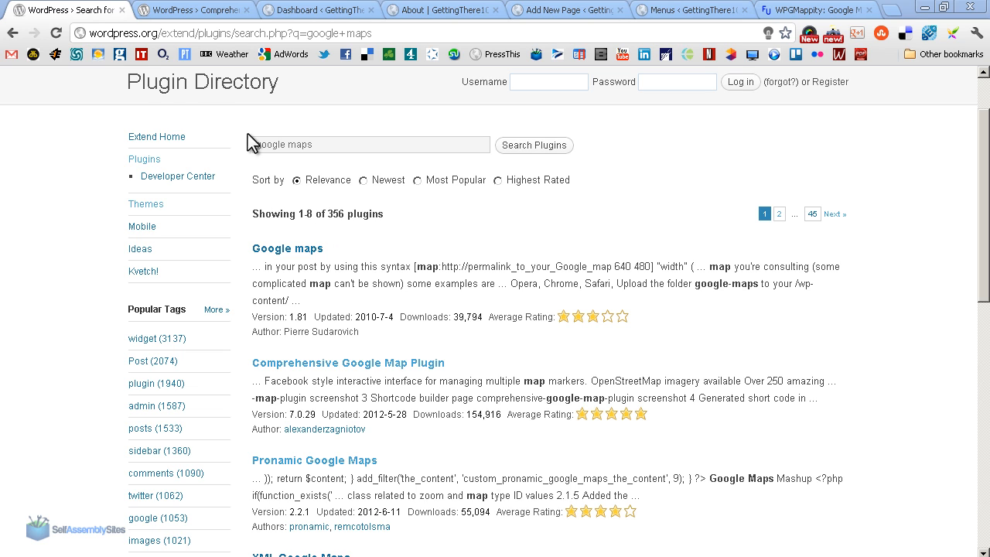
pyautogui.moveTo(188, 69)
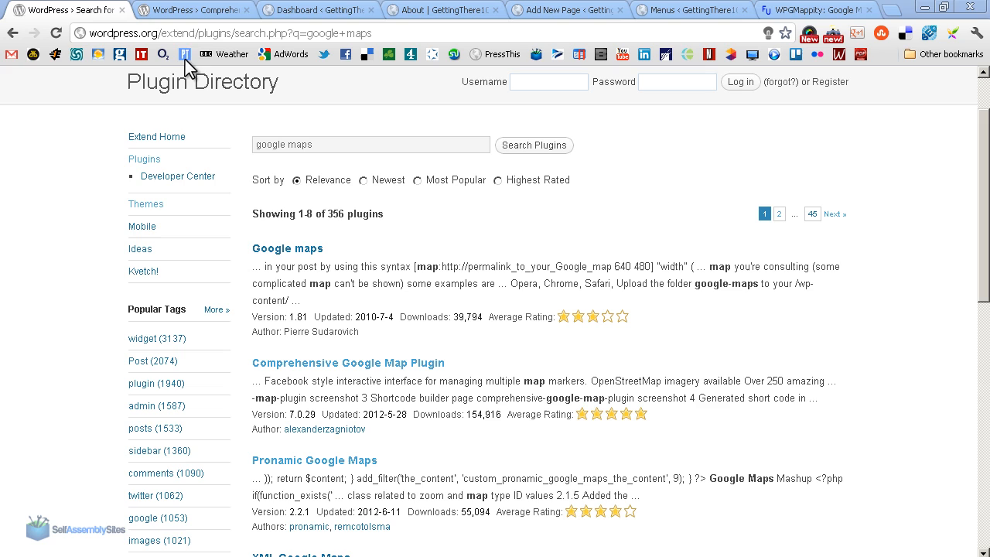
pyautogui.moveTo(409, 226)
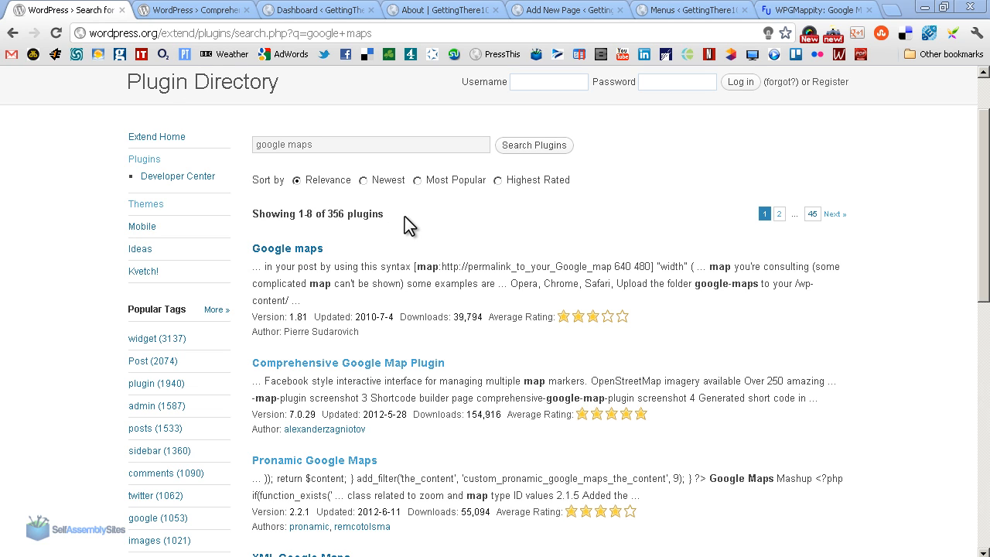
pyautogui.moveTo(408, 235)
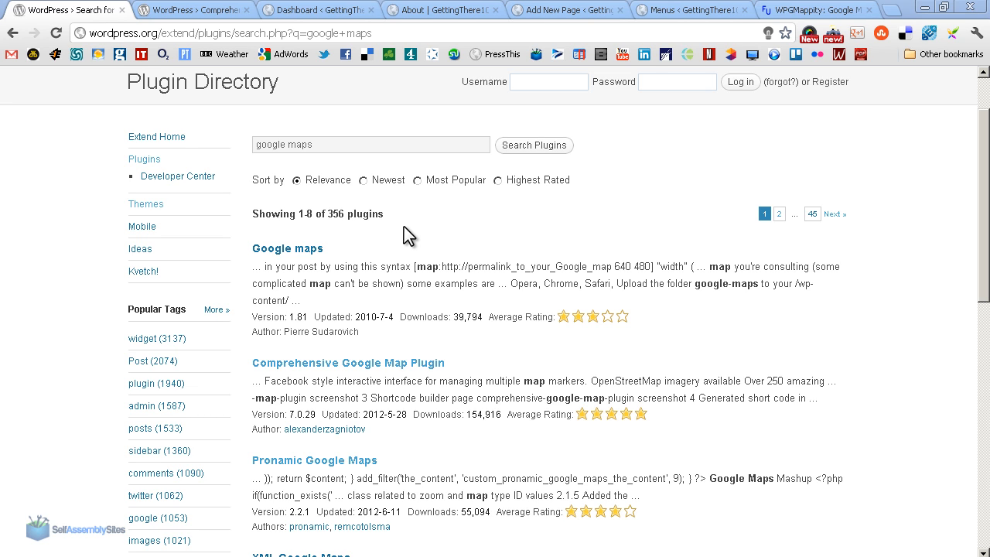
pyautogui.moveTo(402, 279)
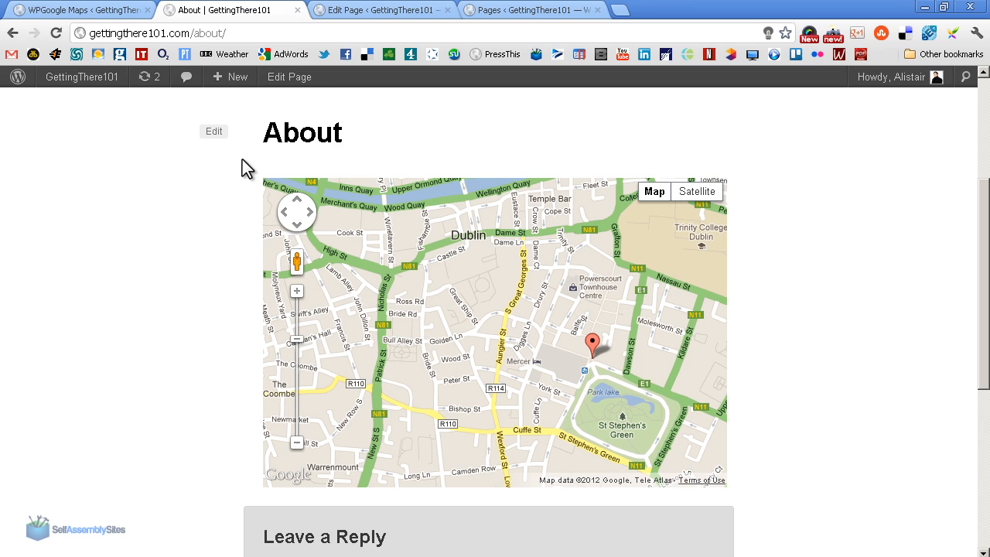
pyautogui.moveTo(749, 245)
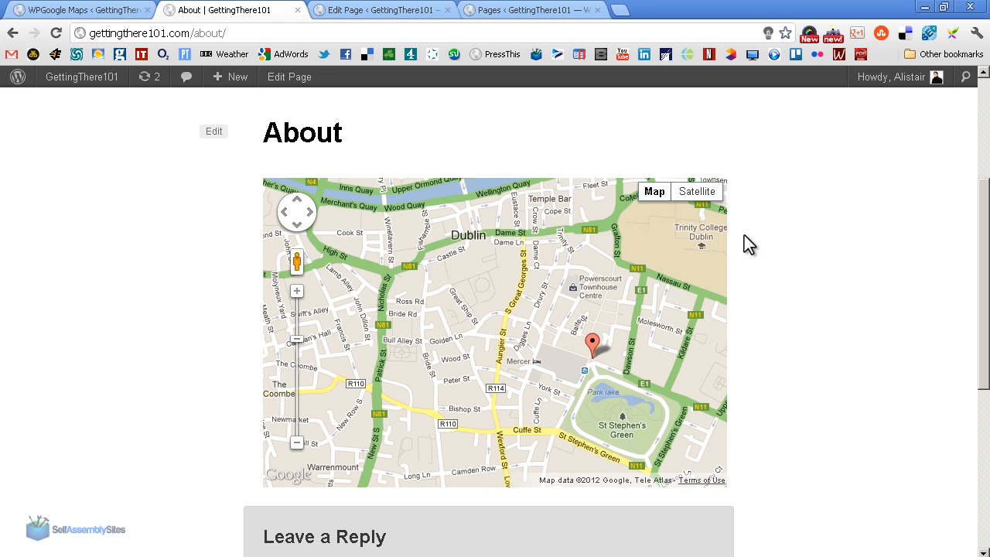
pyautogui.moveTo(292, 214)
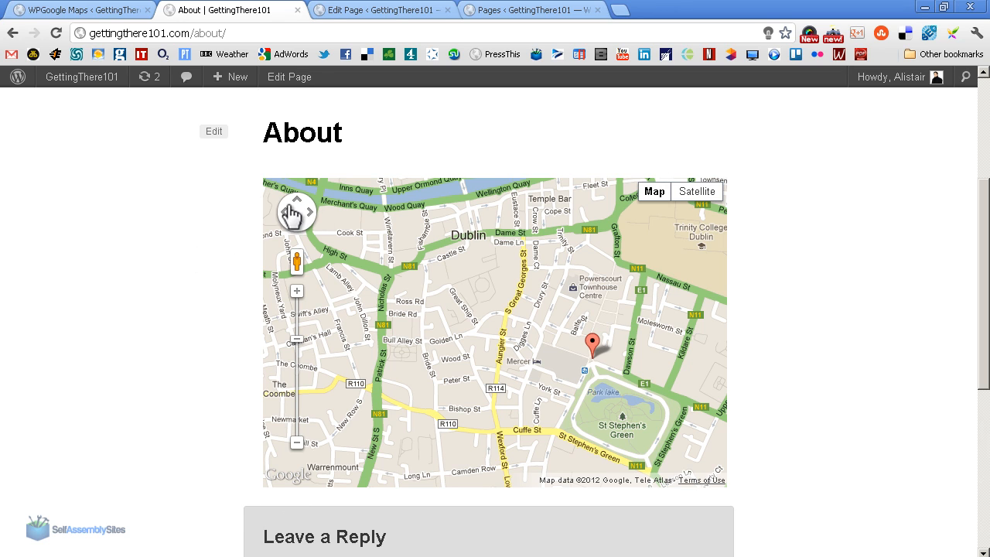
pyautogui.moveTo(570, 361)
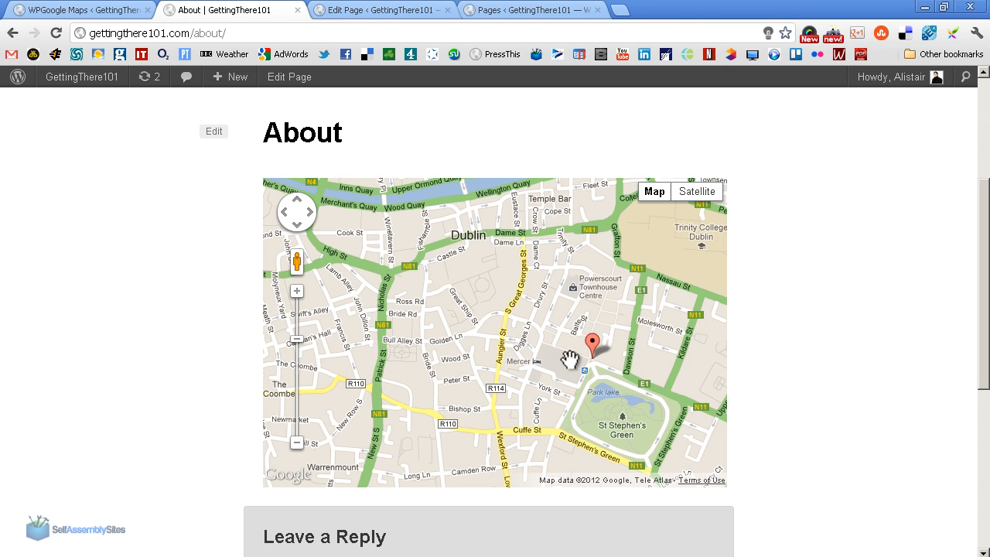
pyautogui.moveTo(281, 375)
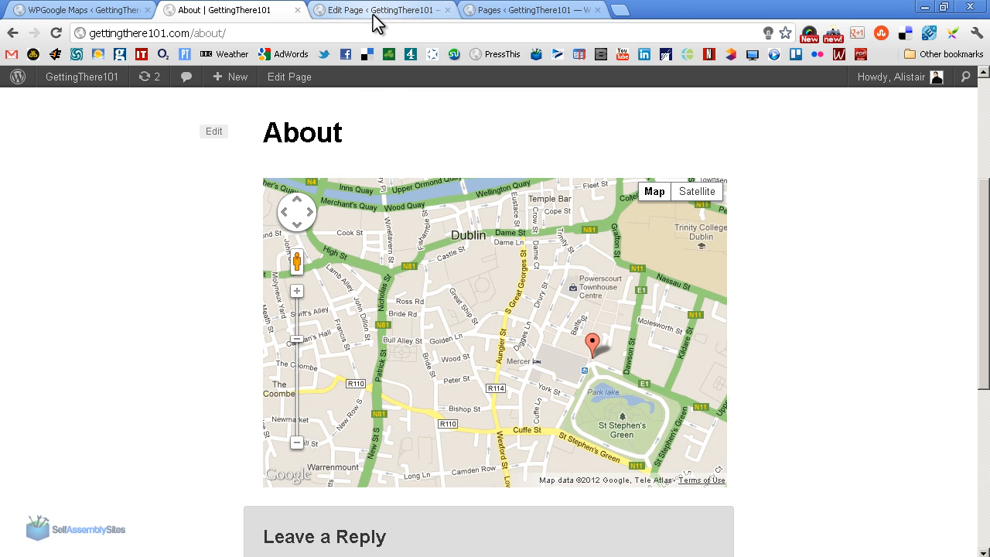
# Return to the page editor, then show the WP Google Maps 'Your Maps' list with GettingThere Map.
pyautogui.click(379, 9)
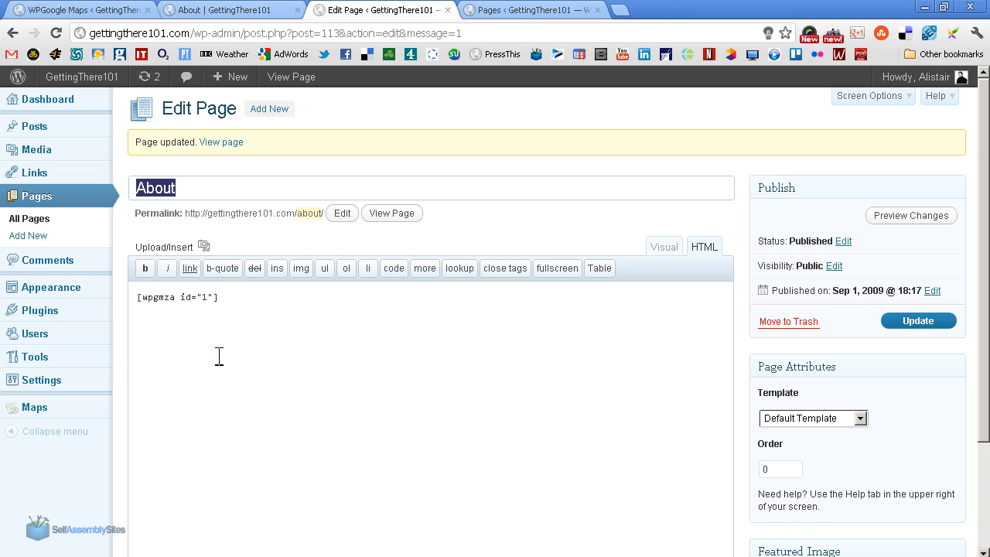
pyautogui.moveTo(306, 298)
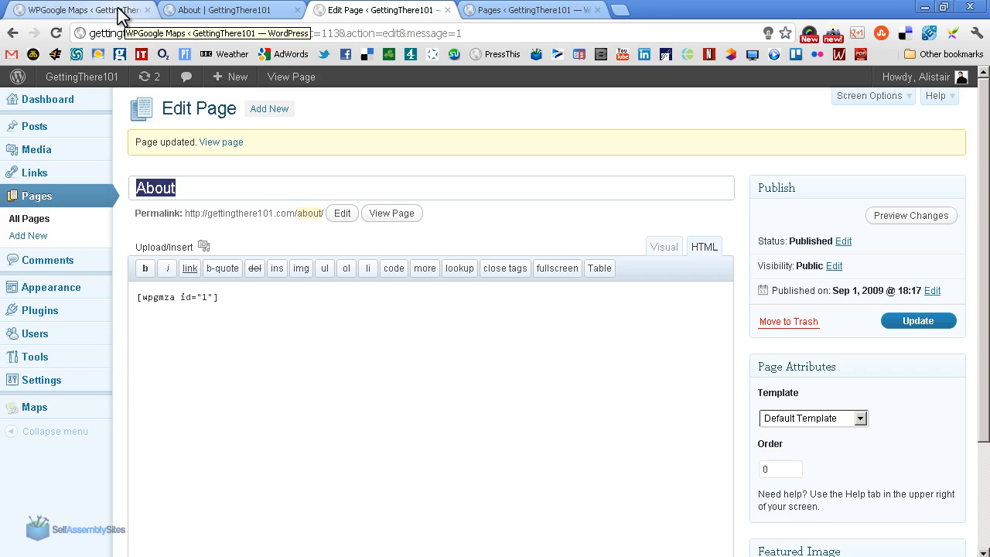
pyautogui.click(34, 406)
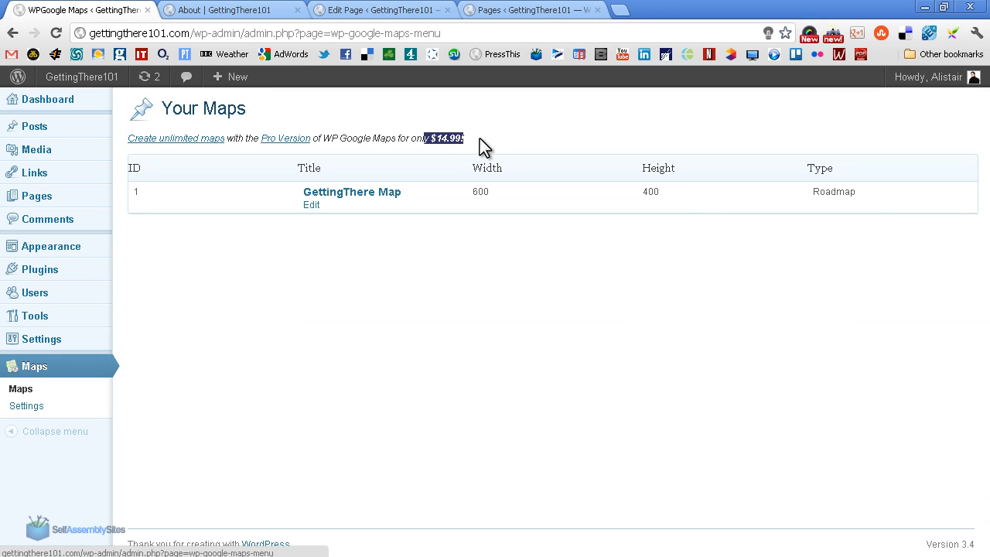
pyautogui.moveTo(405, 138)
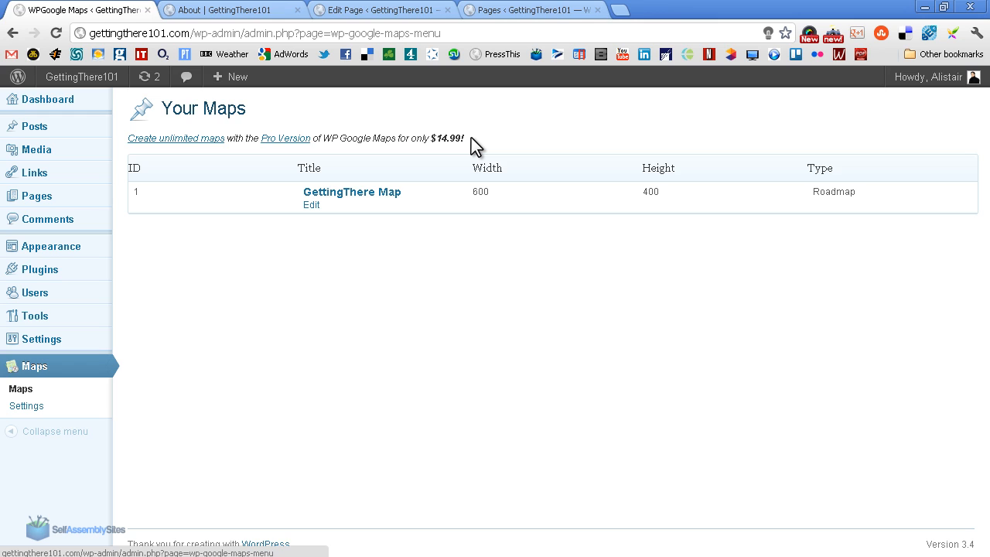
pyautogui.moveTo(425, 137)
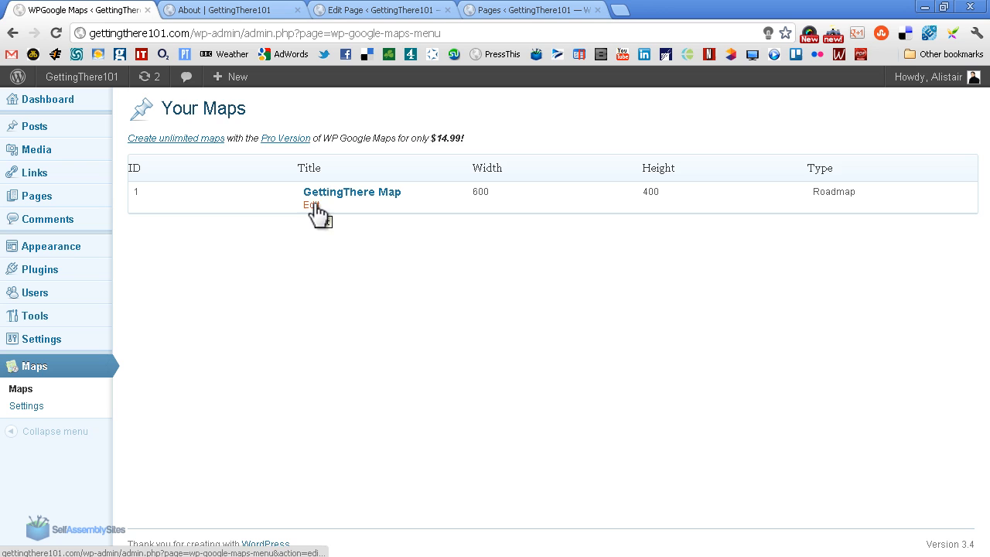
# Edit the GettingThere Map and review its map type options, keeping Roadmap.
pyautogui.click(311, 204)
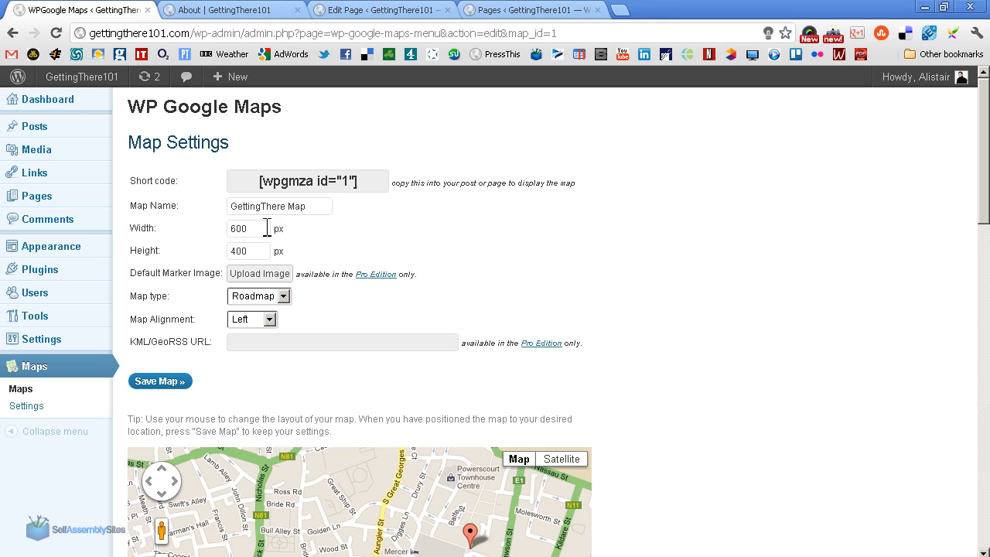
pyautogui.moveTo(269, 250)
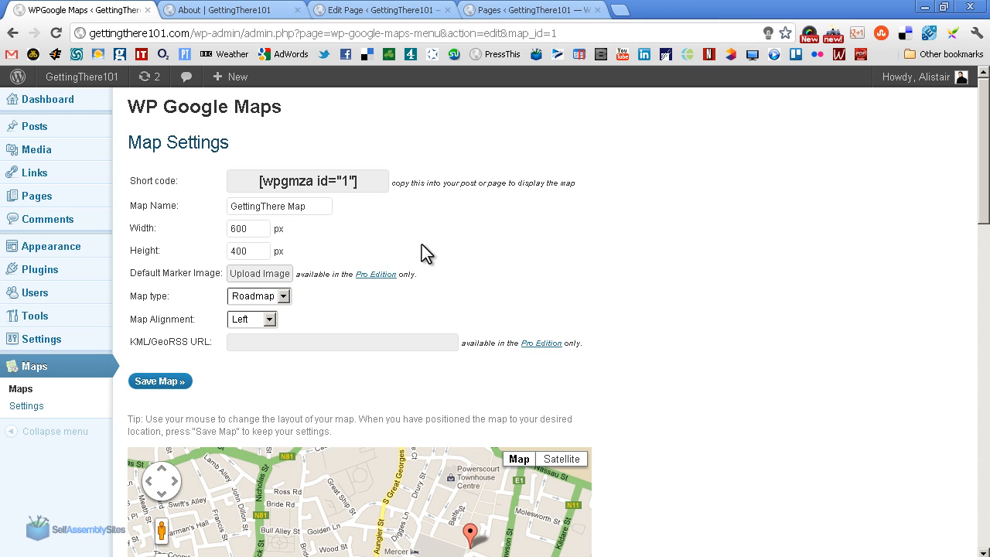
pyautogui.moveTo(259, 273)
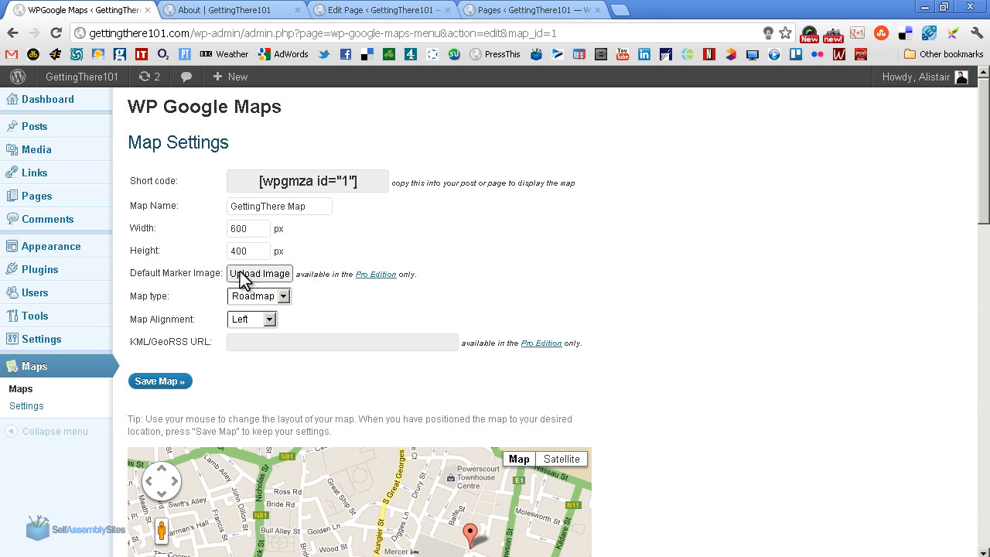
pyautogui.moveTo(261, 285)
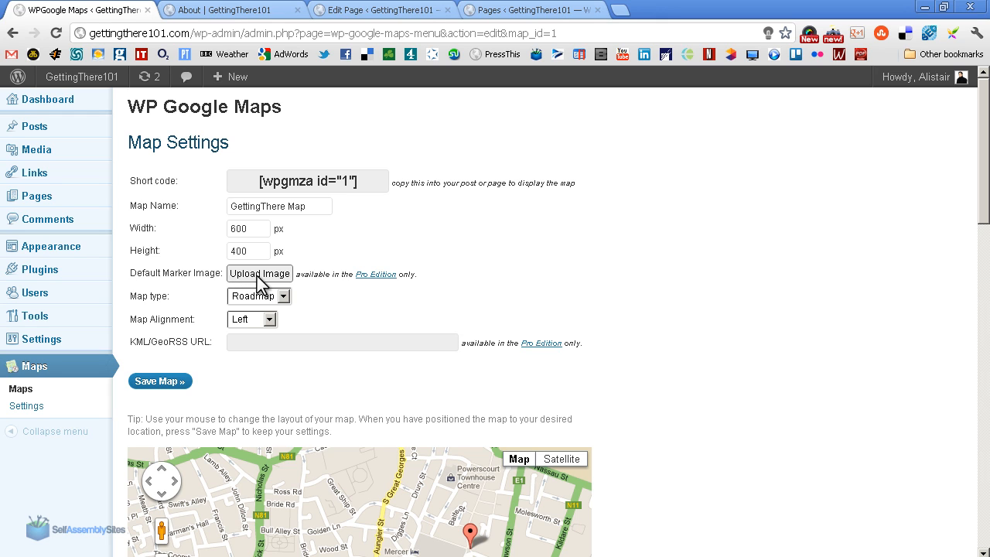
pyautogui.moveTo(702, 297)
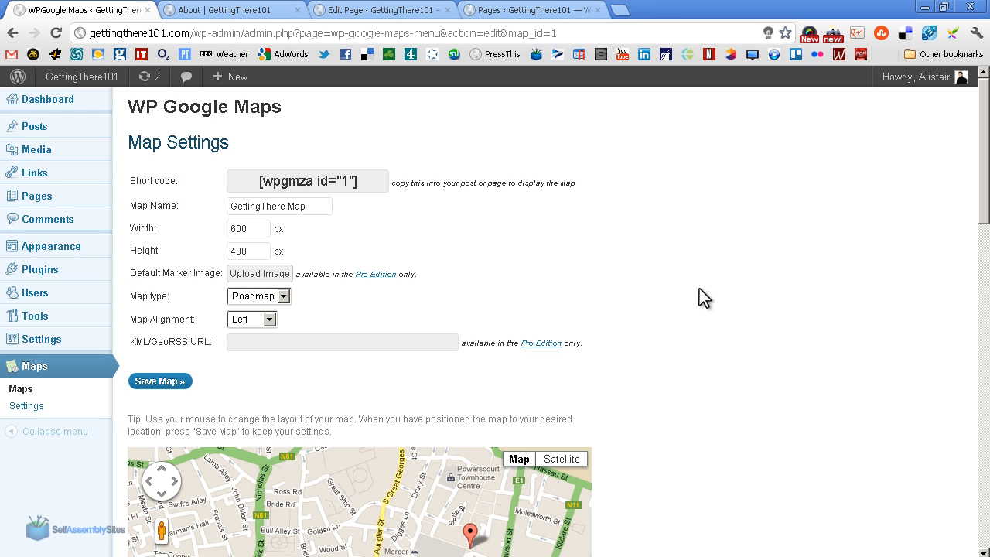
pyautogui.moveTo(472, 526)
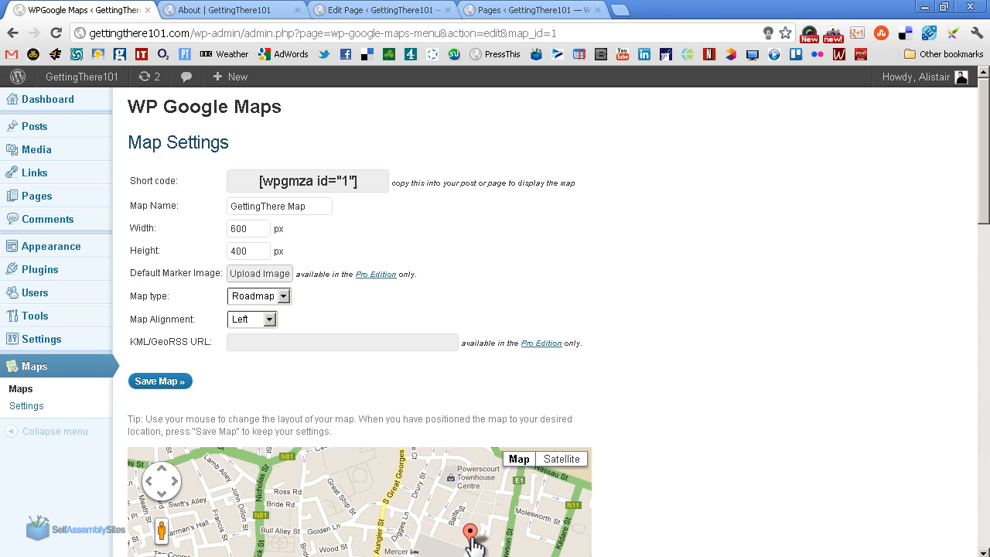
pyautogui.moveTo(376, 274)
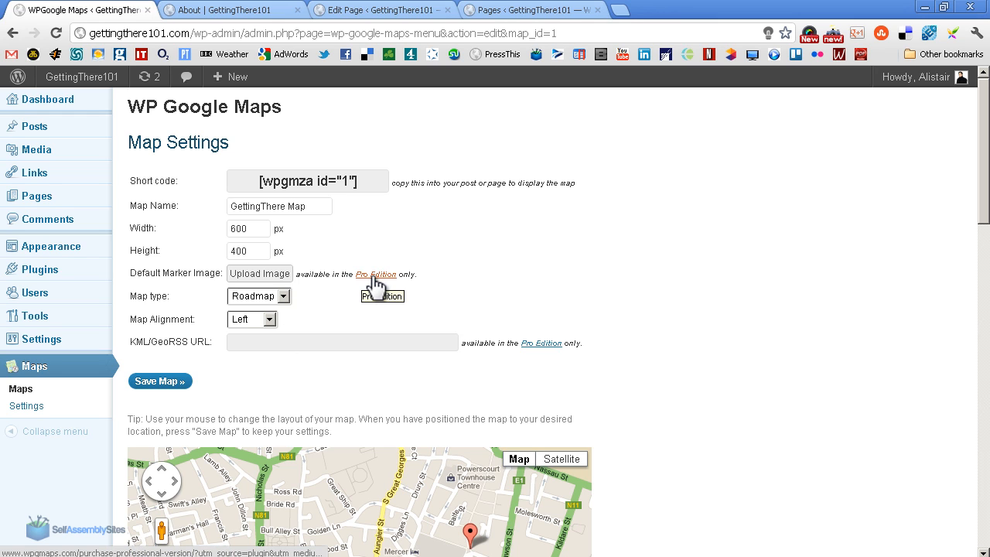
pyautogui.moveTo(303, 316)
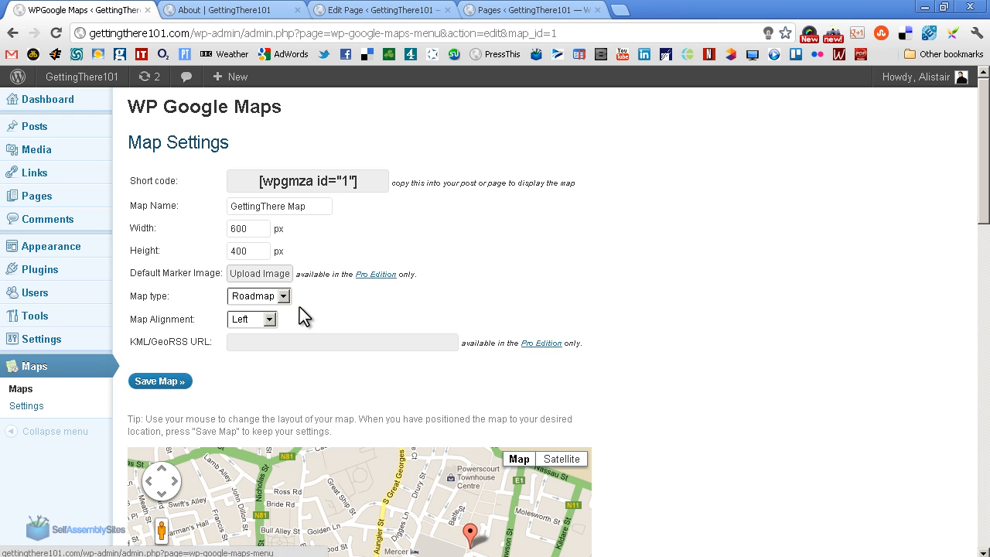
pyautogui.moveTo(467, 306)
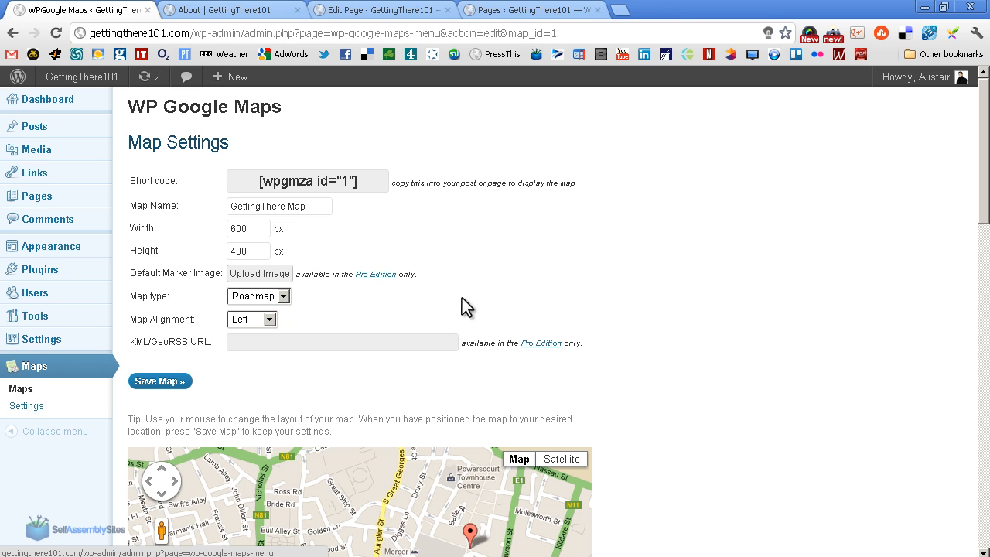
pyautogui.scroll(-3)
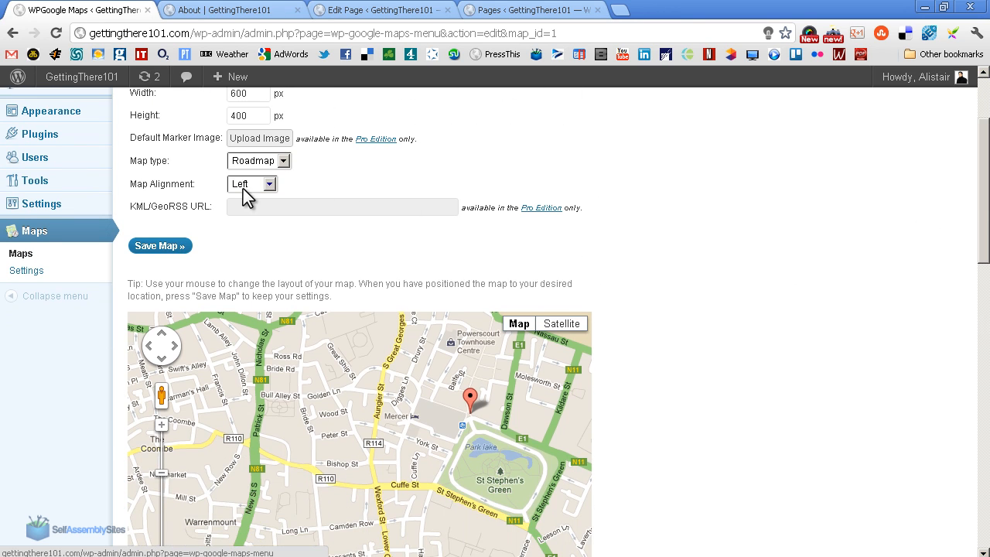
pyautogui.click(258, 159)
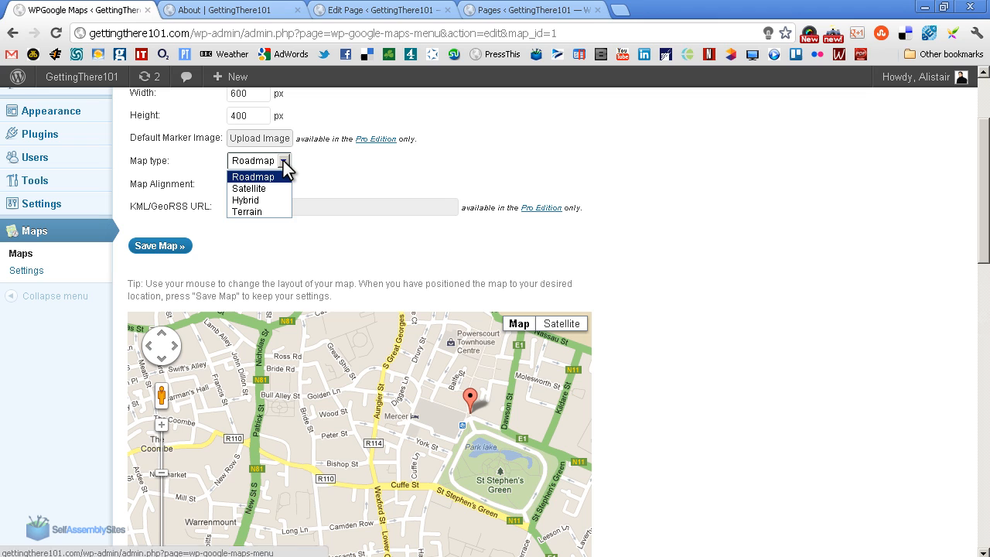
pyautogui.click(254, 159)
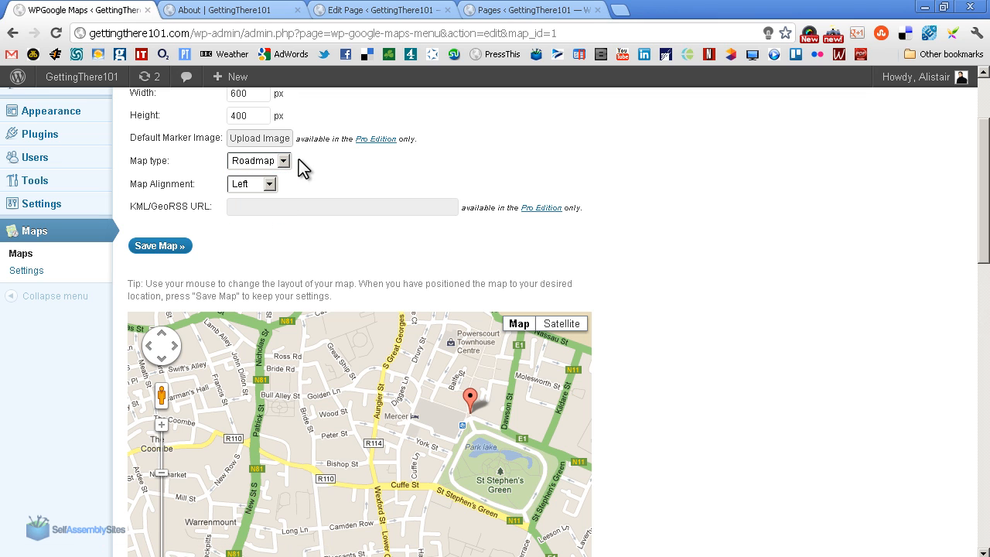
pyautogui.moveTo(155, 207)
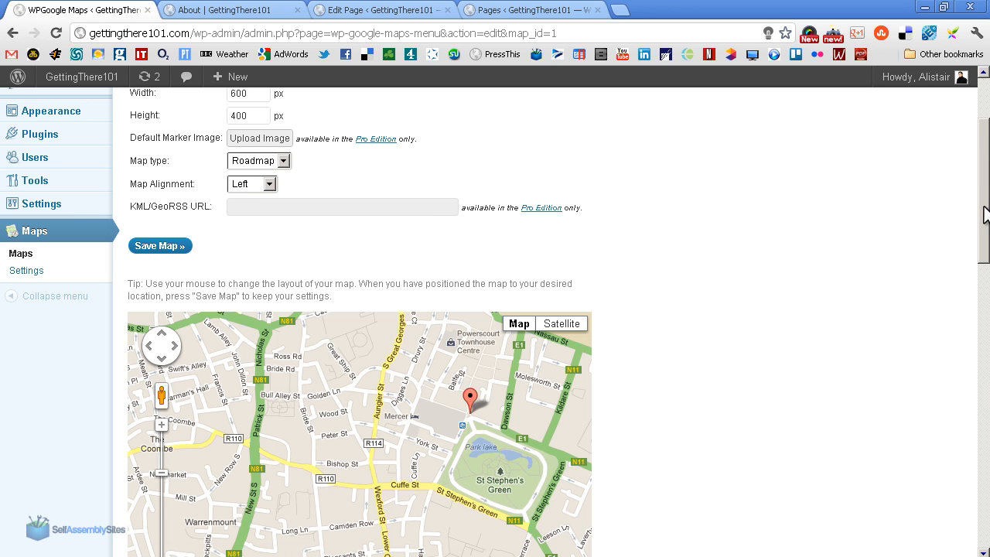
pyautogui.scroll(-3)
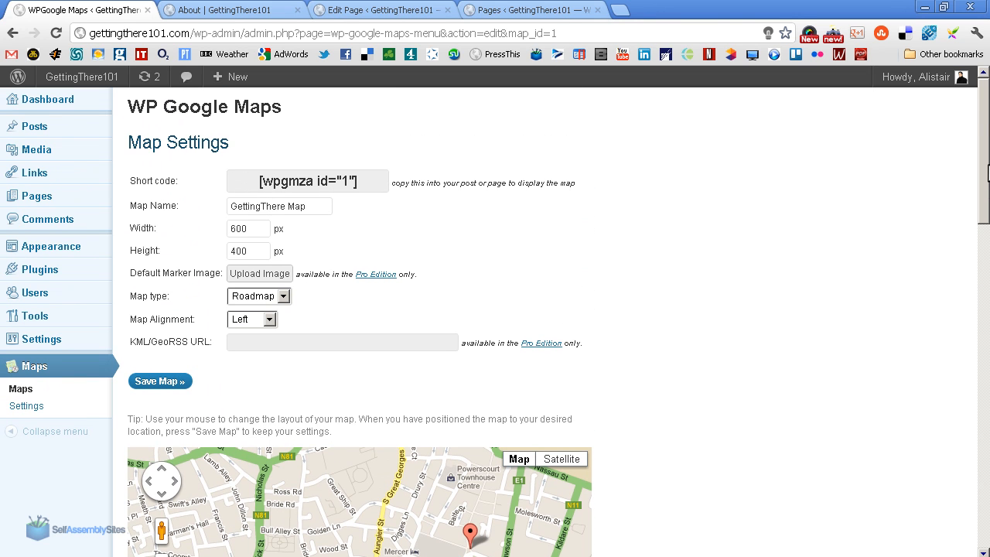
pyautogui.scroll(-3)
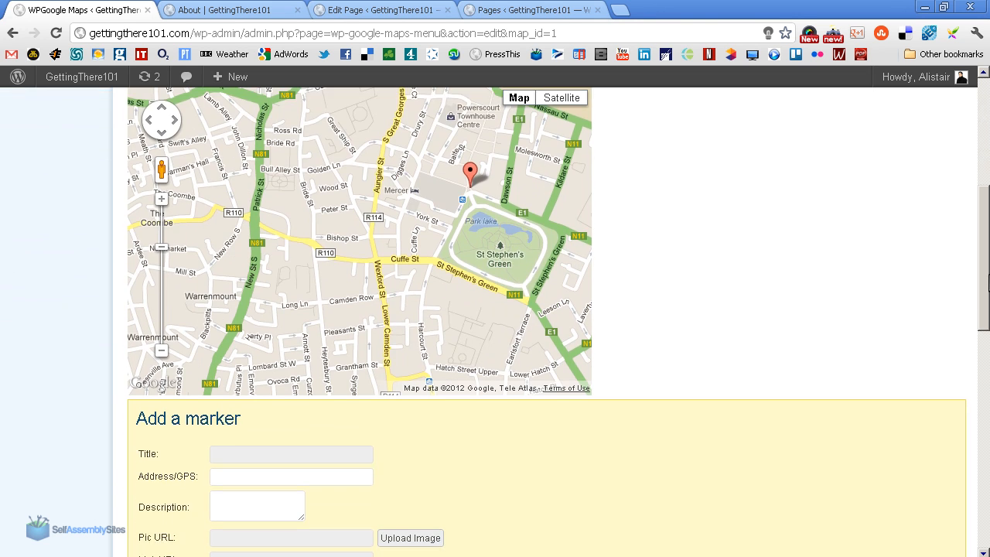
pyautogui.scroll(-3)
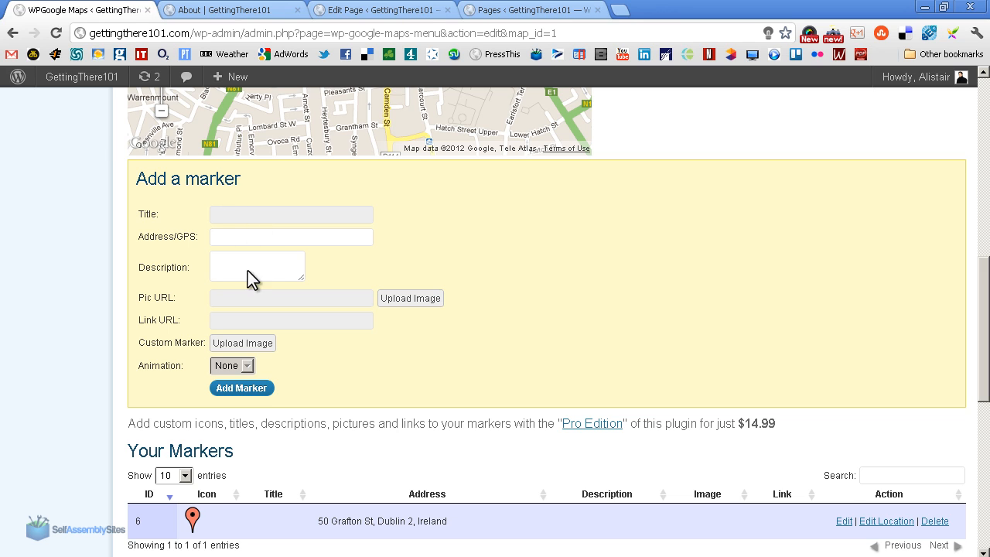
pyautogui.moveTo(416, 320)
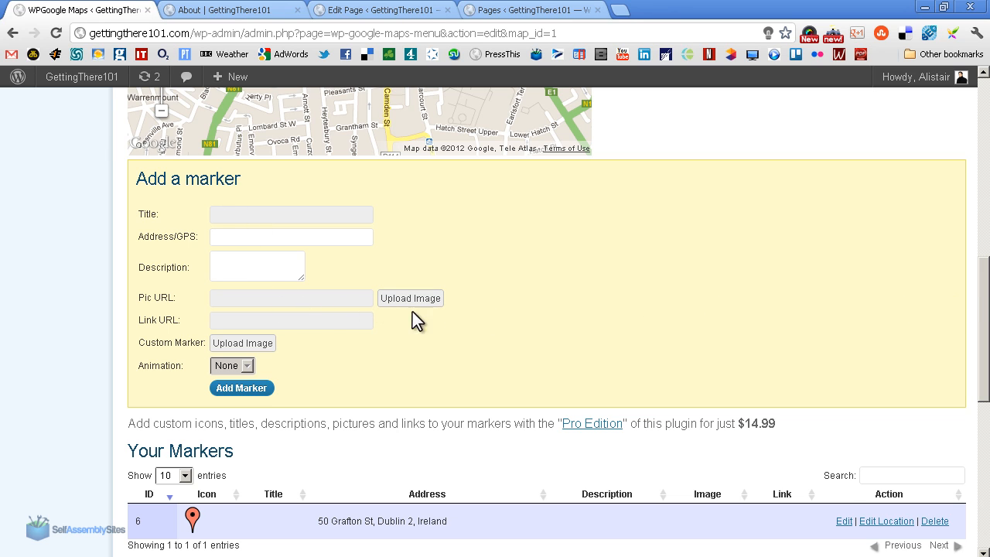
pyautogui.scroll(-3)
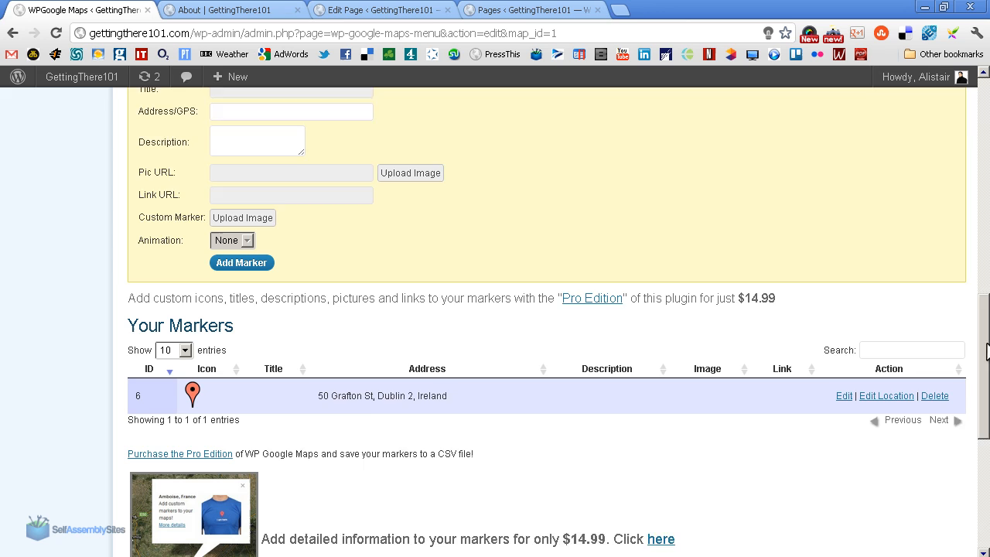
pyautogui.scroll(-3)
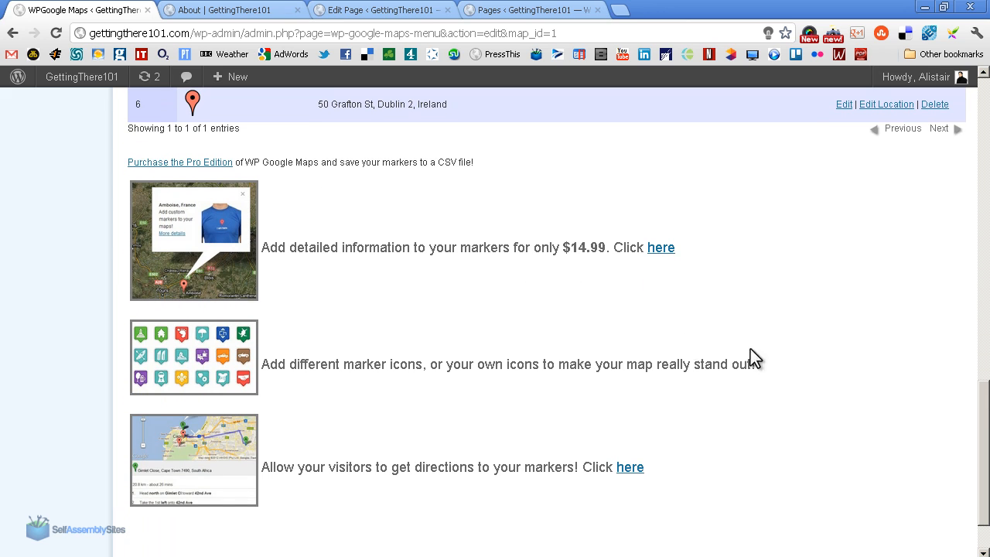
pyautogui.moveTo(226, 213)
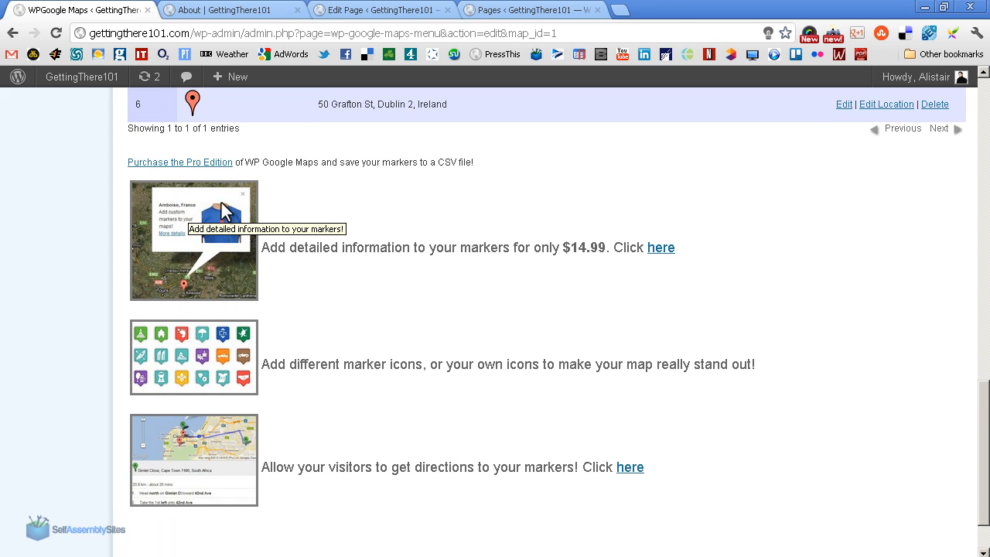
pyautogui.moveTo(173, 379)
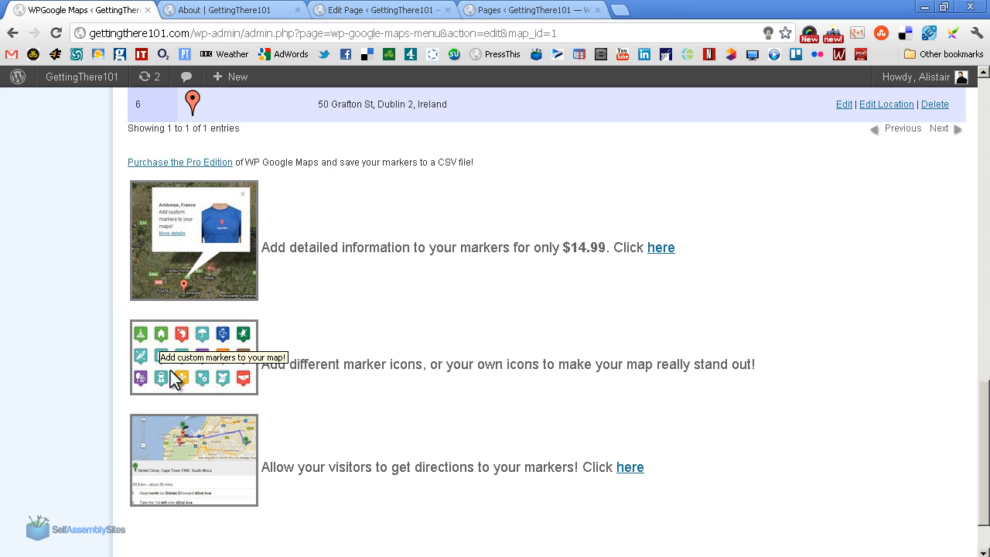
pyautogui.moveTo(204, 387)
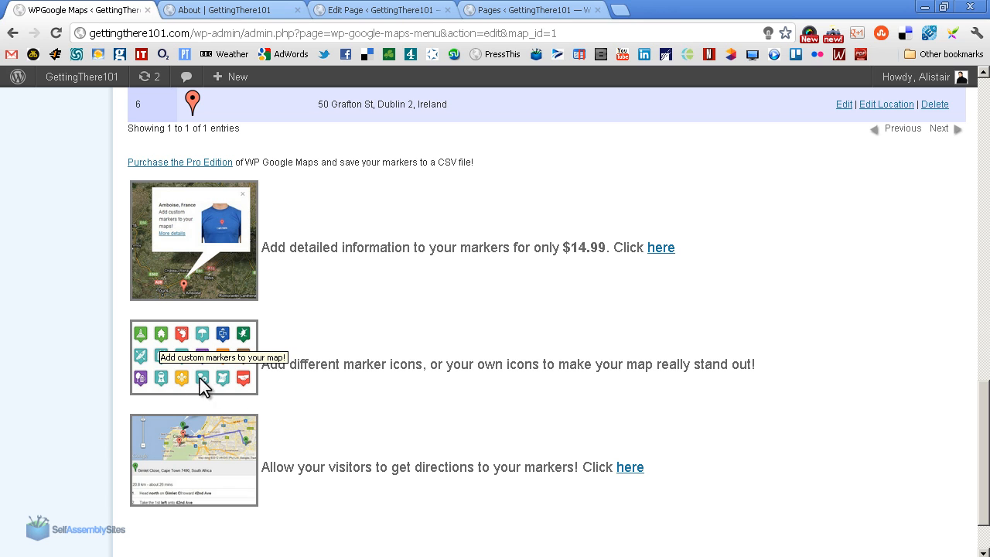
pyautogui.moveTo(245, 363)
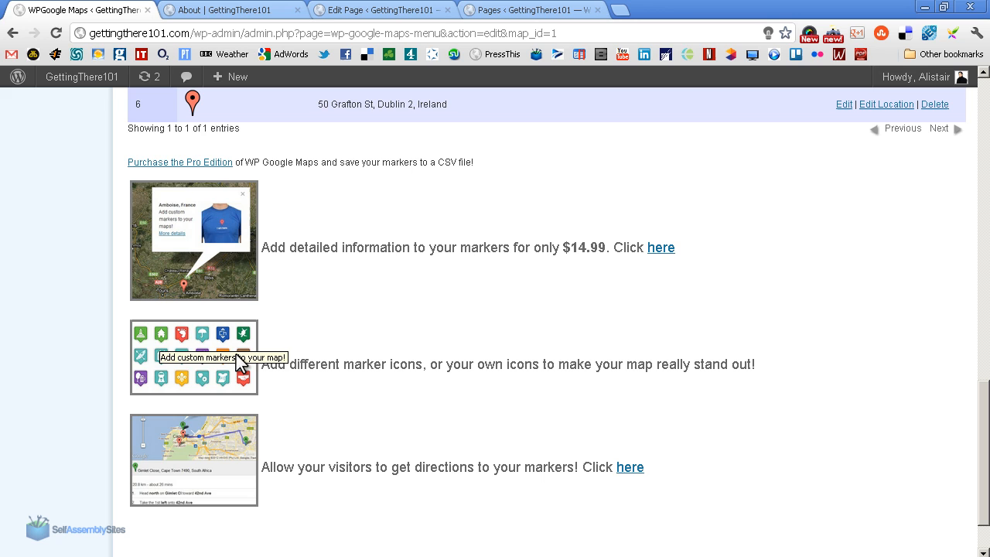
pyautogui.moveTo(213, 436)
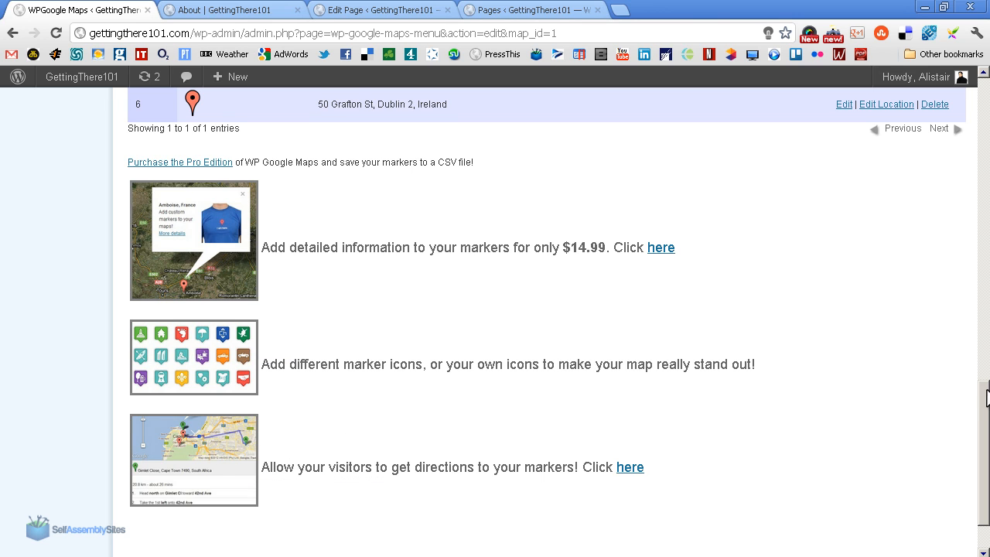
pyautogui.scroll(-3)
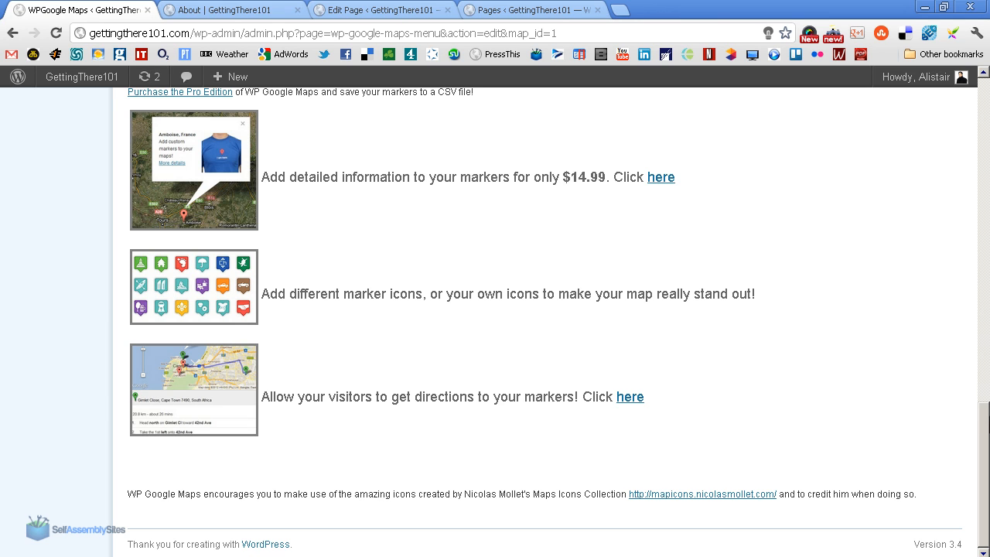
pyautogui.scroll(3)
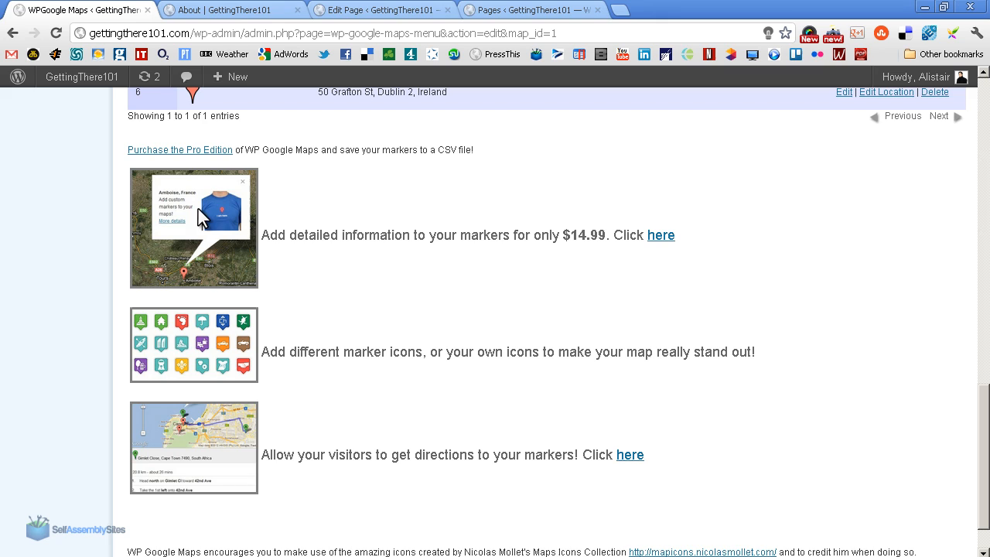
pyautogui.moveTo(983, 429)
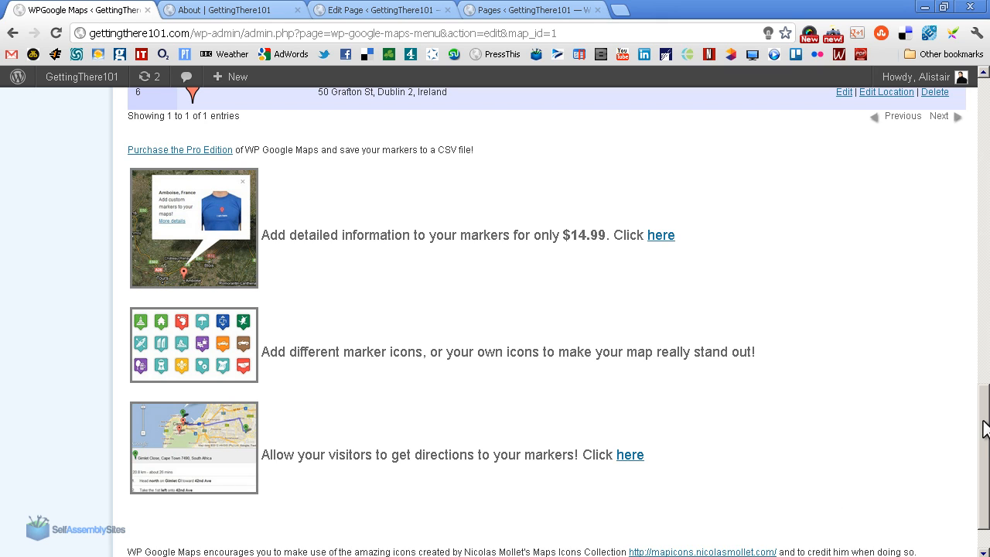
pyautogui.moveTo(677, 281)
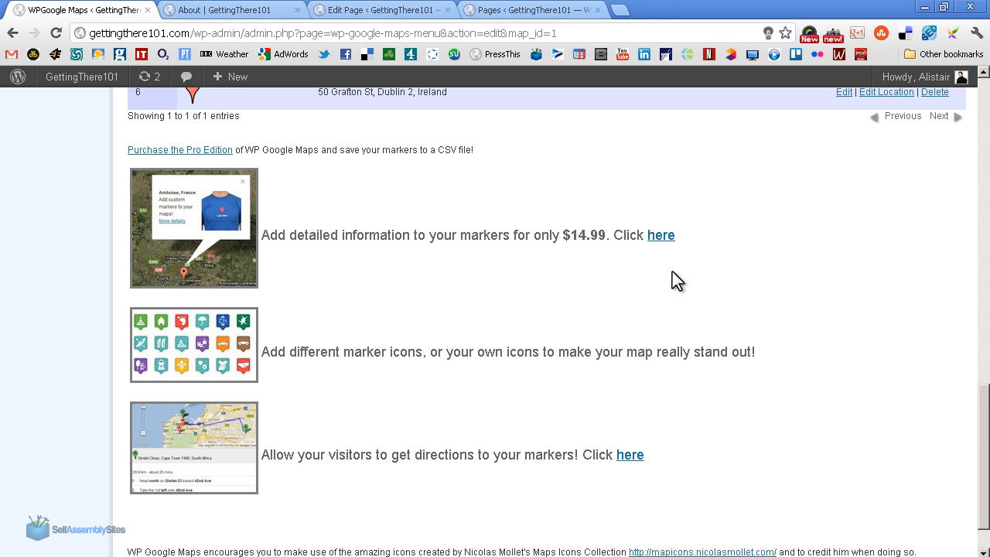
pyautogui.moveTo(574, 249)
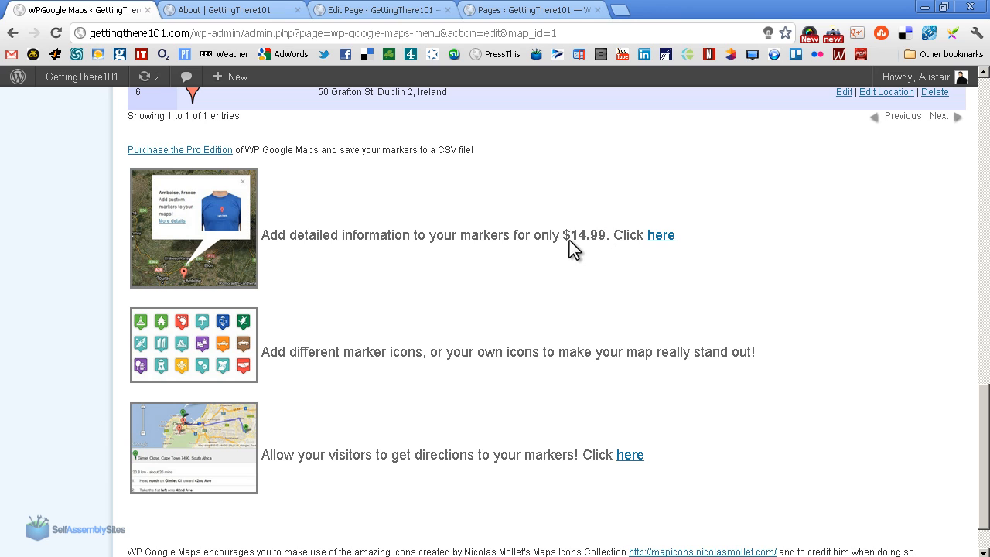
pyautogui.moveTo(254, 325)
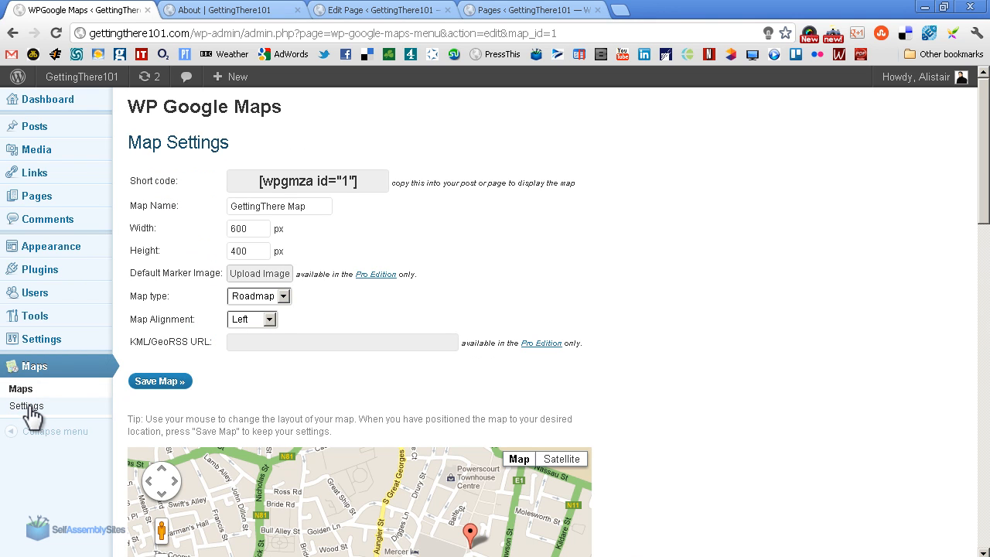
# Show the WP Google Map Settings page with StreetView, zoom, pan and map type control options.
pyautogui.click(26, 406)
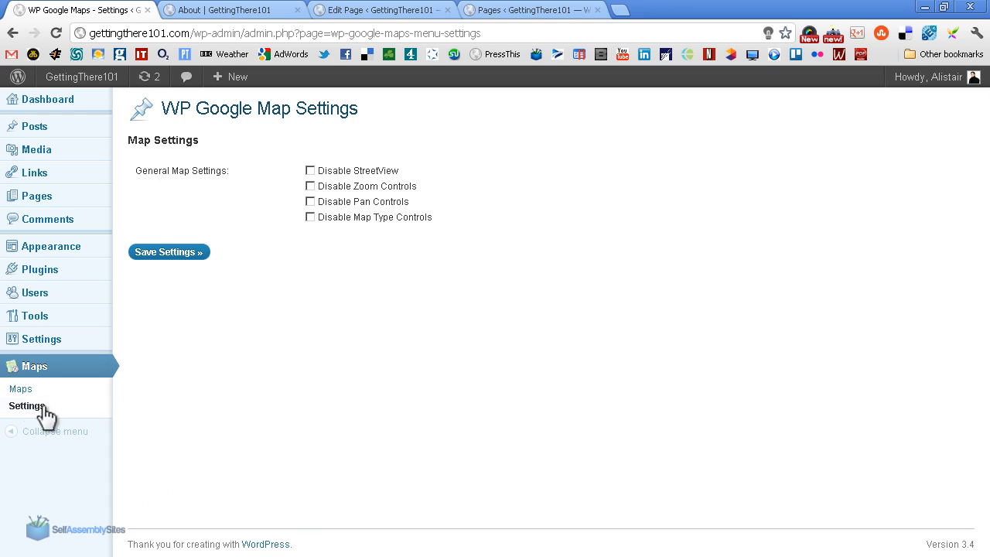
pyautogui.moveTo(312, 176)
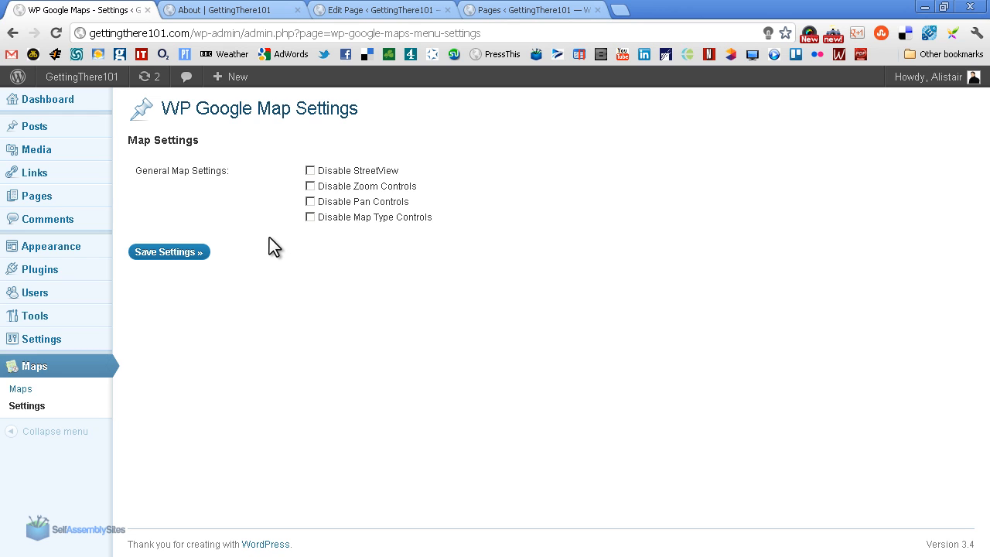
pyautogui.moveTo(288, 253)
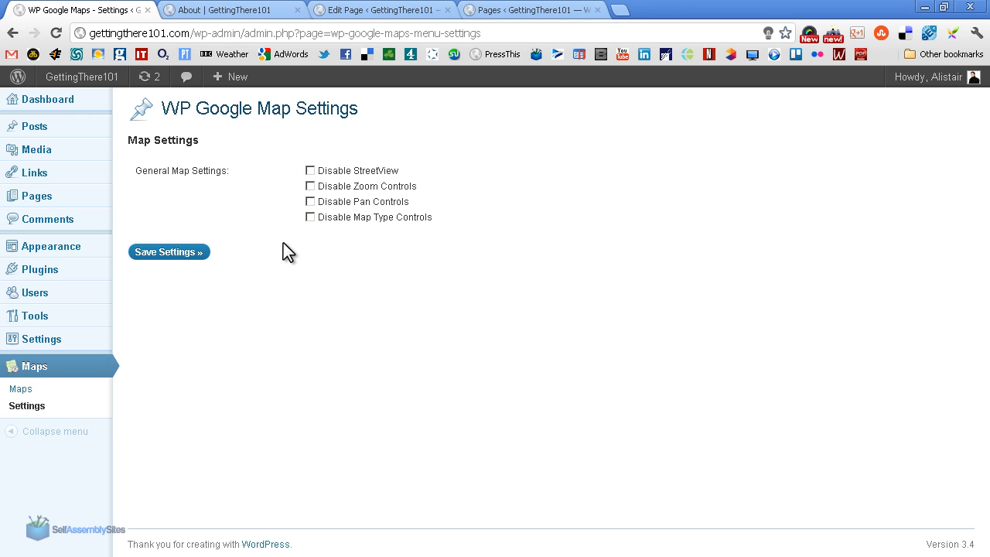
pyautogui.moveTo(310, 220)
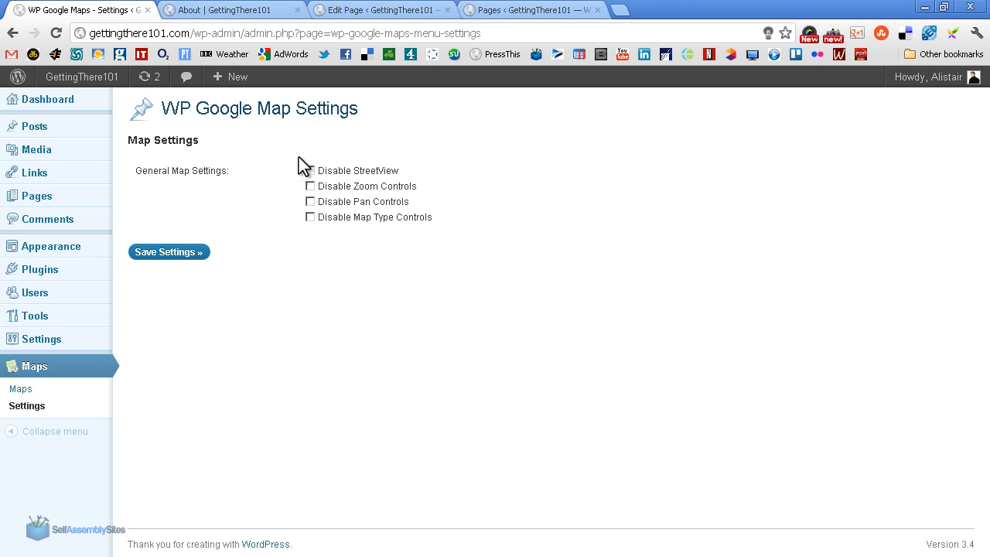
pyautogui.moveTo(371, 160)
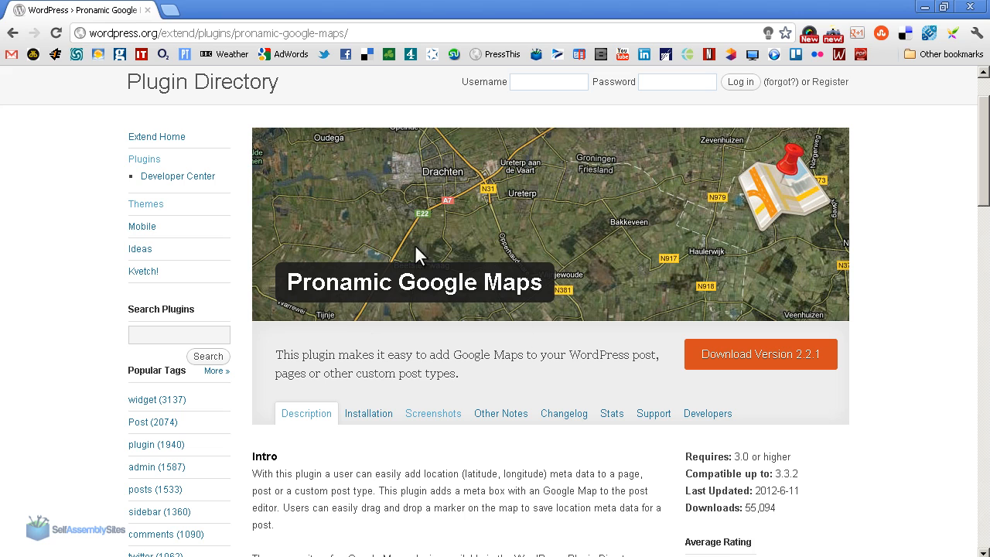
pyautogui.moveTo(46, 280)
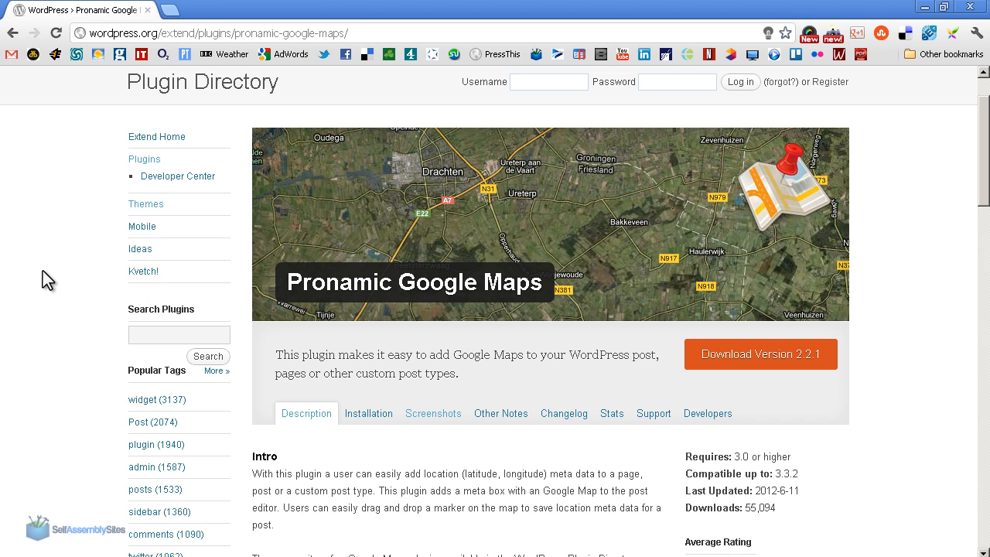
pyautogui.moveTo(75, 281)
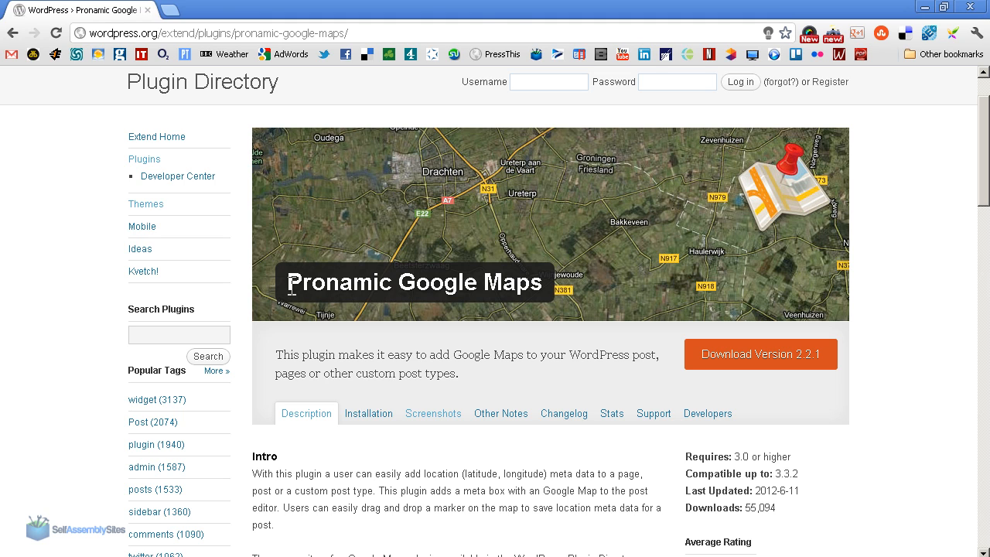
pyautogui.moveTo(269, 327)
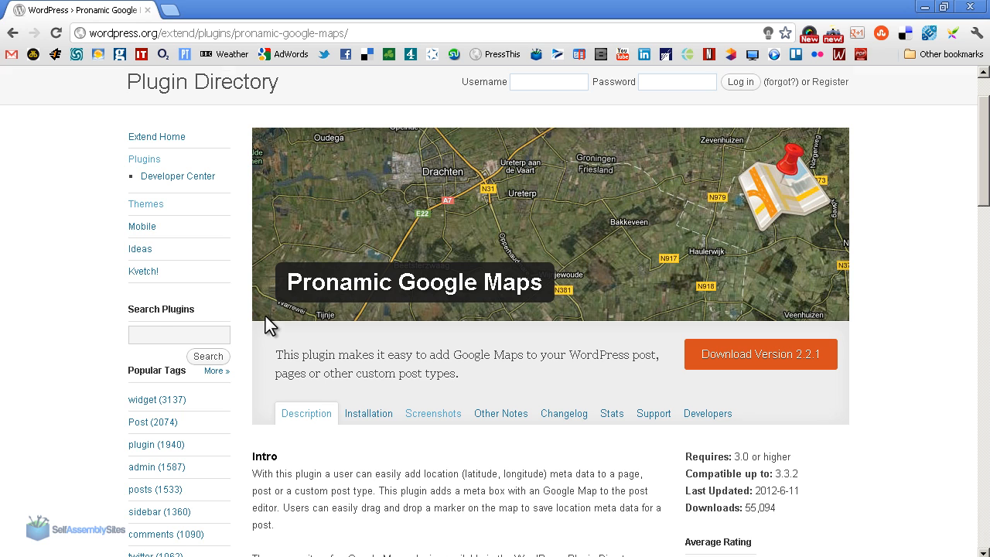
pyautogui.moveTo(454, 199)
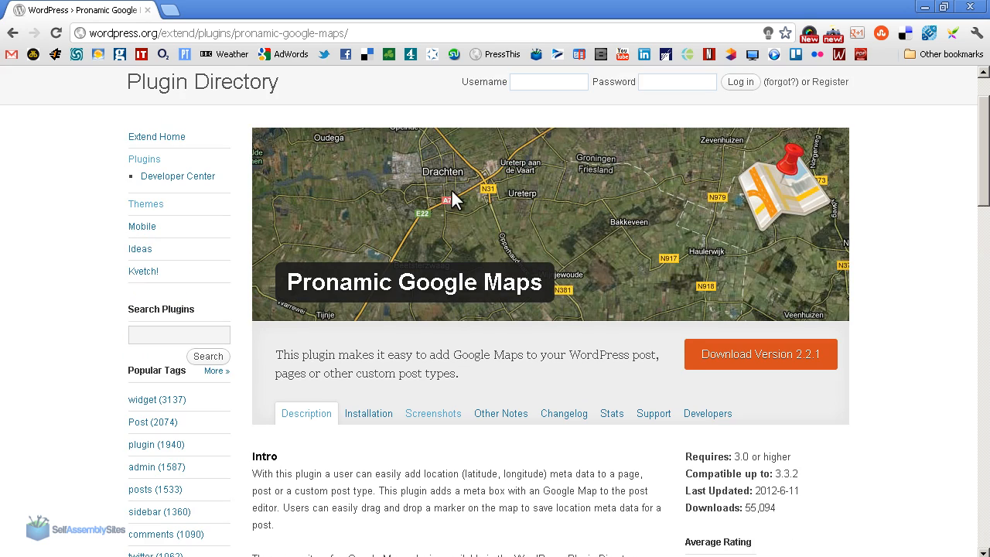
# Scroll through the Pronamic Google Maps plugin listing on WordPress.org.
pyautogui.scroll(-3)
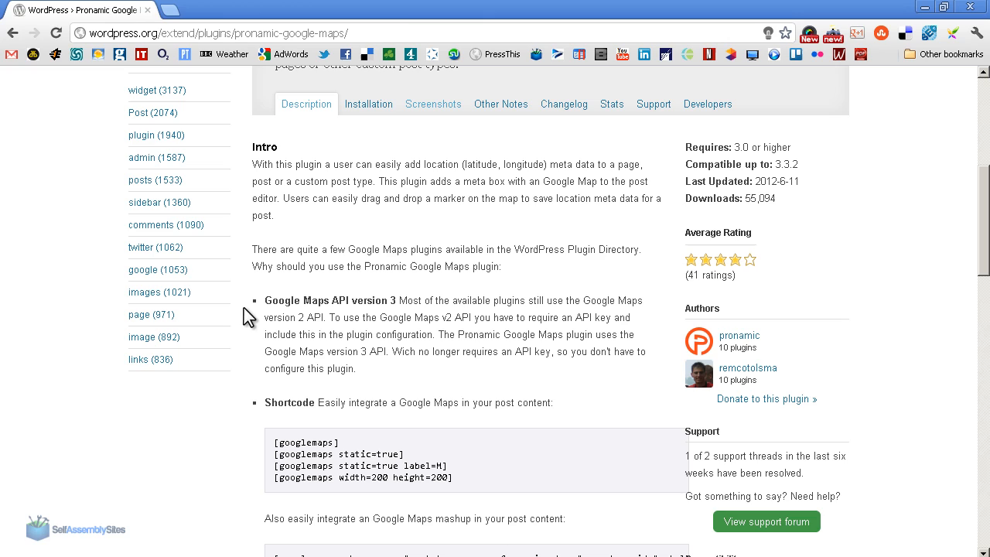
pyautogui.scroll(-3)
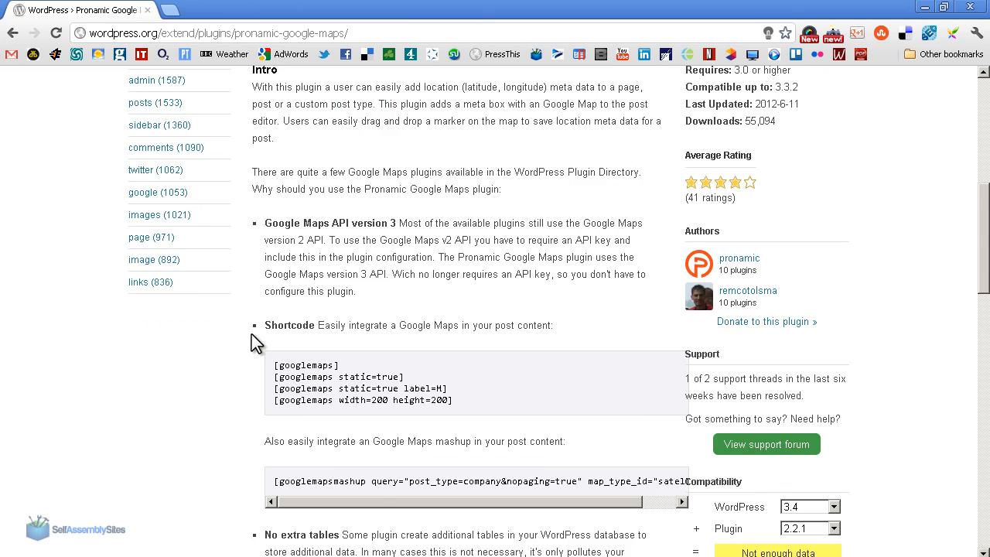
pyautogui.scroll(3)
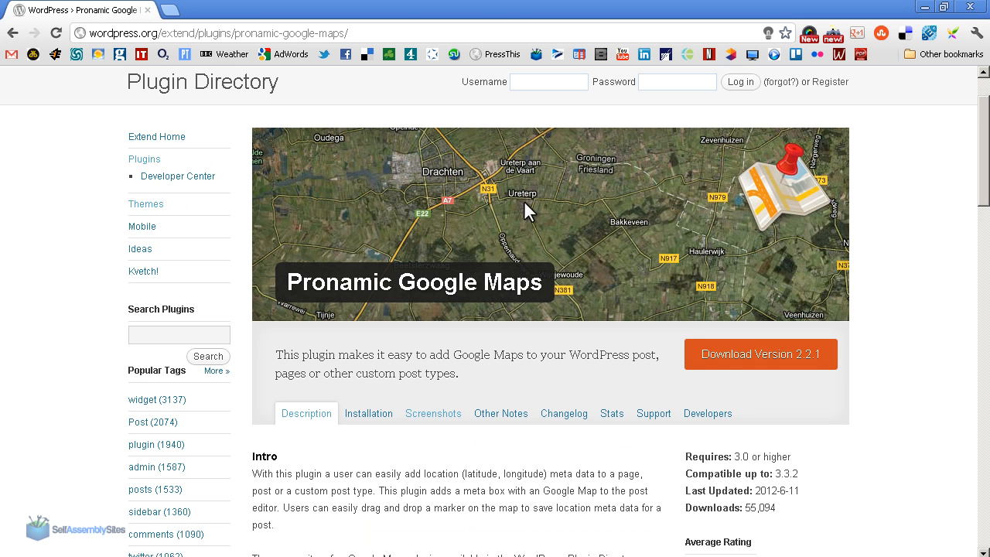
pyautogui.moveTo(426, 229)
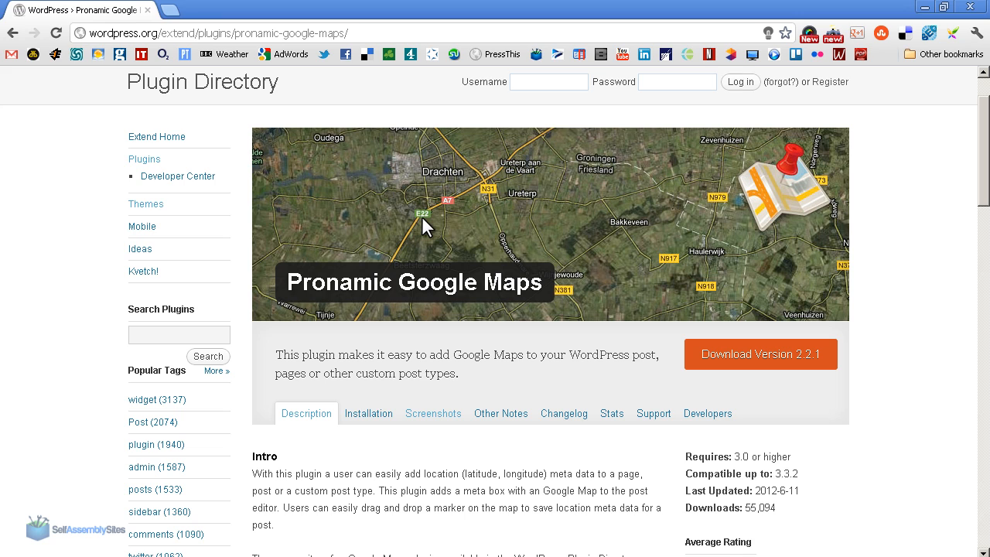
pyautogui.moveTo(359, 255)
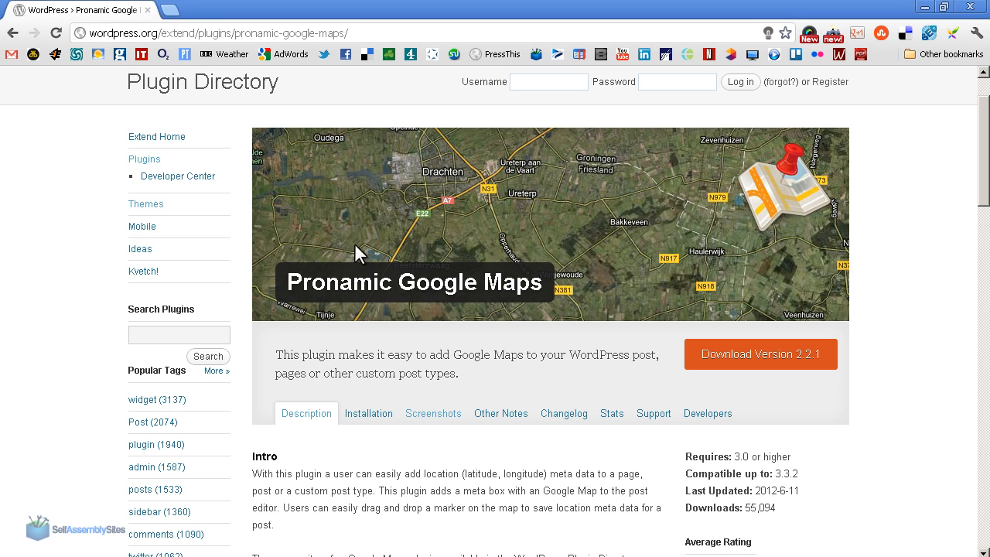
pyautogui.moveTo(584, 195)
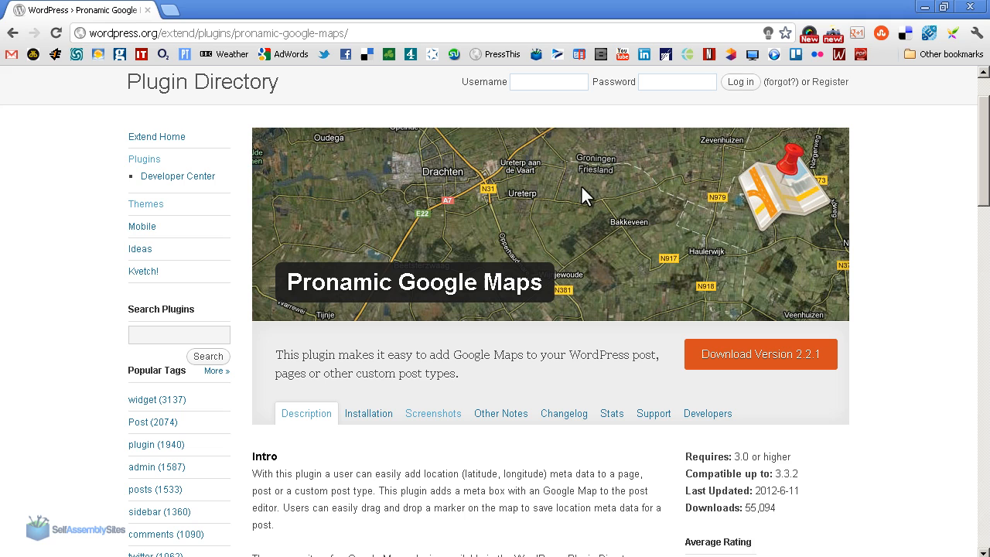
pyautogui.moveTo(348, 275)
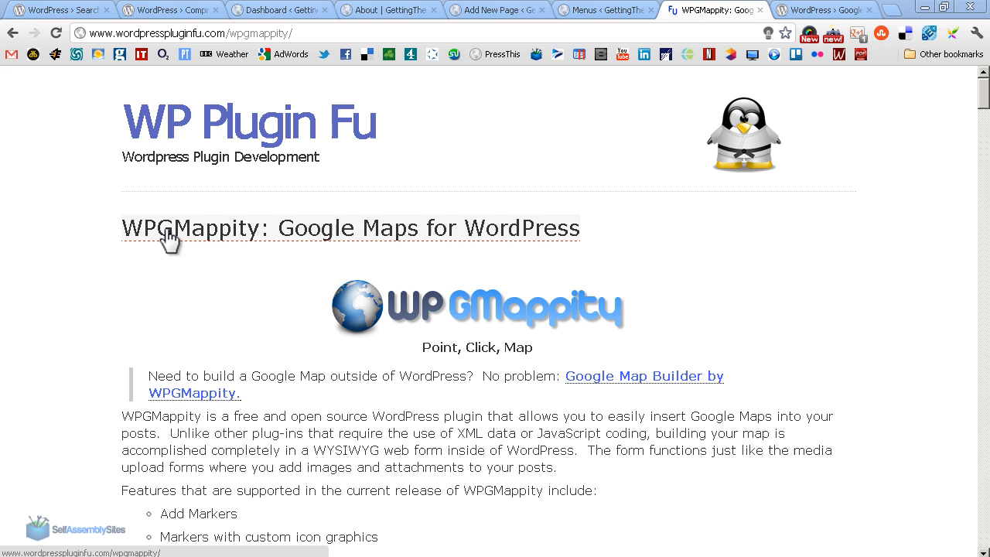
pyautogui.moveTo(379, 132)
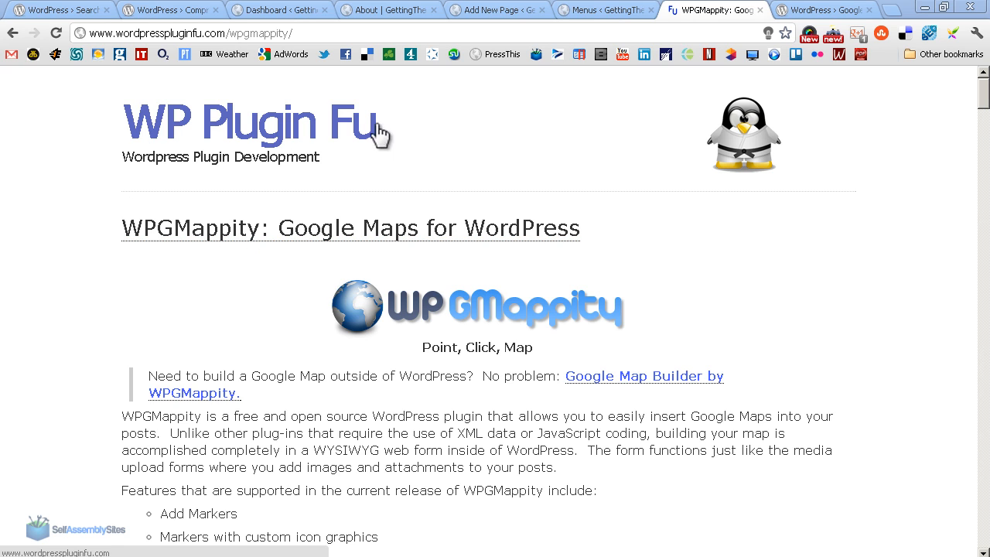
pyautogui.moveTo(244, 100)
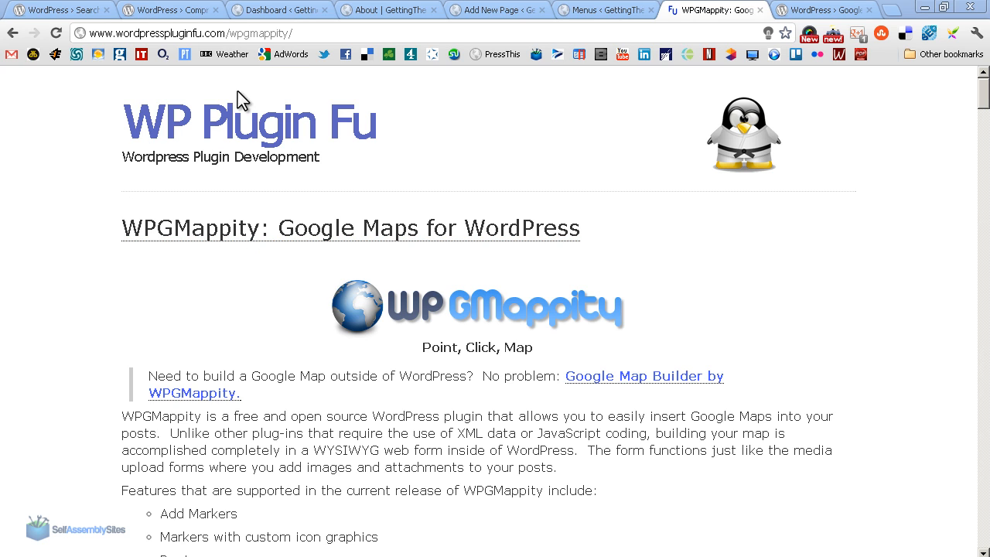
# Scroll down the WPGMappity page to its 'Try it Out Below' map builder demo.
pyautogui.scroll(-3)
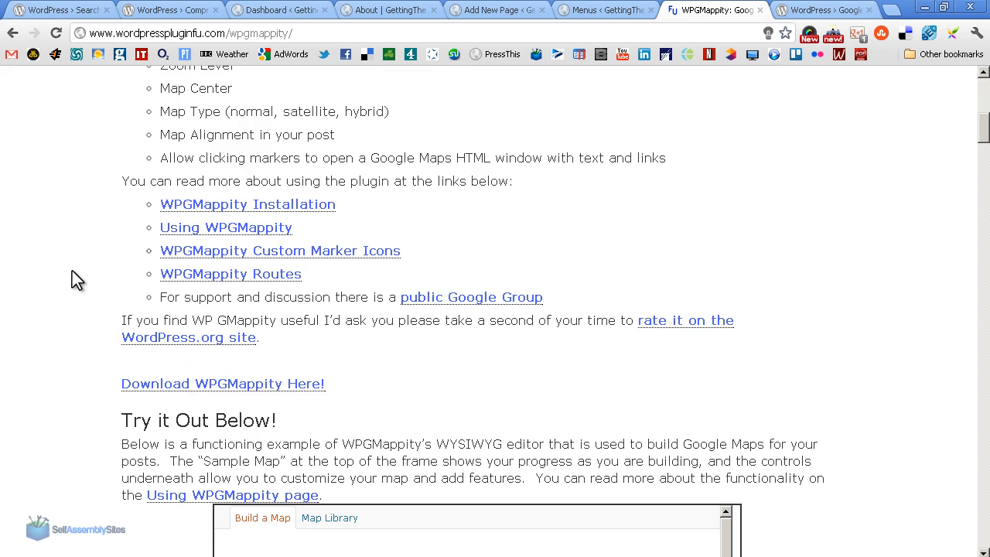
pyautogui.scroll(-3)
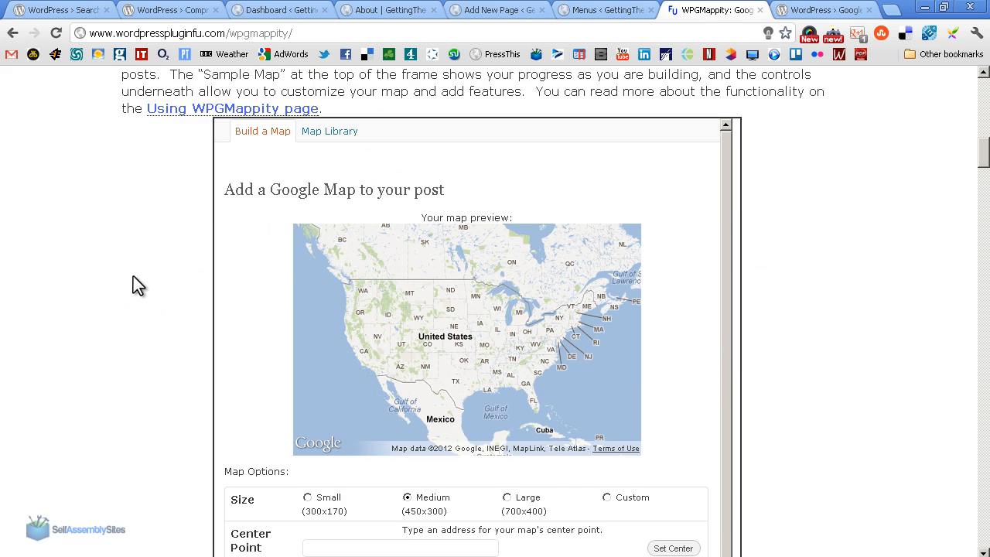
pyautogui.scroll(-3)
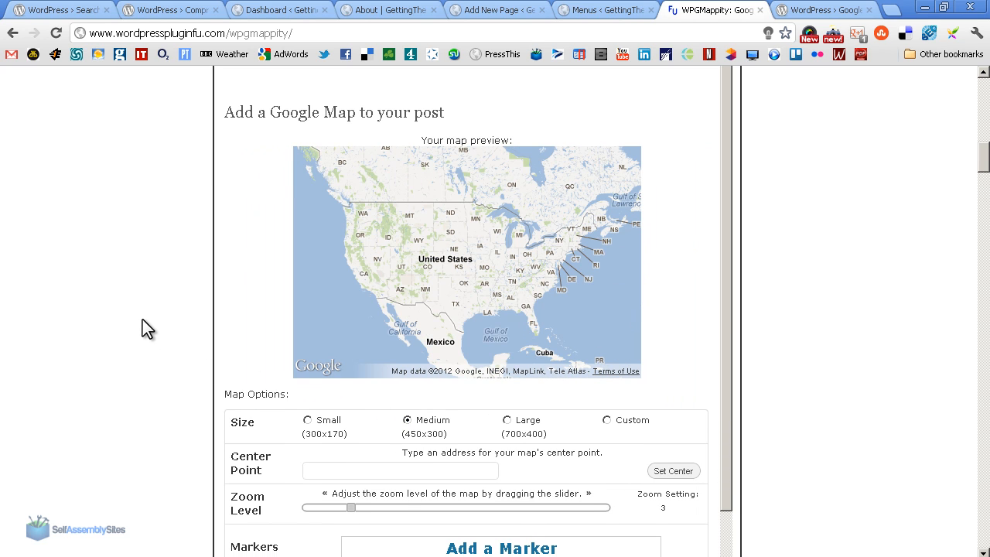
pyautogui.scroll(-3)
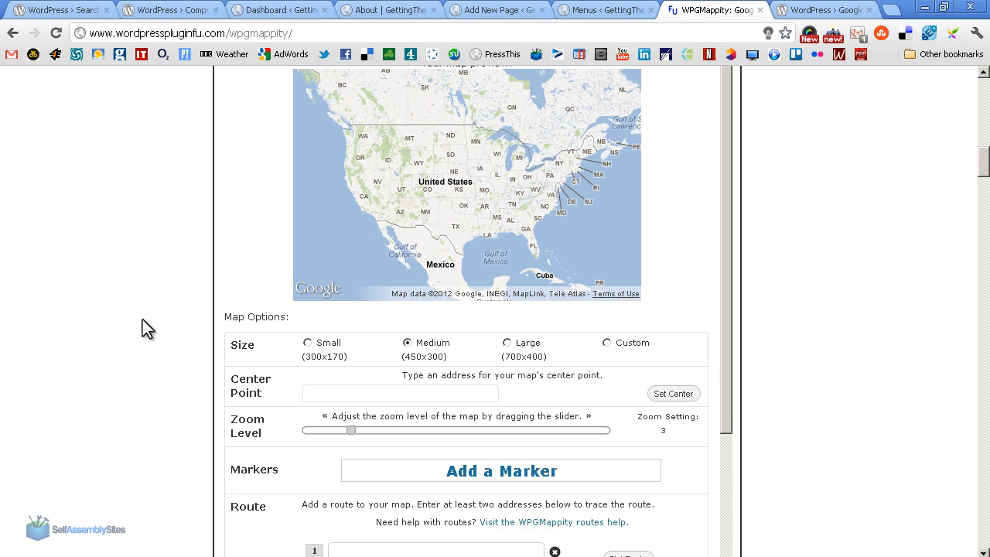
# Mark a point at '35 bond st, london' on the demo map with the default marker image.
pyautogui.click(501, 470)
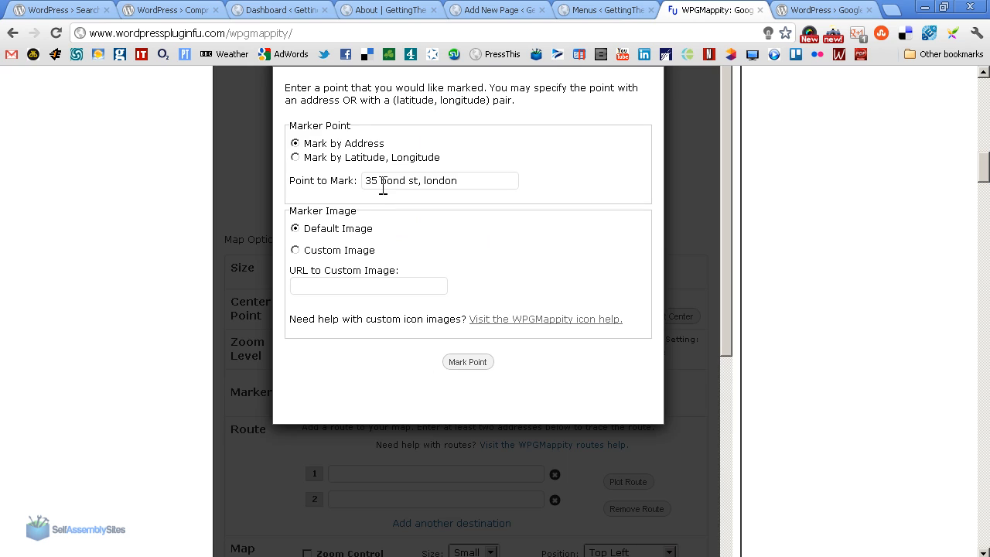
pyautogui.moveTo(441, 365)
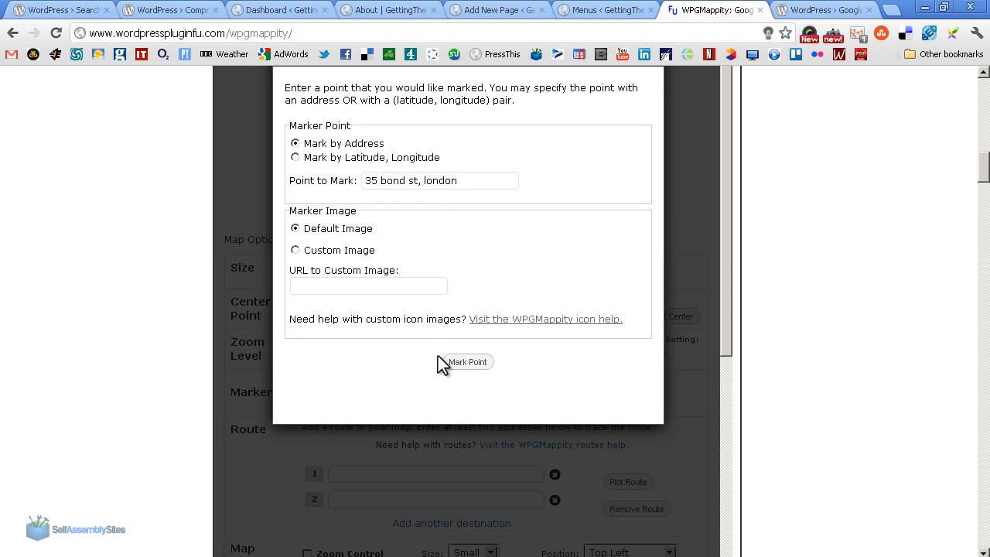
pyautogui.moveTo(324, 264)
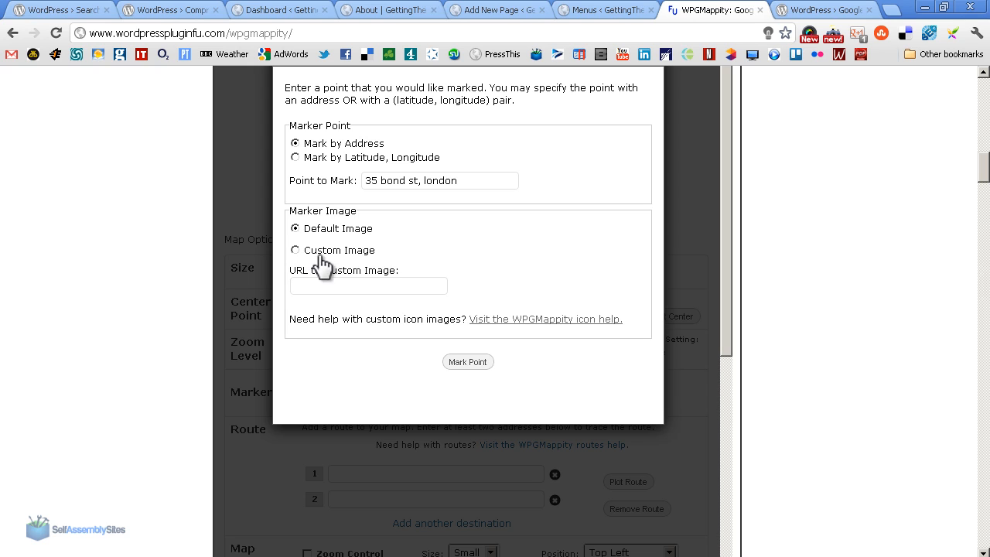
pyautogui.moveTo(297, 259)
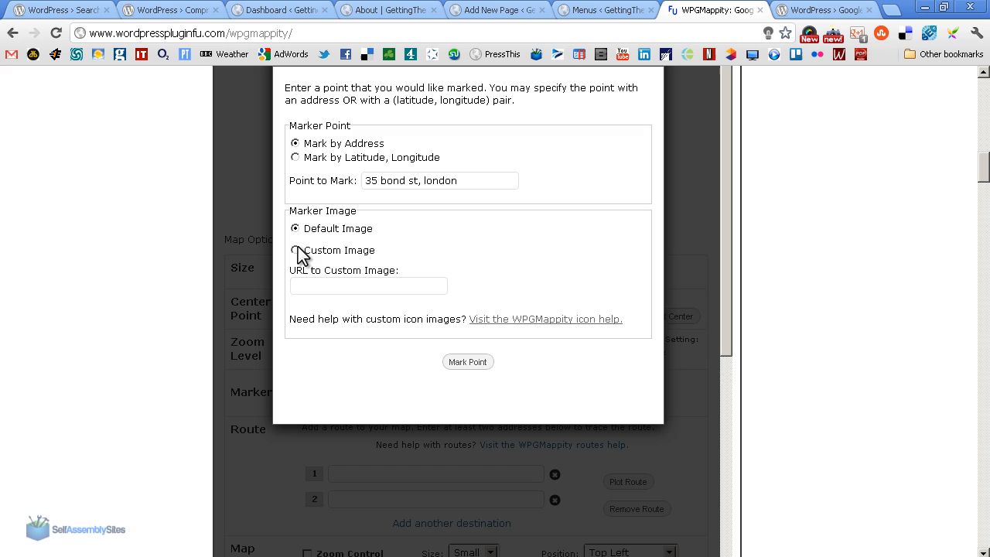
pyautogui.click(467, 362)
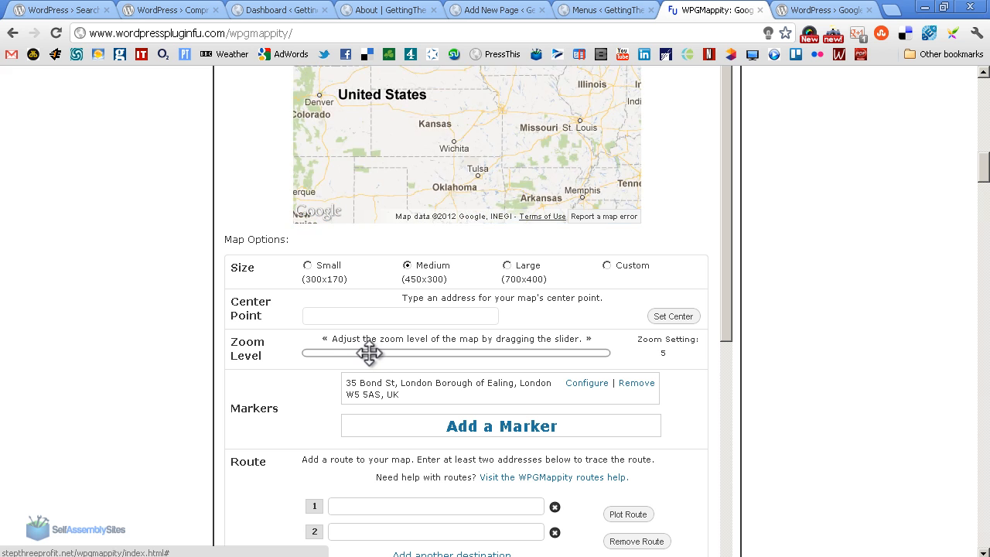
# Adjust the Zoom Level slider to 4 so the London pin shows over western Europe.
pyautogui.moveTo(369, 353); pyautogui.dragTo(346, 353)
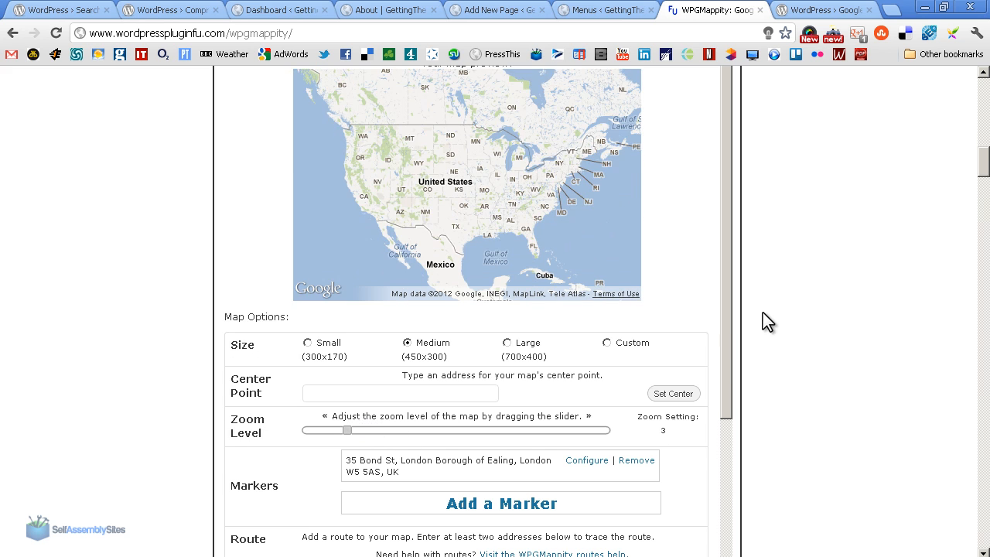
pyautogui.scroll(3)
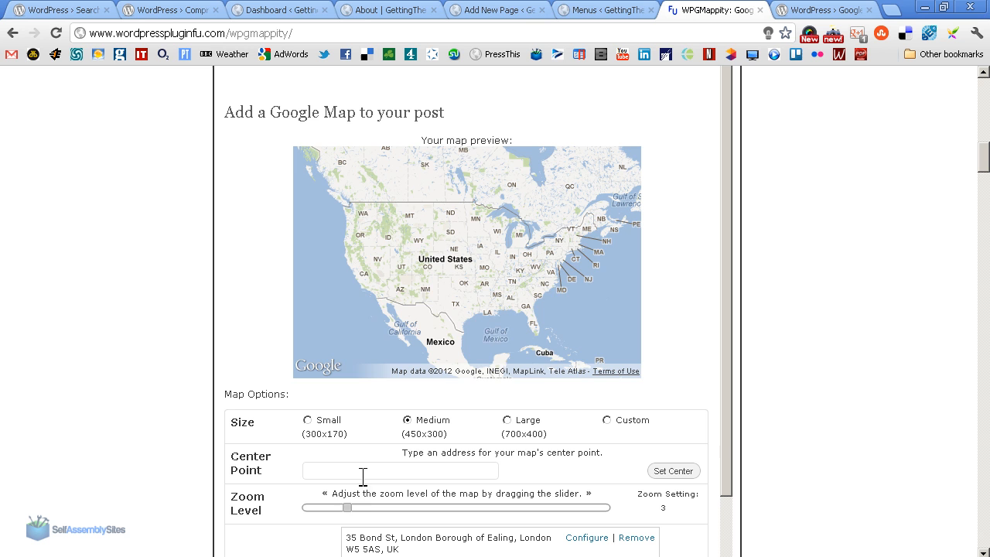
pyautogui.moveTo(347, 507); pyautogui.dragTo(399, 507)
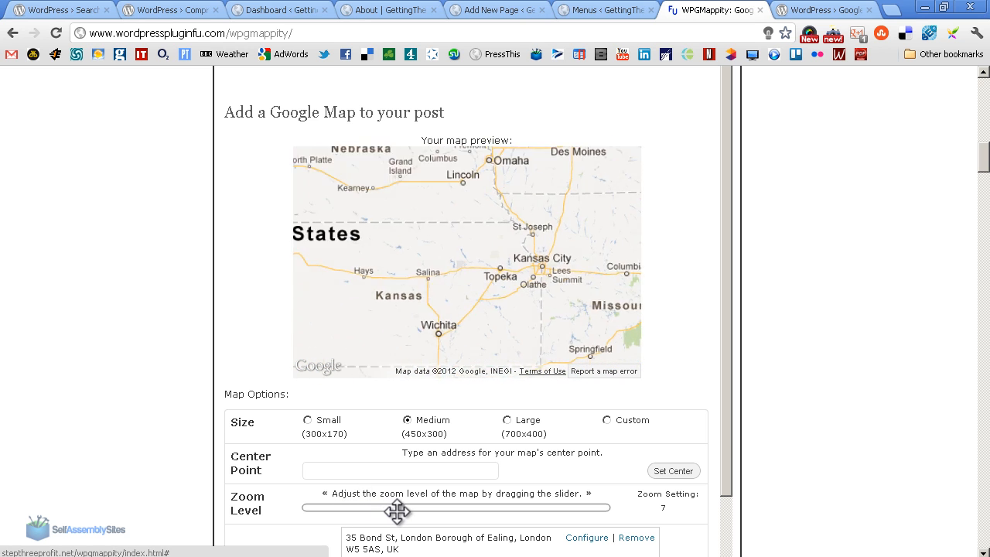
pyautogui.moveTo(399, 507); pyautogui.dragTo(347, 508)
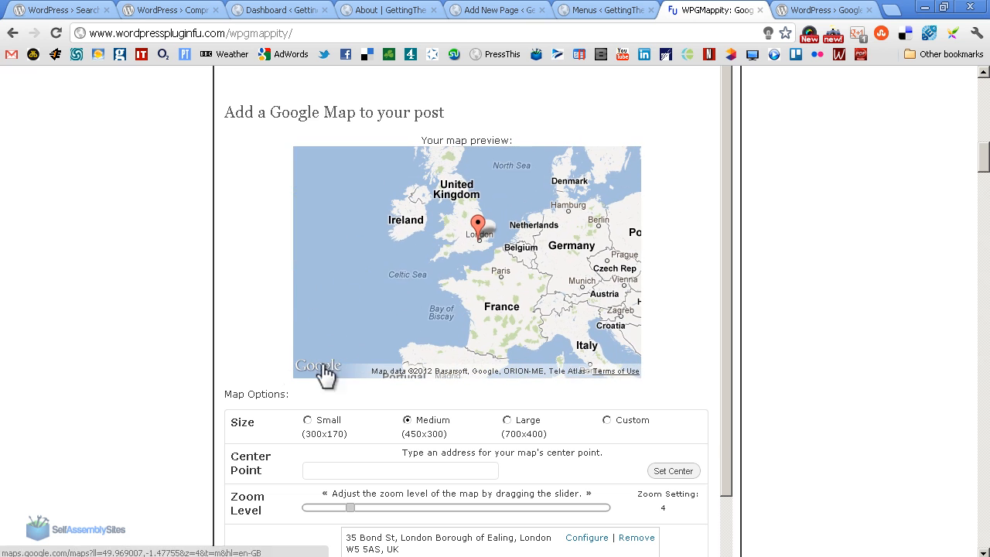
pyautogui.scroll(-3)
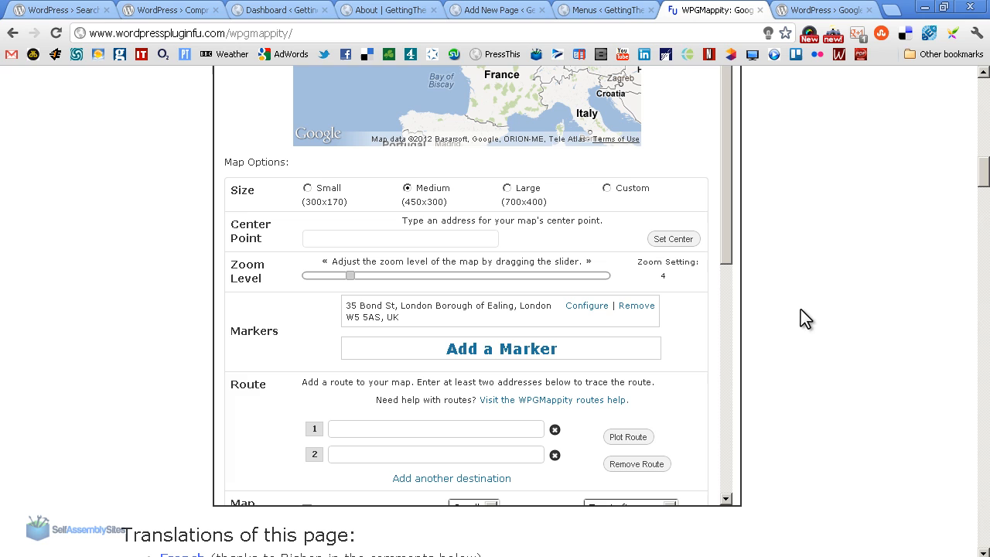
pyautogui.moveTo(433, 409)
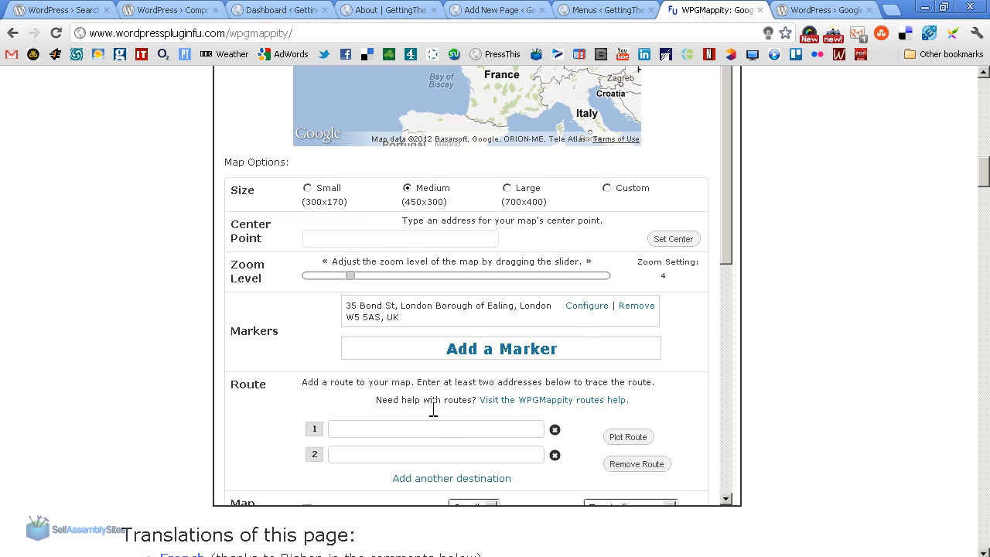
# Enter 35 Bond St, London as the route's first point and review the Map Controls section.
pyautogui.click(436, 429)
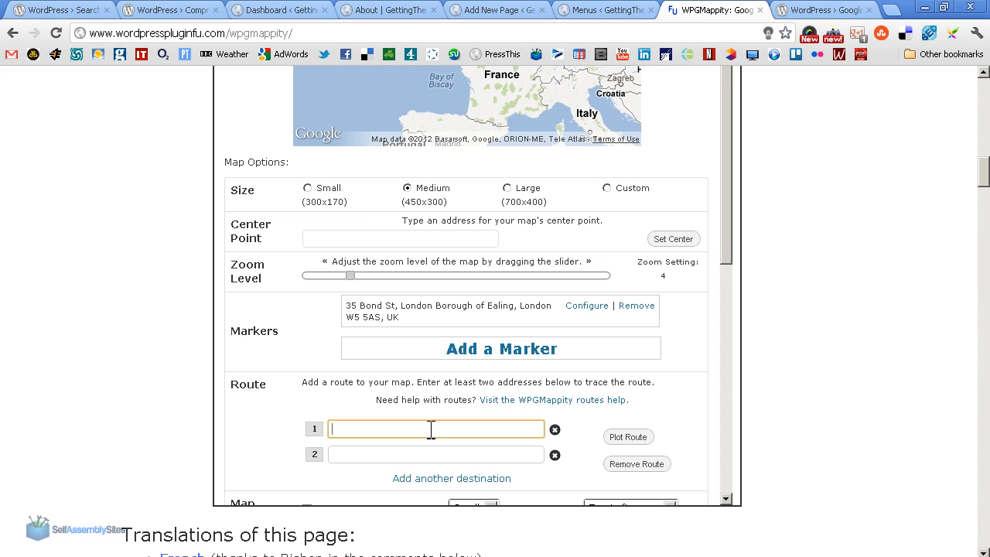
pyautogui.click(628, 436)
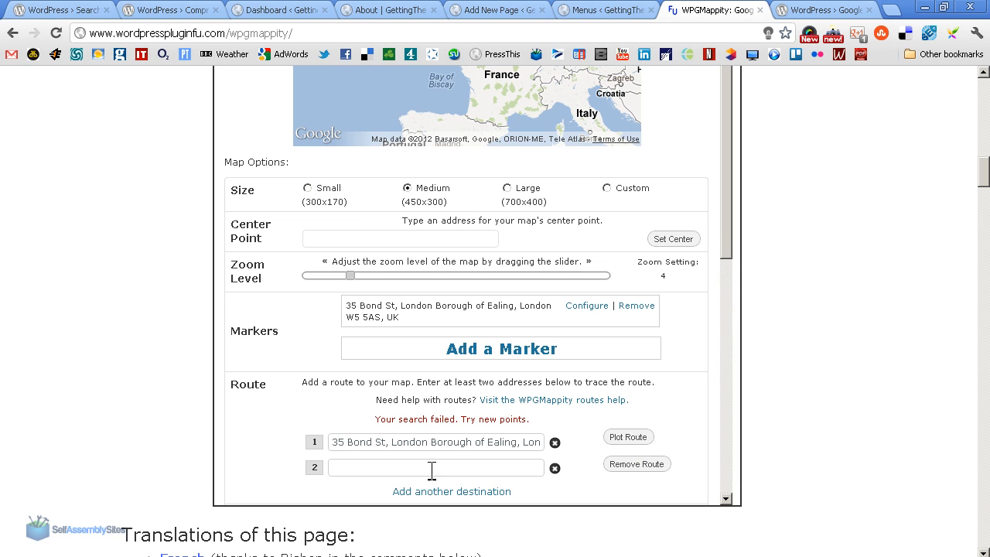
pyautogui.moveTo(387, 315)
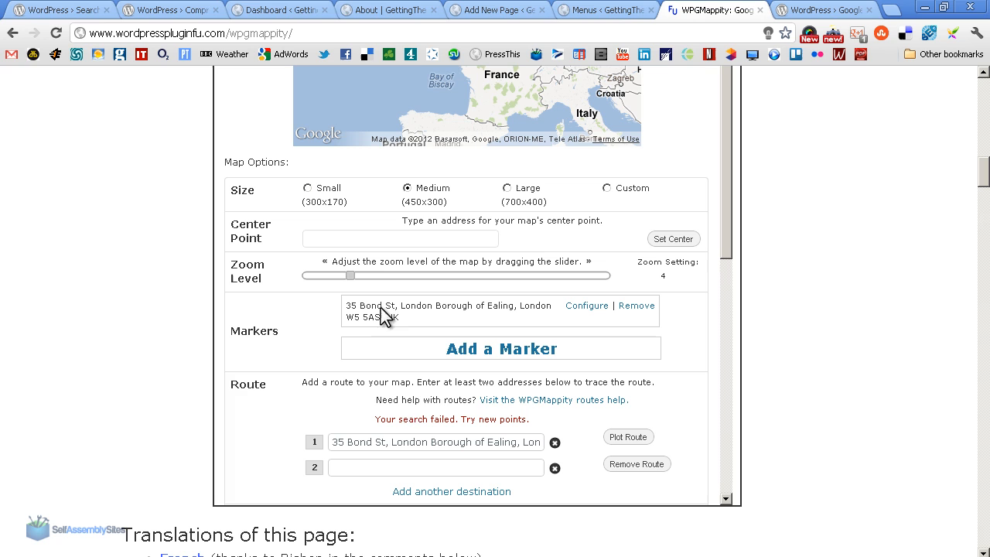
pyautogui.moveTo(616, 450)
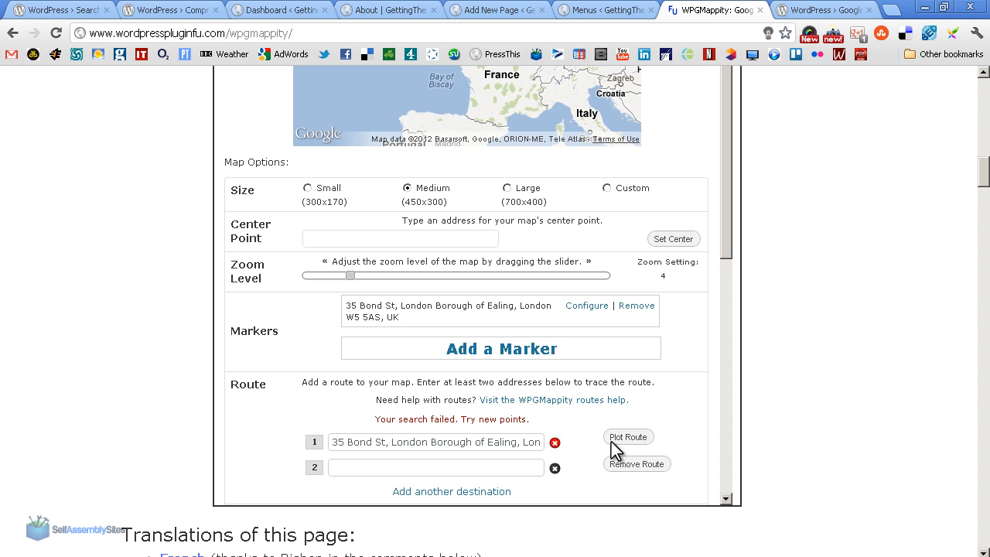
pyautogui.moveTo(286, 410)
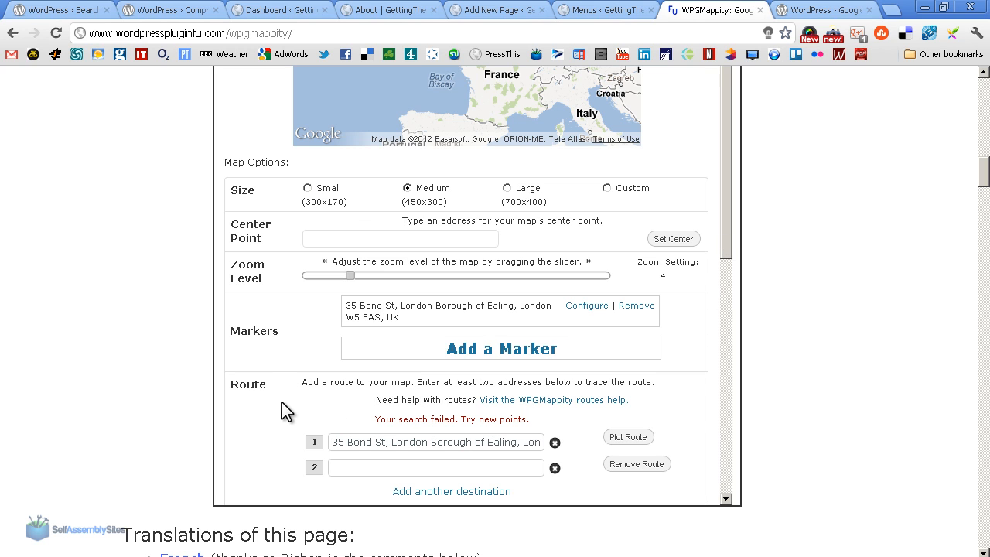
pyautogui.scroll(-3)
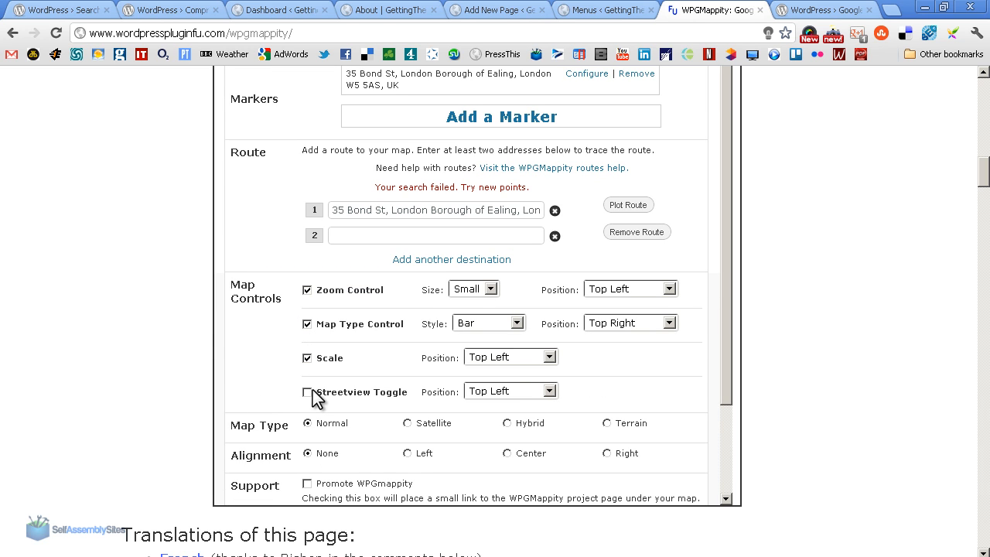
pyautogui.scroll(3)
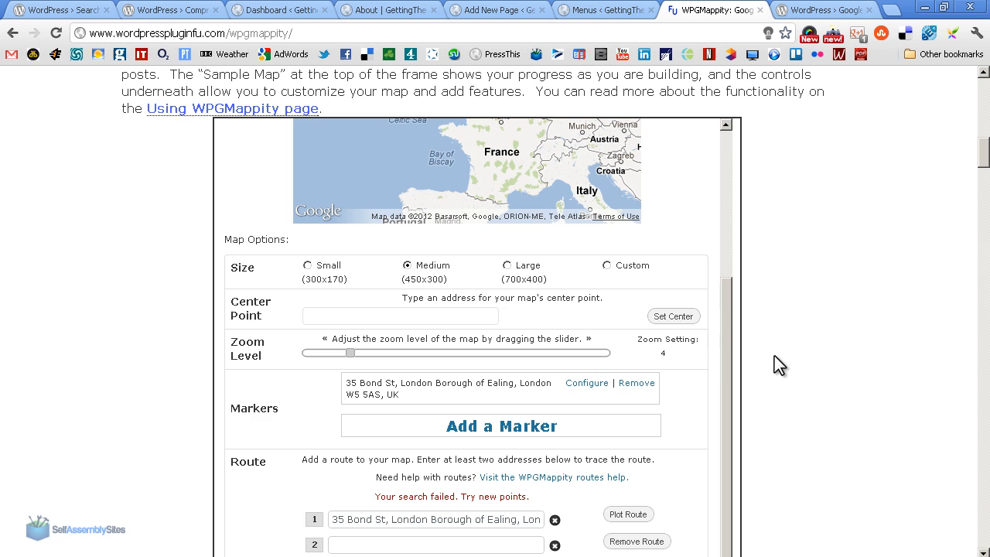
pyautogui.scroll(3)
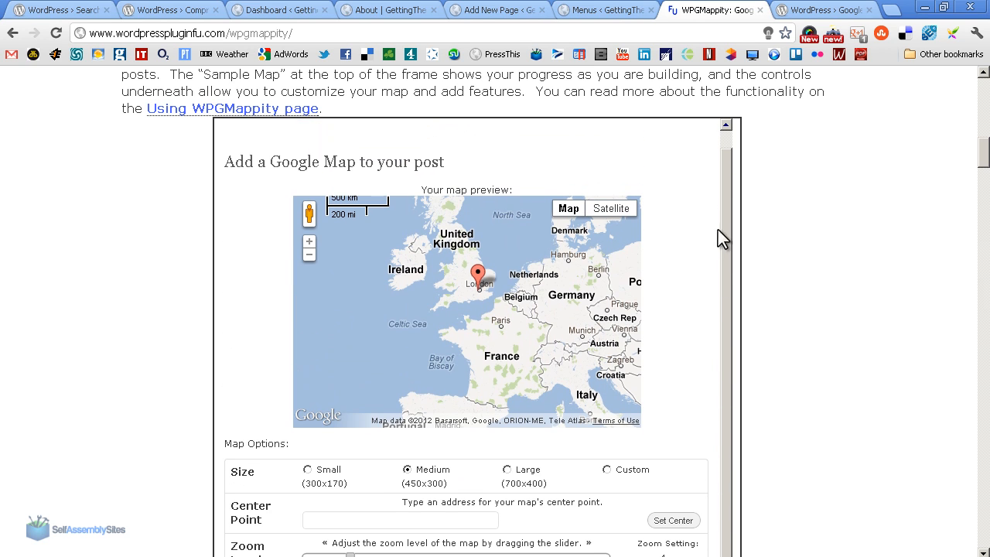
pyautogui.moveTo(758, 254)
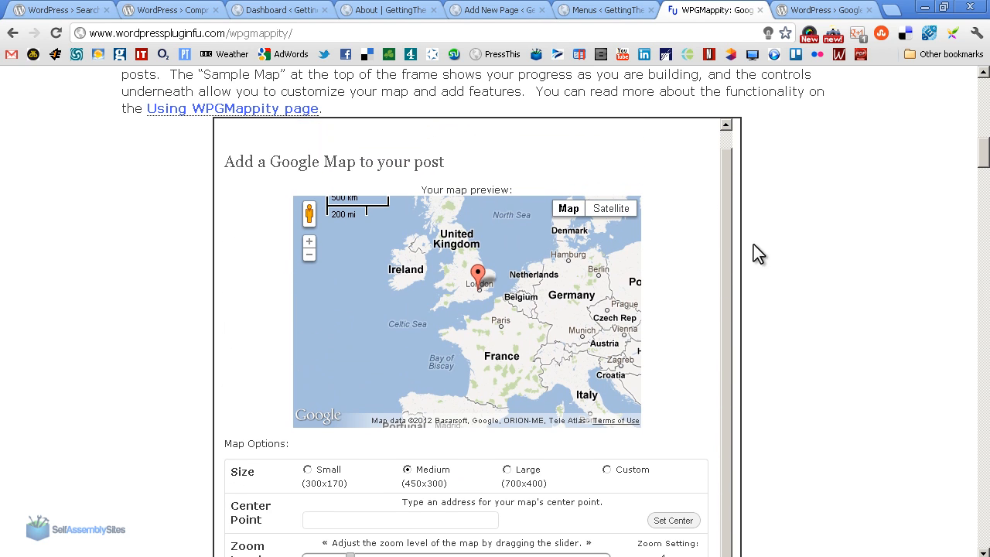
pyautogui.scroll(-3)
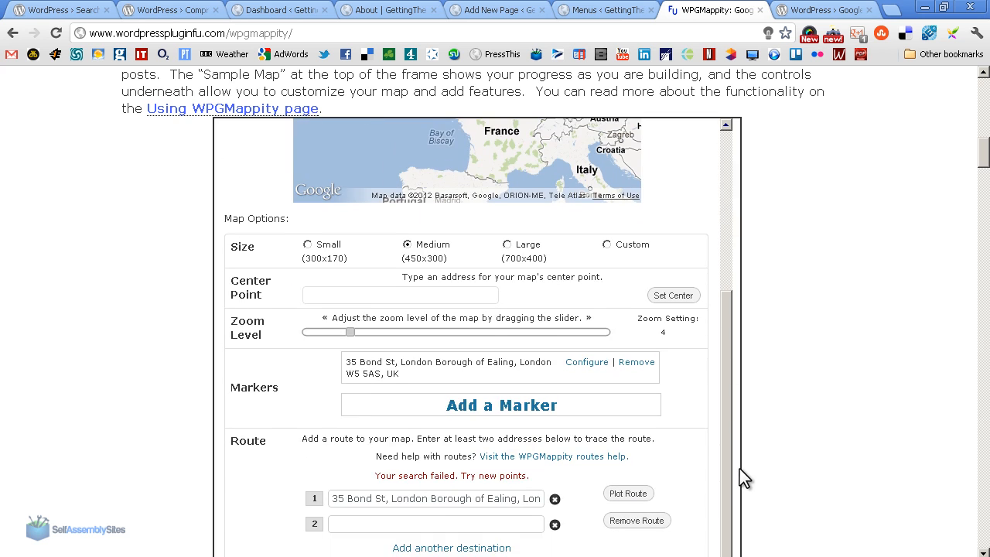
pyautogui.scroll(-3)
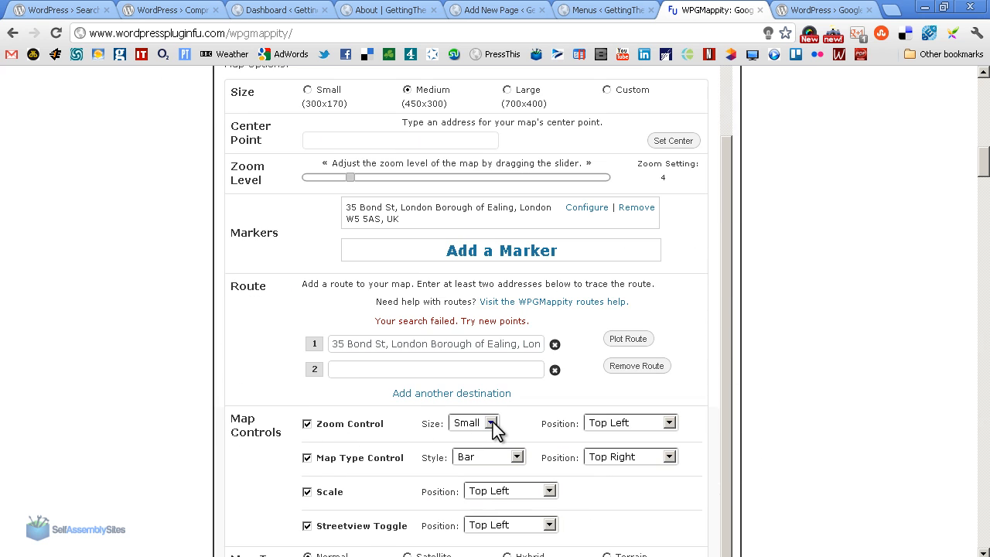
pyautogui.scroll(3)
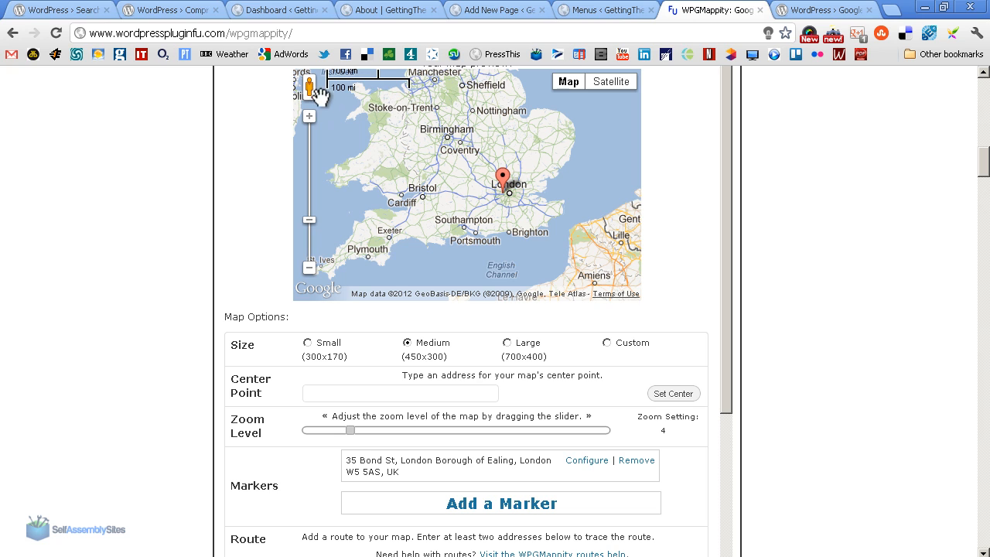
pyautogui.moveTo(526, 179)
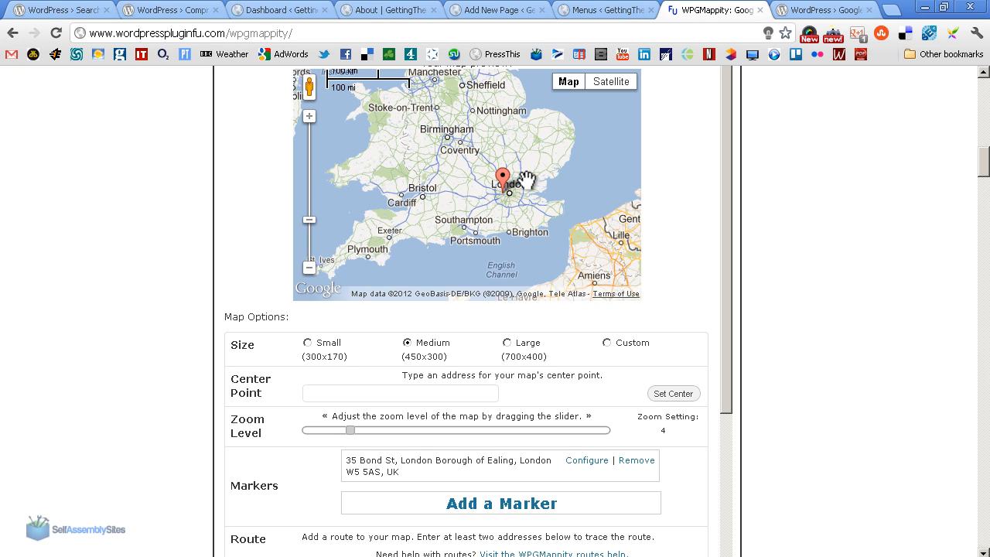
pyautogui.scroll(-3)
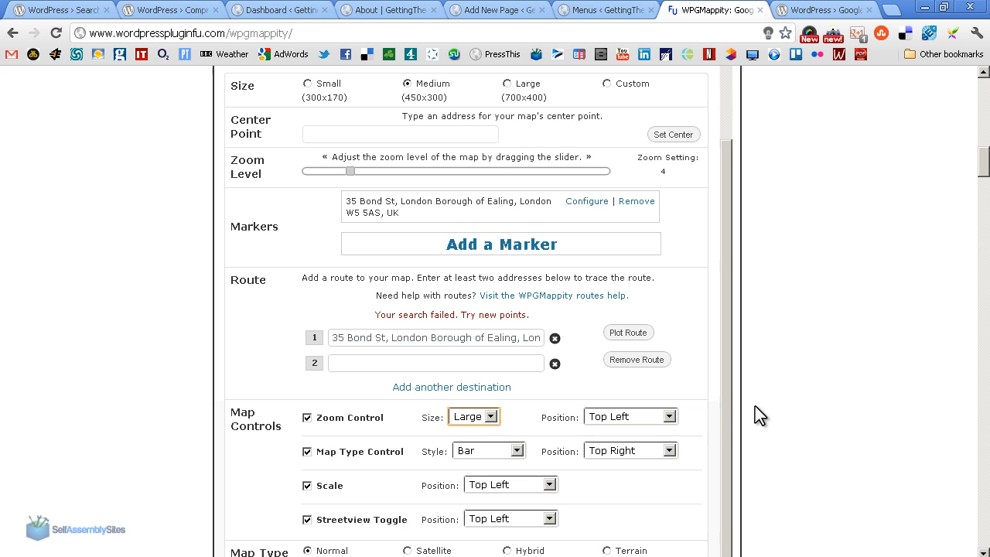
pyautogui.scroll(-3)
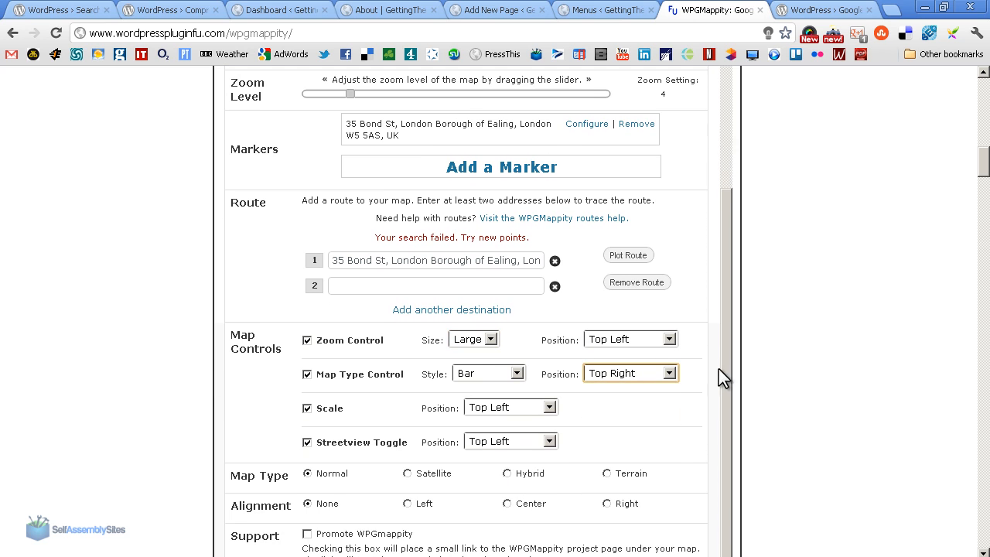
pyautogui.scroll(-3)
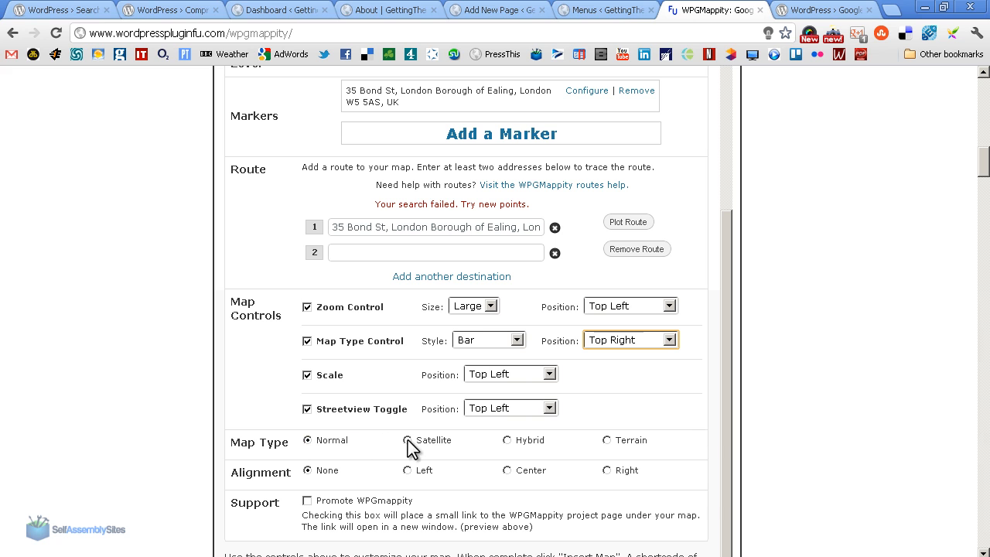
pyautogui.moveTo(789, 369)
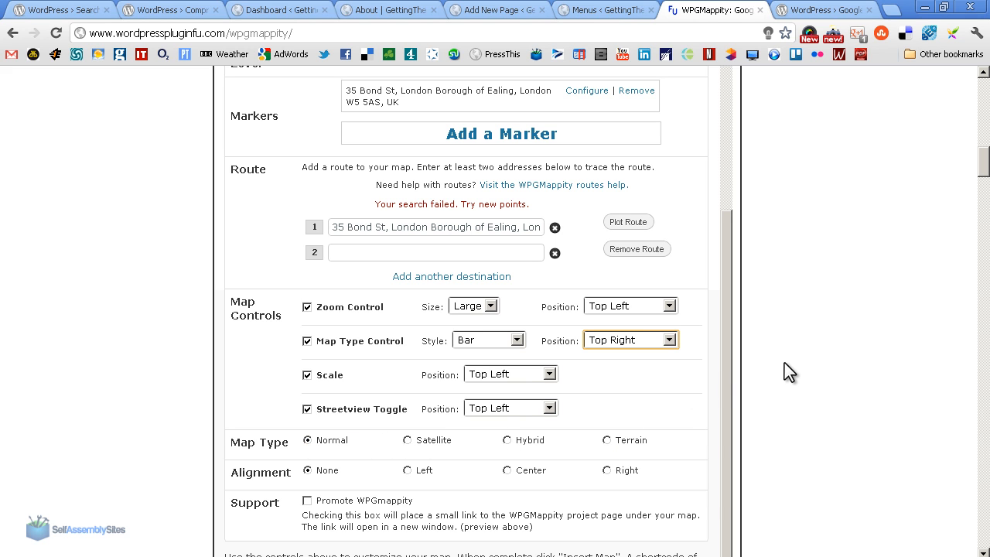
pyautogui.scroll(-3)
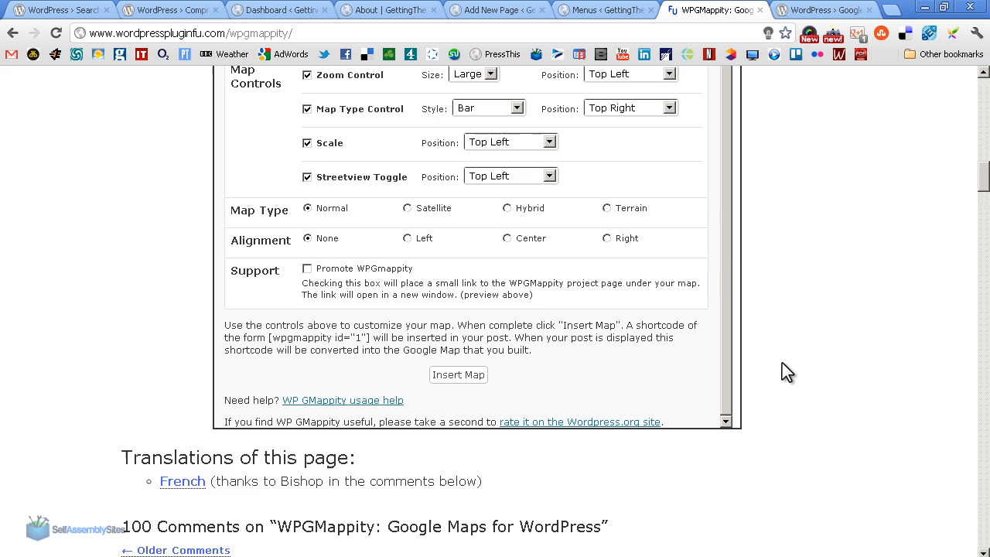
# Follow the 'rate it on the WordPress.org' link in a new tab.
pyautogui.scroll(-3)
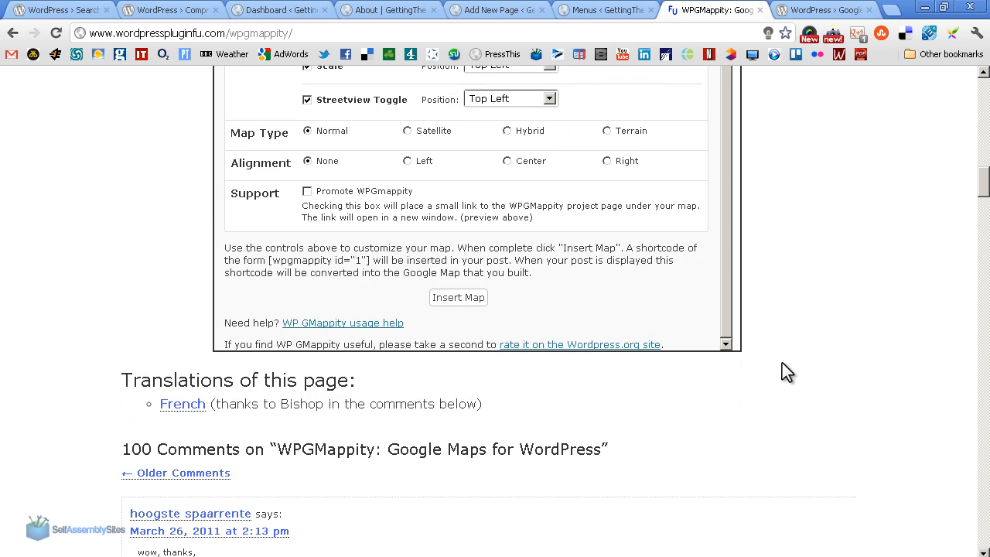
pyautogui.scroll(3)
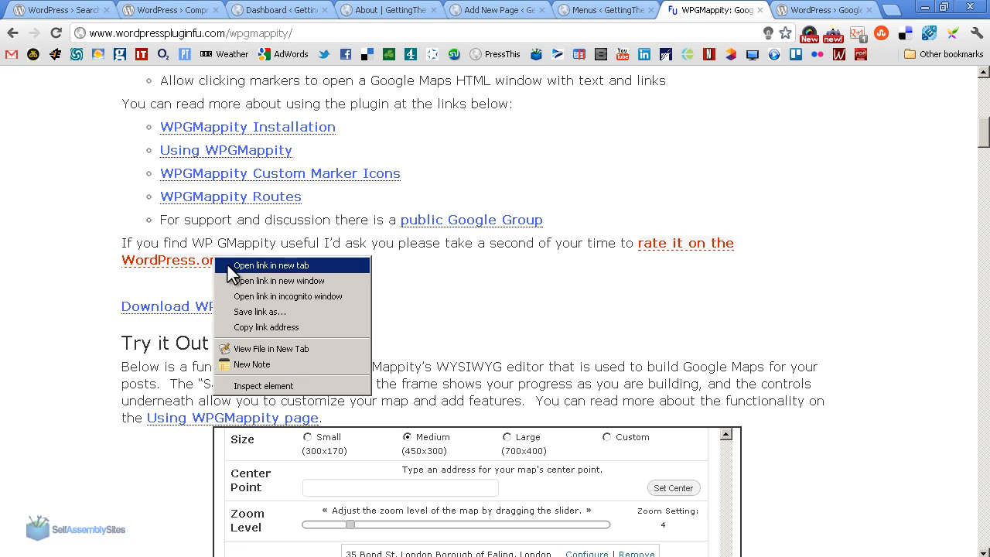
pyautogui.click(272, 265)
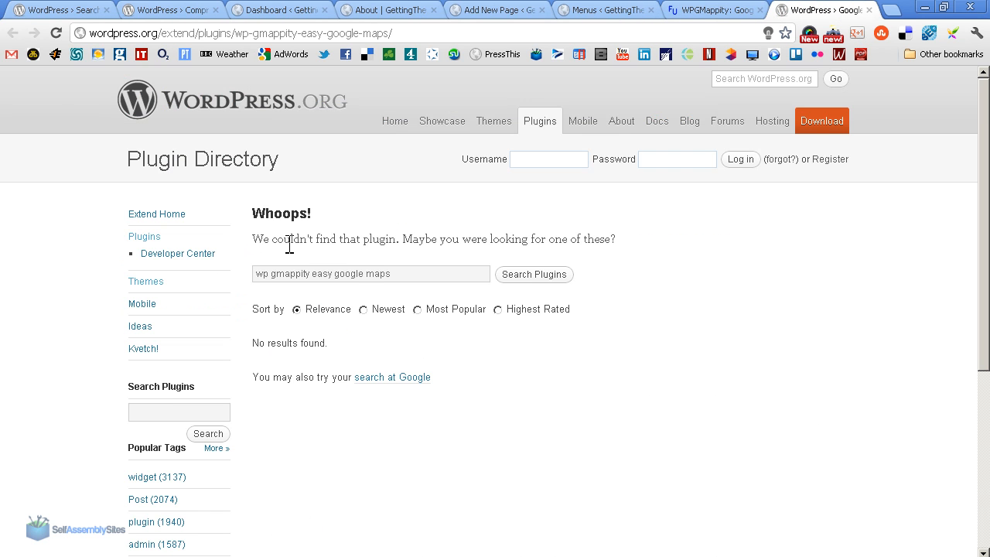
# Highlight the plugin-not-found message, then return to the WPGMappity demo page.
pyautogui.doubleClick(325, 238)
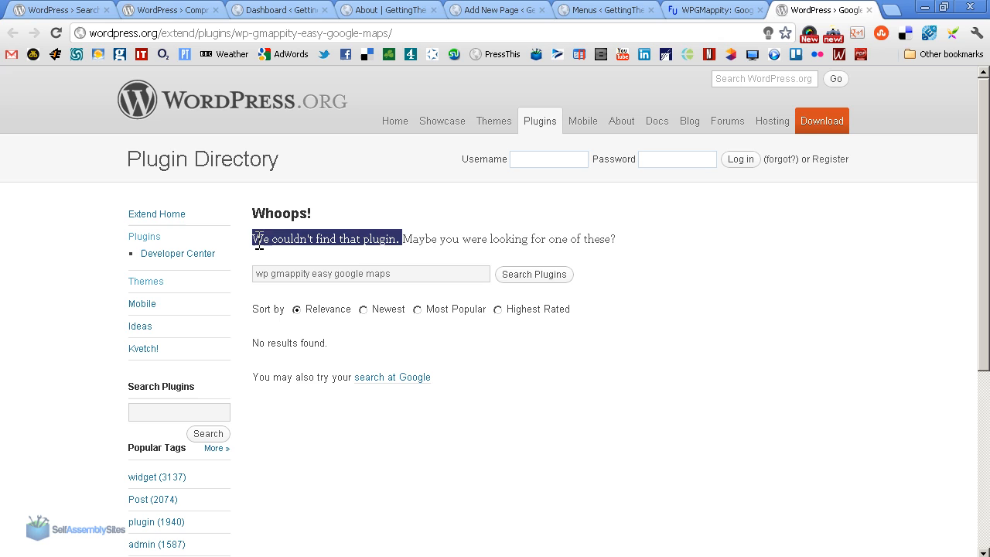
pyautogui.moveTo(334, 337)
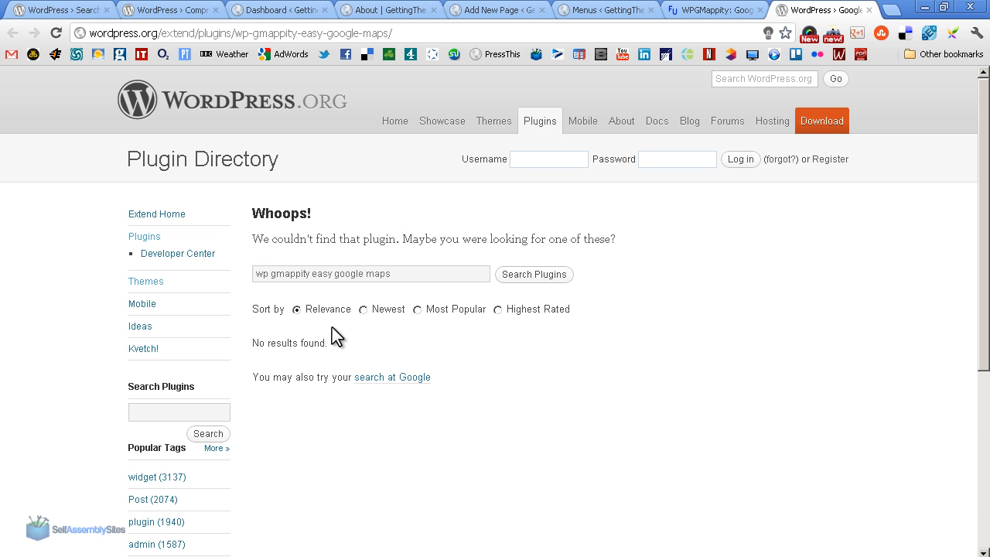
pyautogui.moveTo(715, 9)
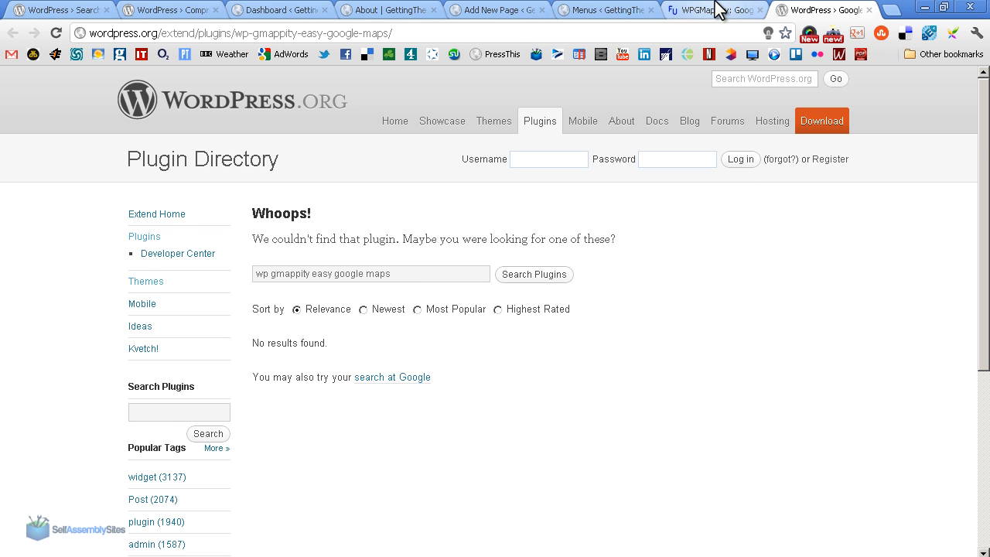
pyautogui.click(711, 10)
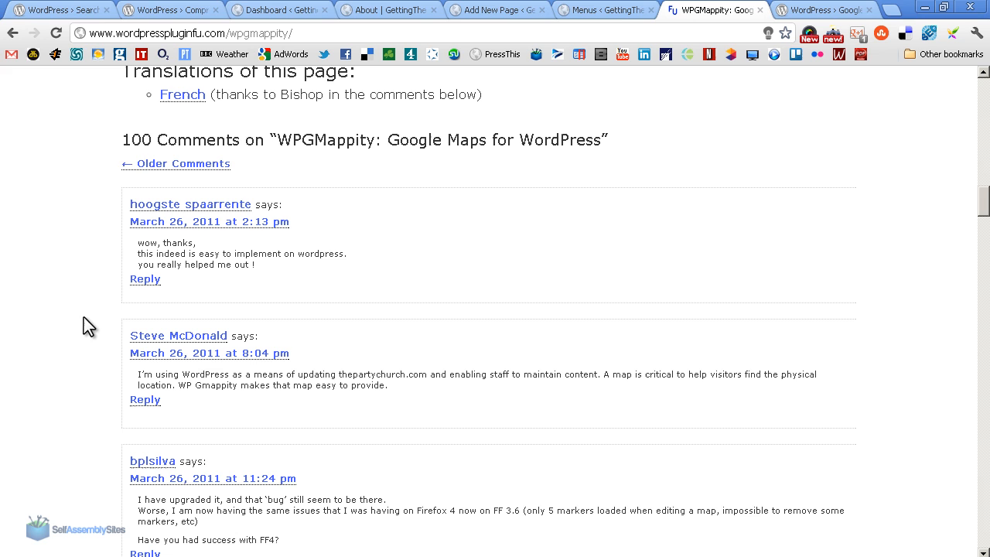
pyautogui.moveTo(158, 280)
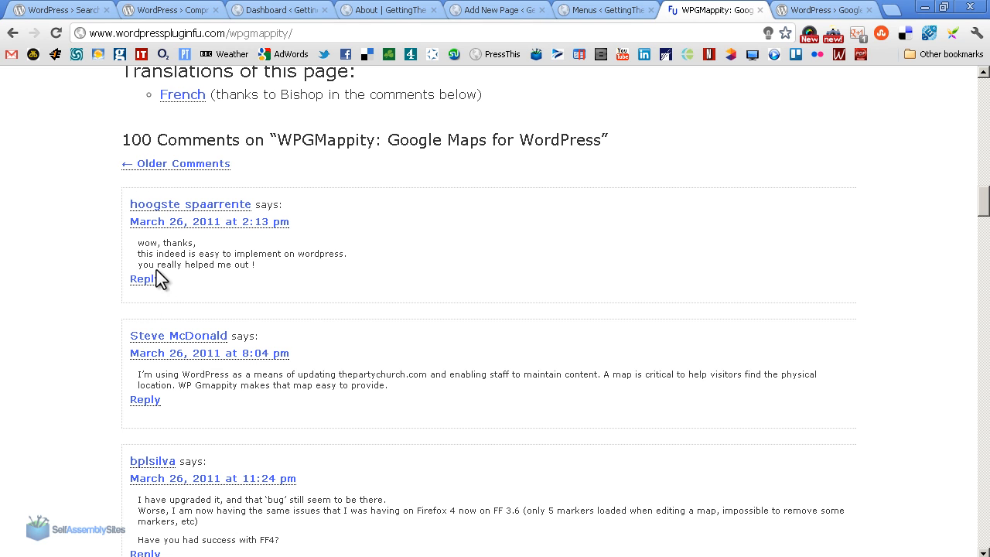
pyautogui.scroll(-3)
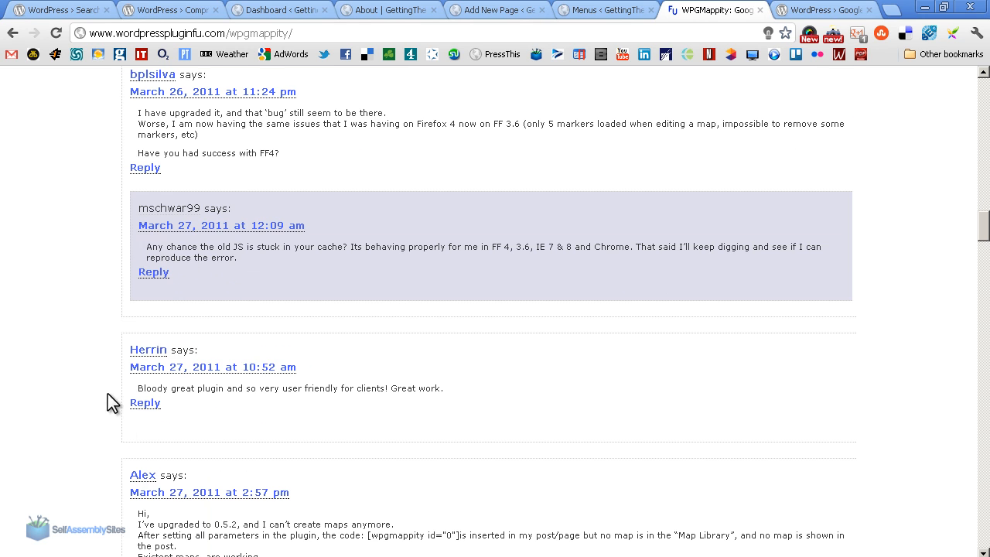
pyautogui.scroll(3)
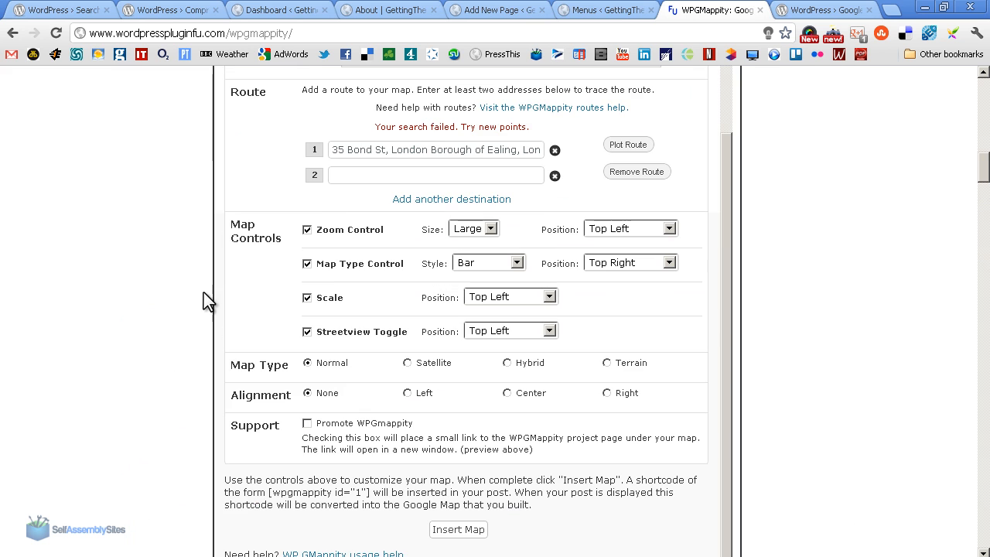
pyautogui.moveTo(193, 312)
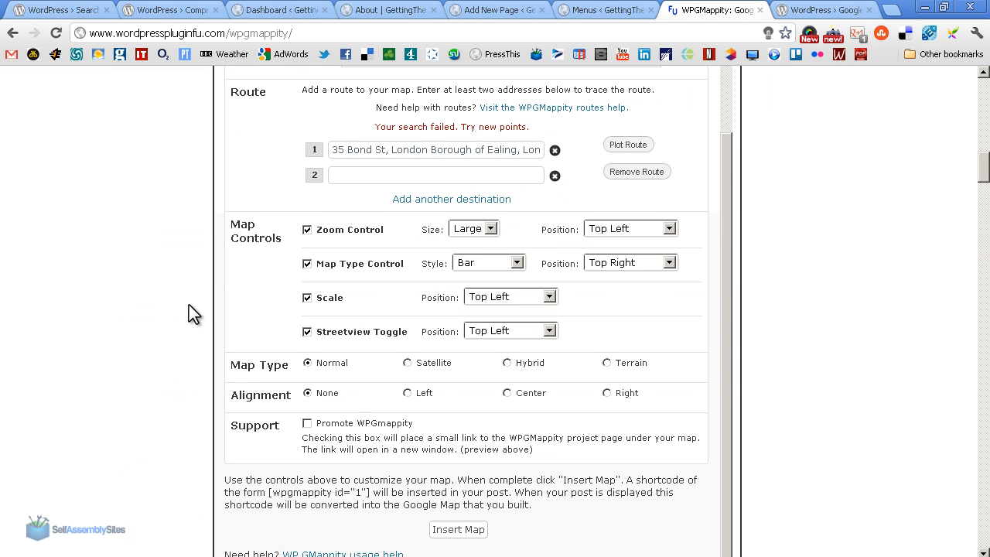
pyautogui.moveTo(582, 320)
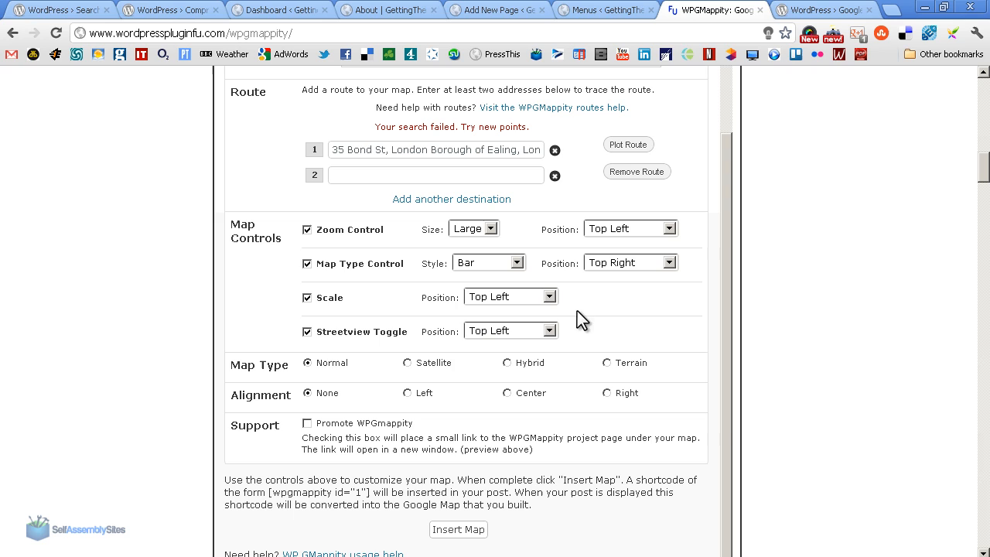
pyautogui.moveTo(556, 427)
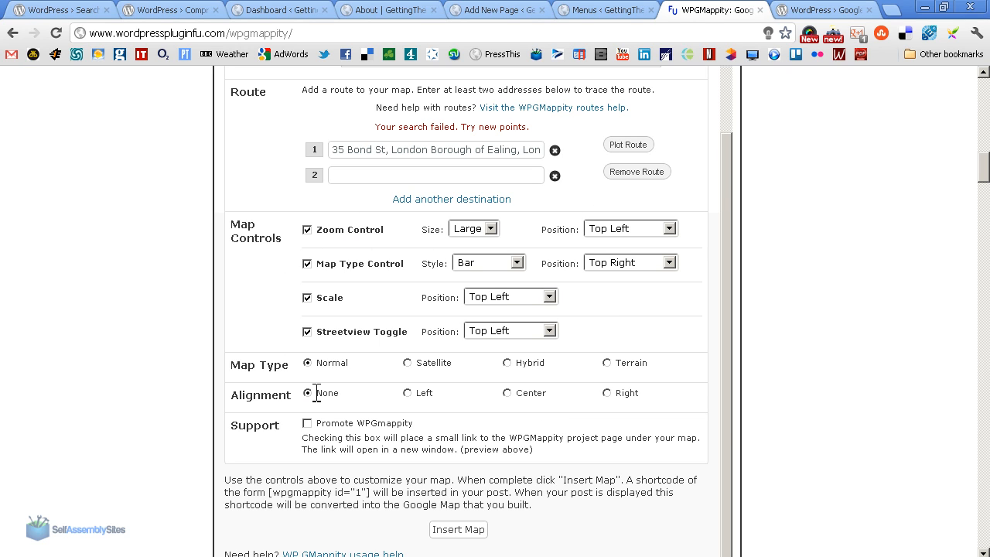
pyautogui.scroll(3)
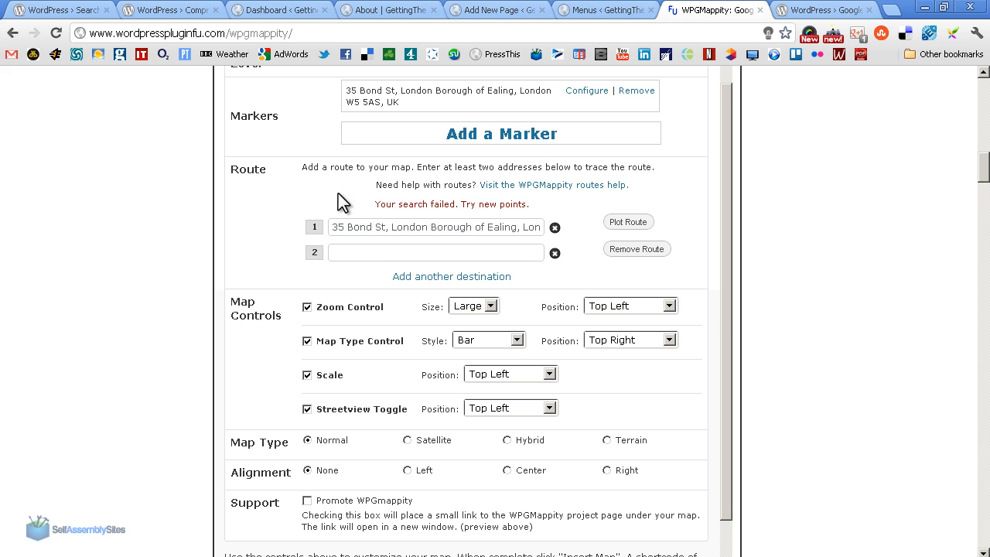
pyautogui.scroll(3)
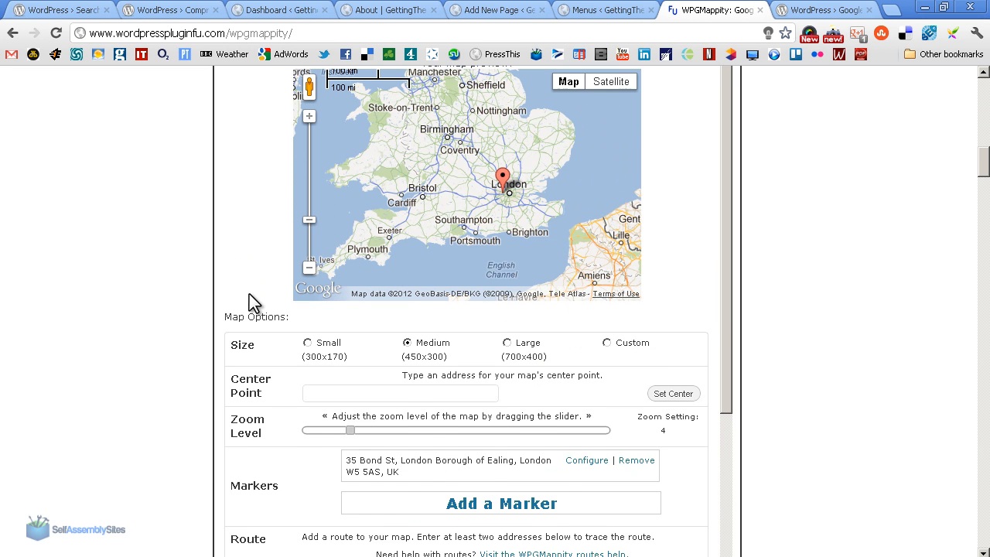
pyautogui.scroll(3)
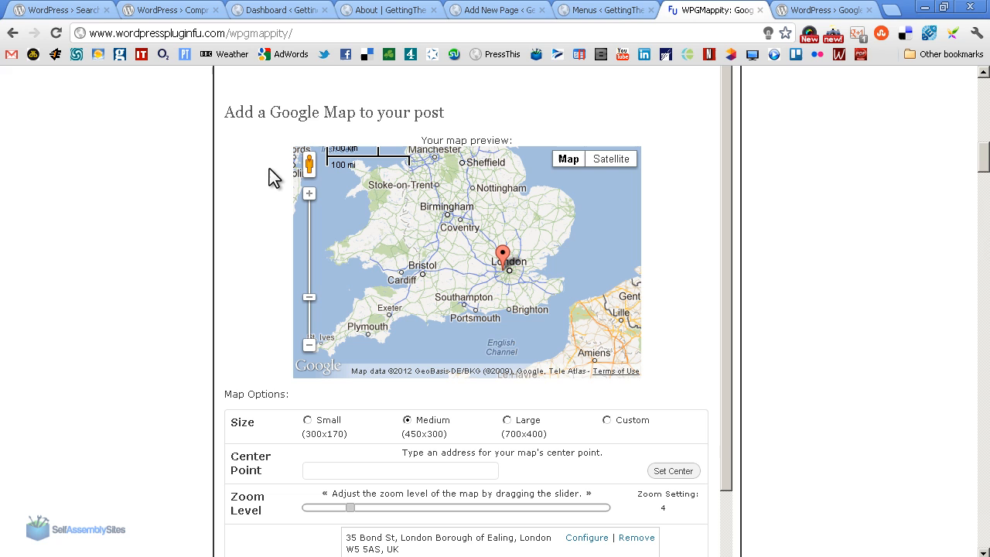
pyautogui.moveTo(260, 260)
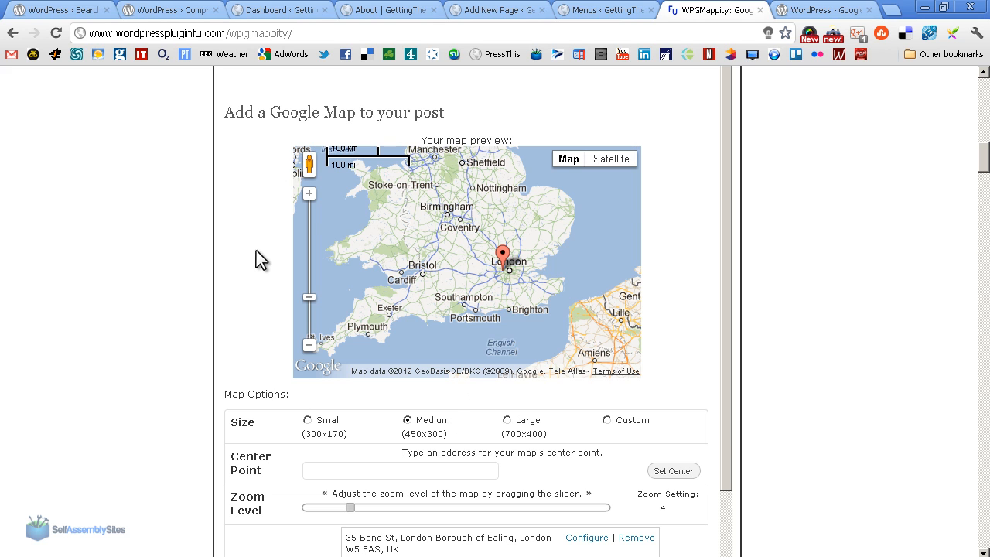
pyautogui.scroll(-3)
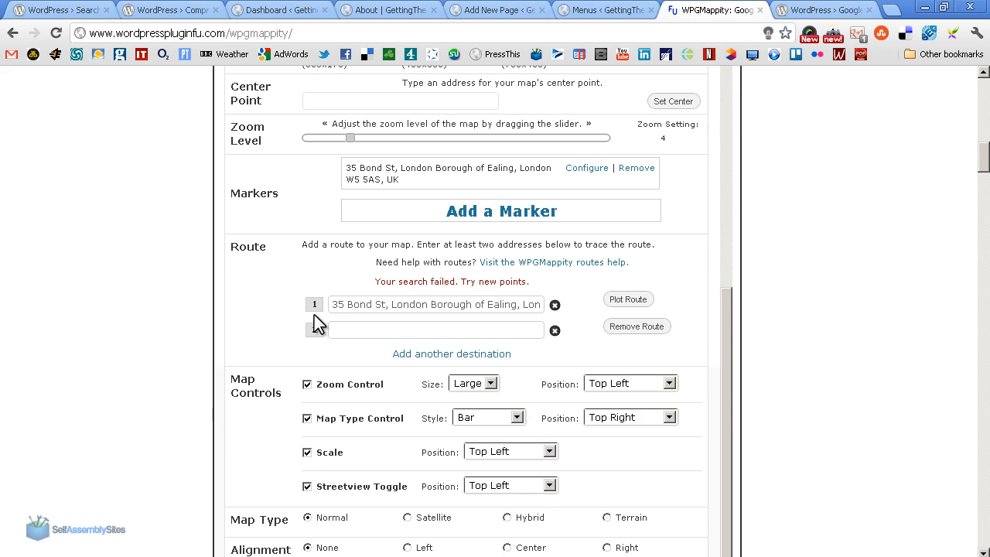
pyautogui.scroll(-3)
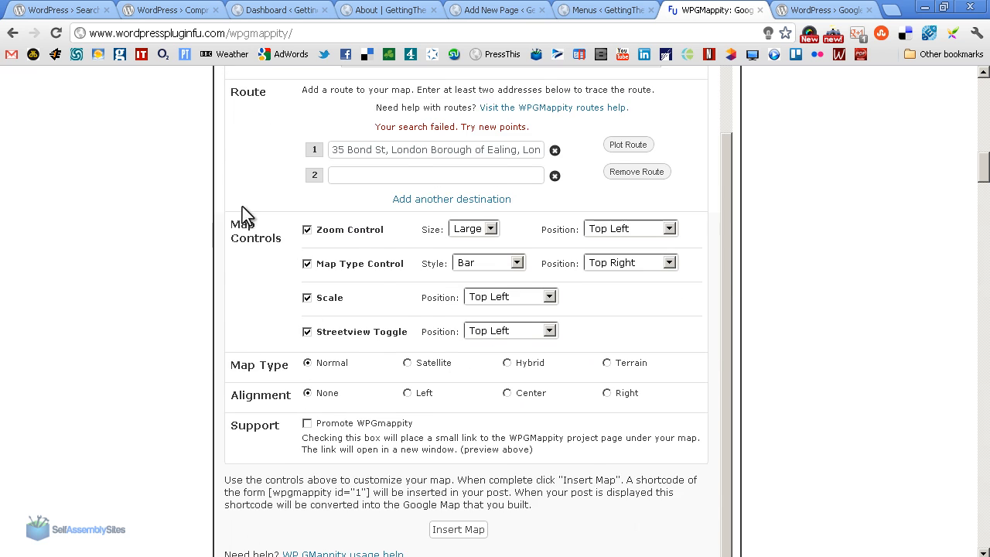
pyautogui.scroll(3)
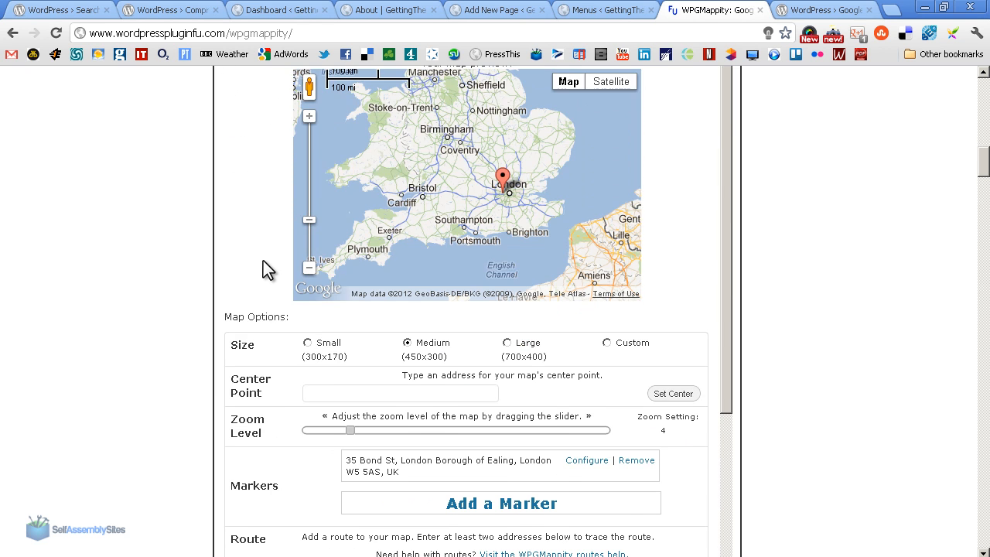
pyautogui.scroll(3)
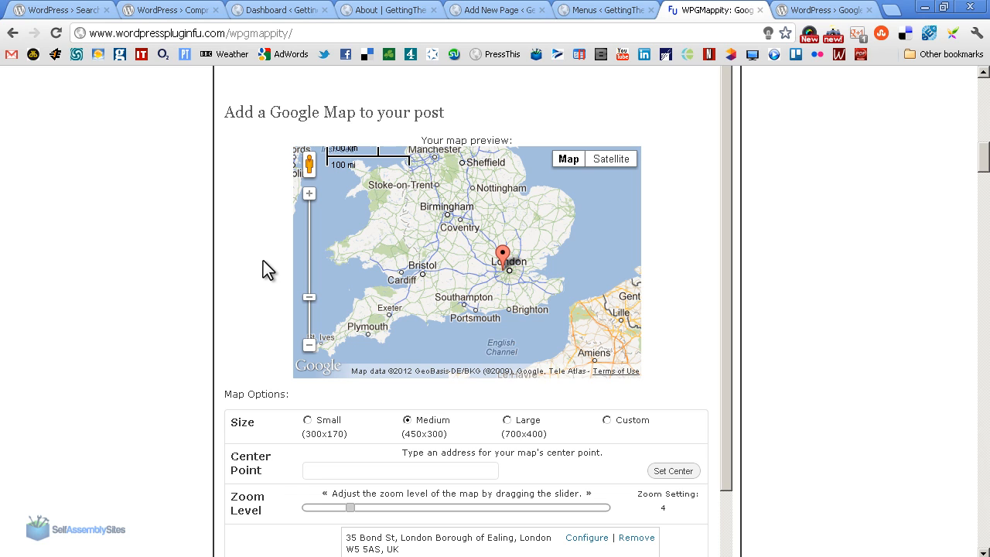
pyautogui.moveTo(253, 304)
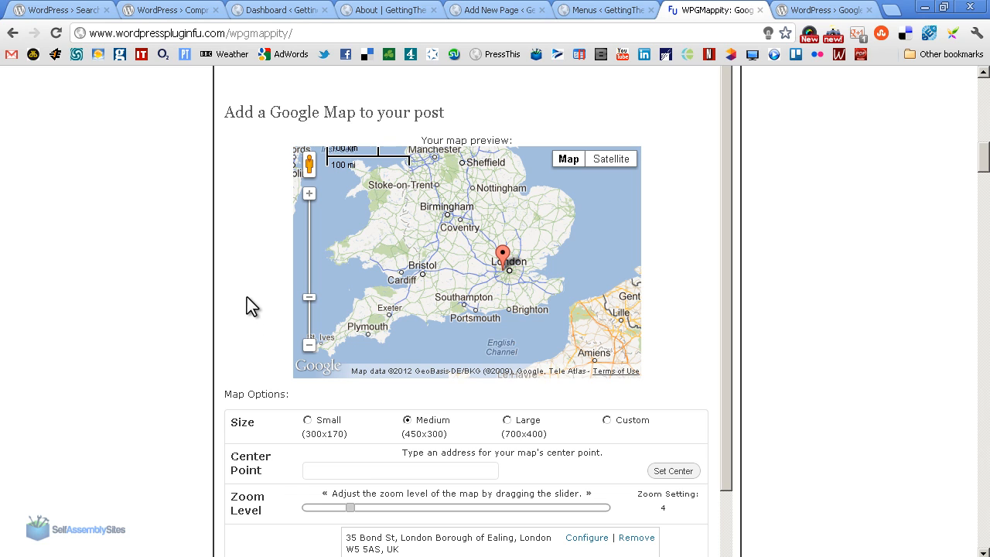
pyautogui.moveTo(244, 312)
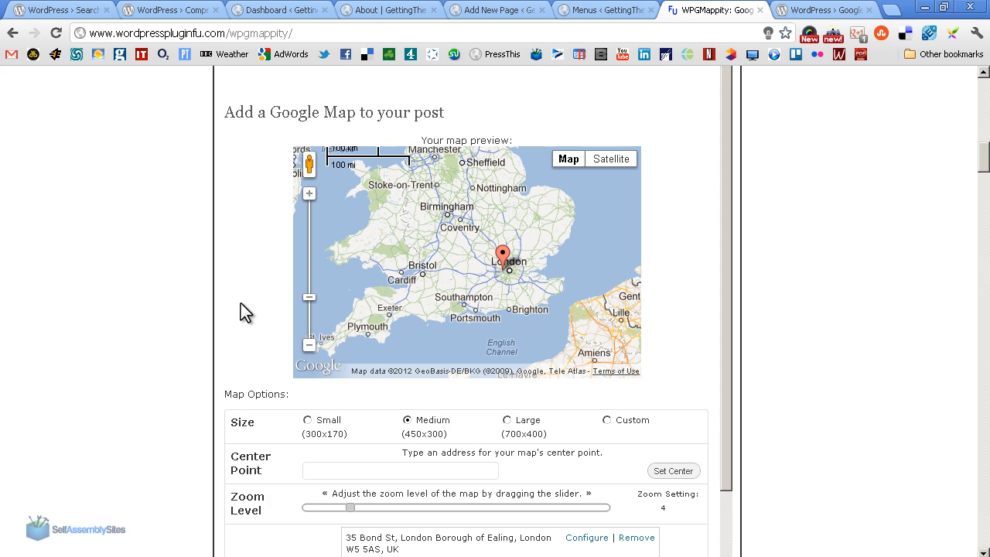
pyautogui.scroll(-3)
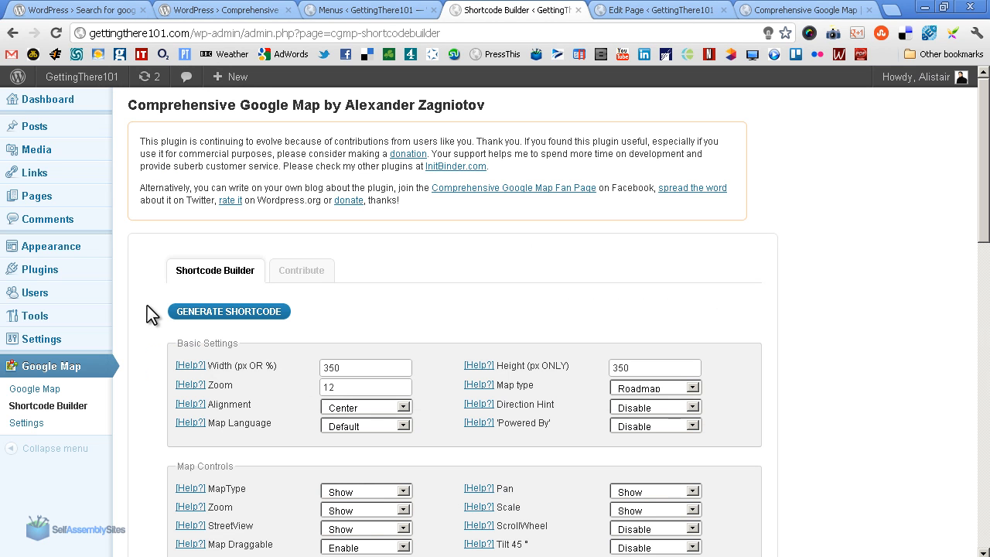
pyautogui.moveTo(224, 275)
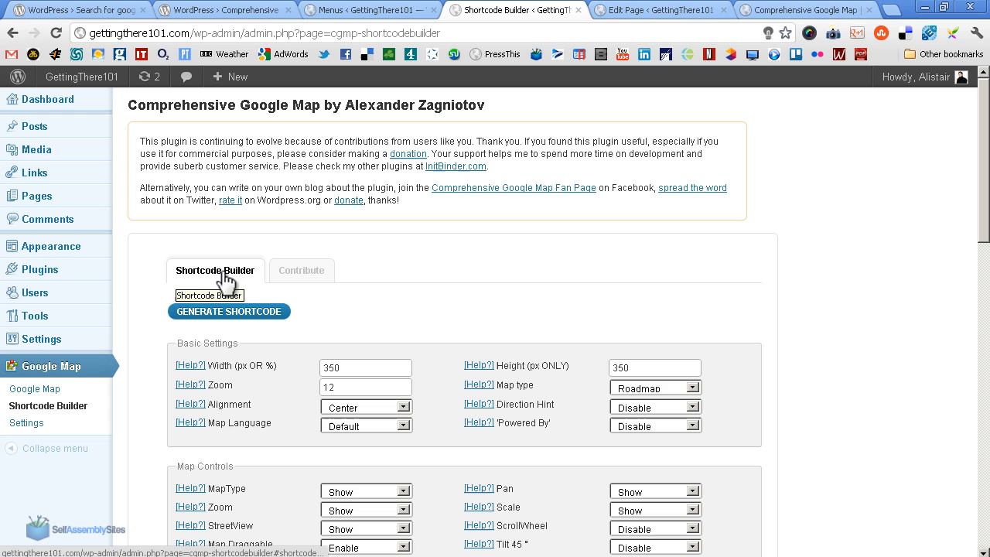
pyautogui.moveTo(164, 363)
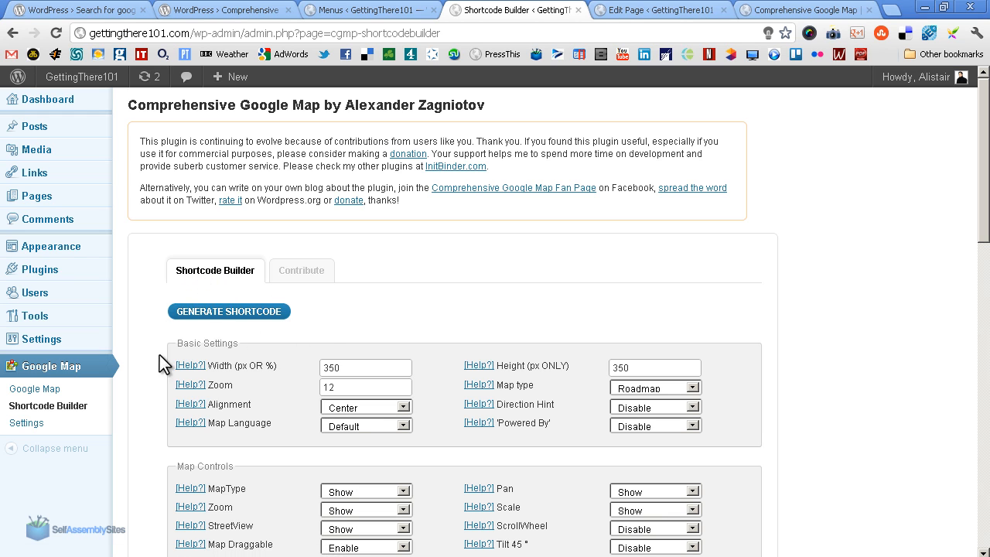
pyautogui.scroll(-3)
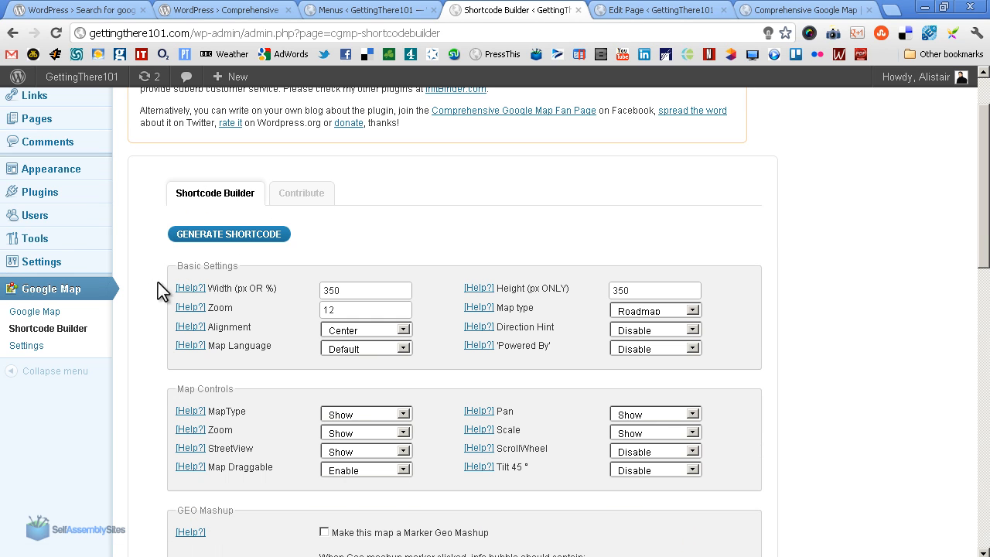
pyautogui.moveTo(307, 297)
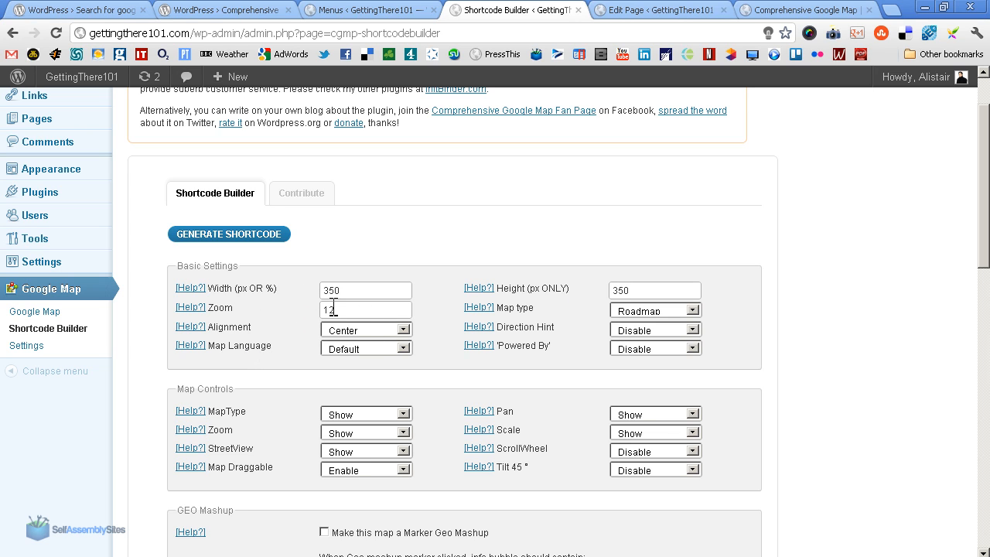
pyautogui.moveTo(370, 343)
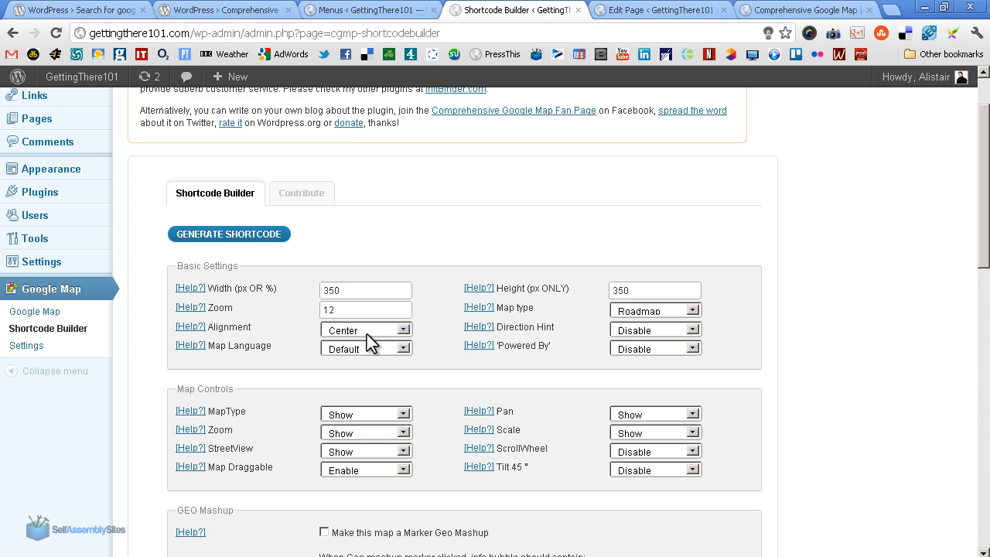
pyautogui.click(365, 348)
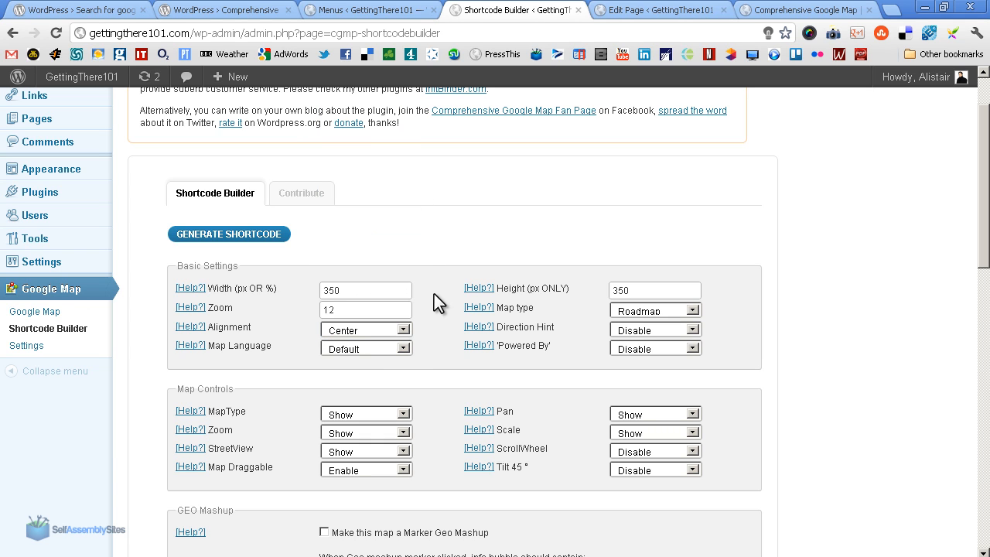
pyautogui.moveTo(570, 353)
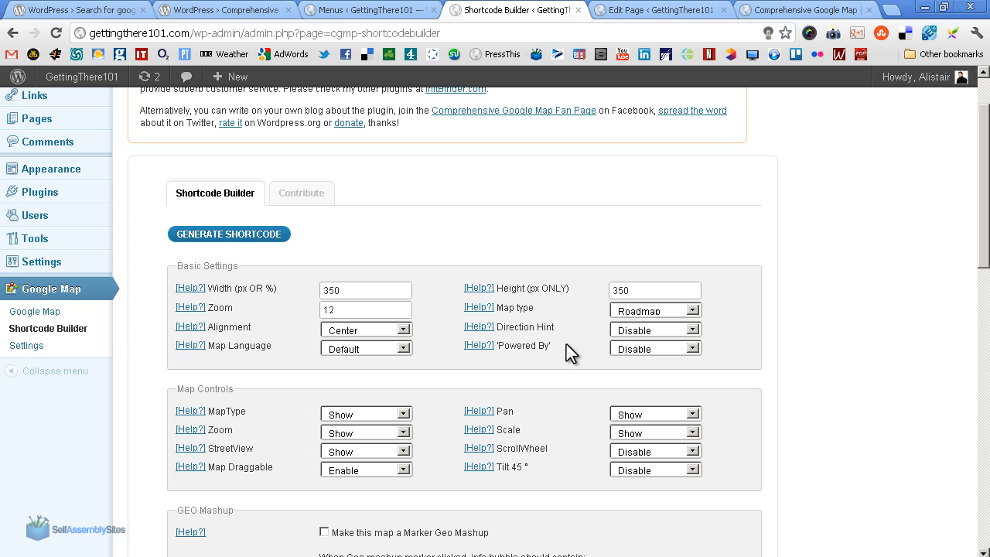
pyautogui.moveTo(680, 312)
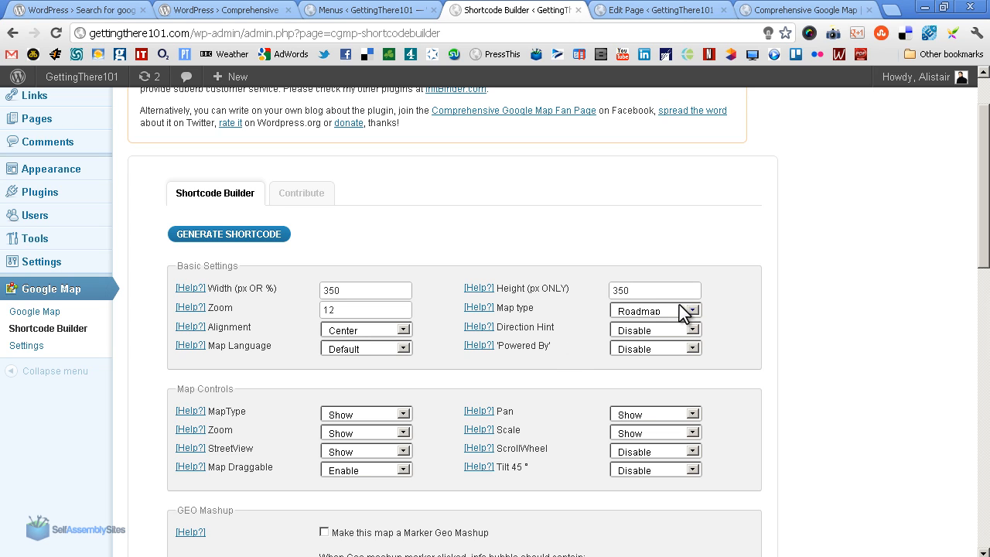
pyautogui.moveTo(692, 319)
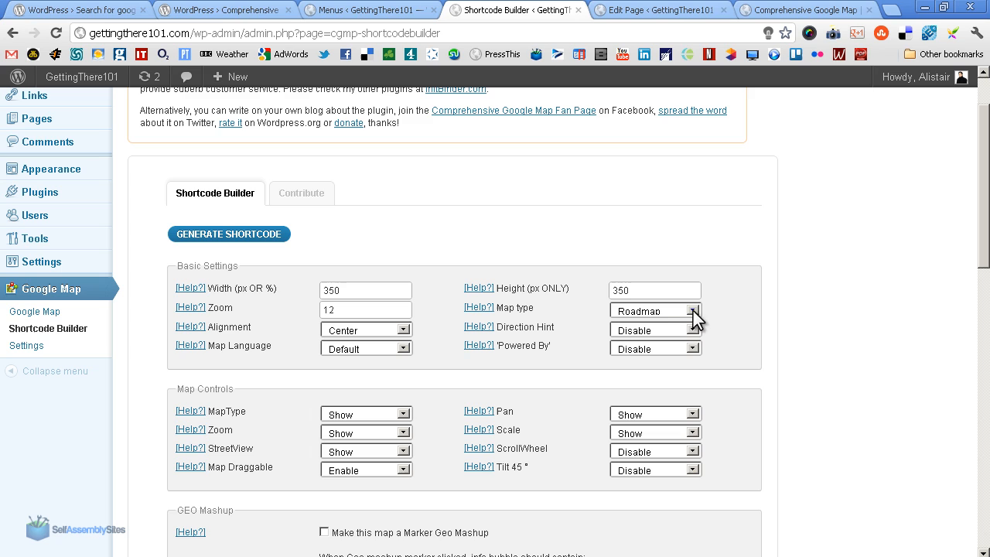
pyautogui.moveTo(281, 440)
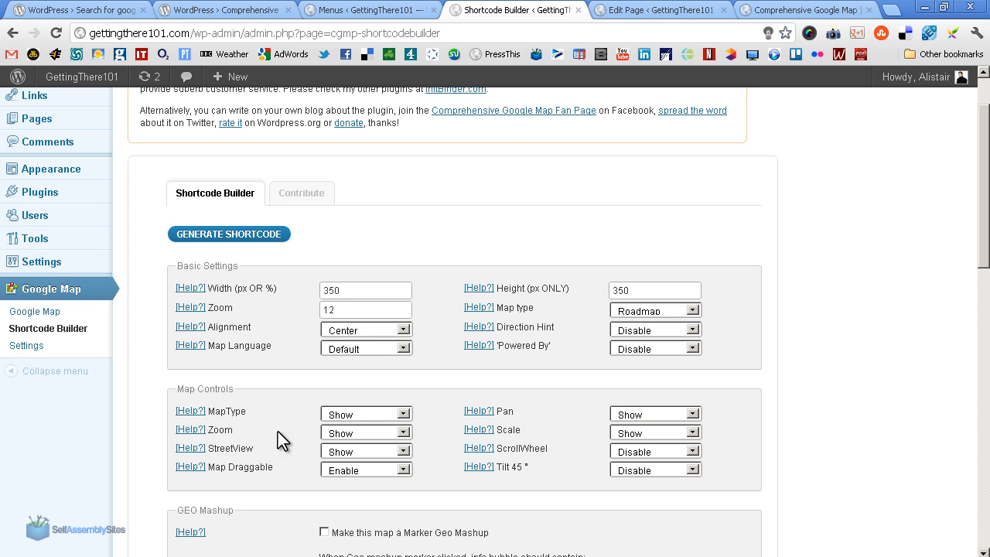
pyautogui.moveTo(341, 458)
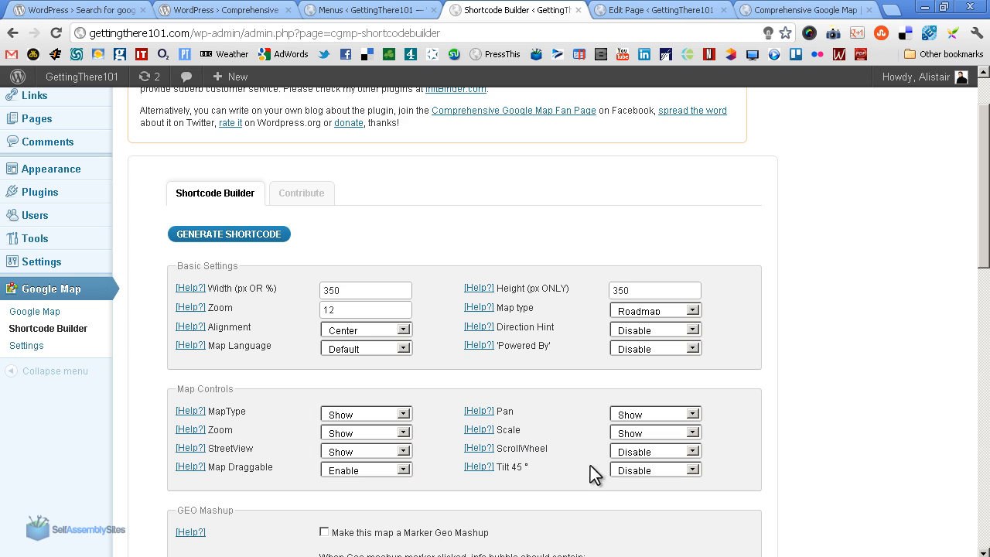
pyautogui.moveTo(535, 477)
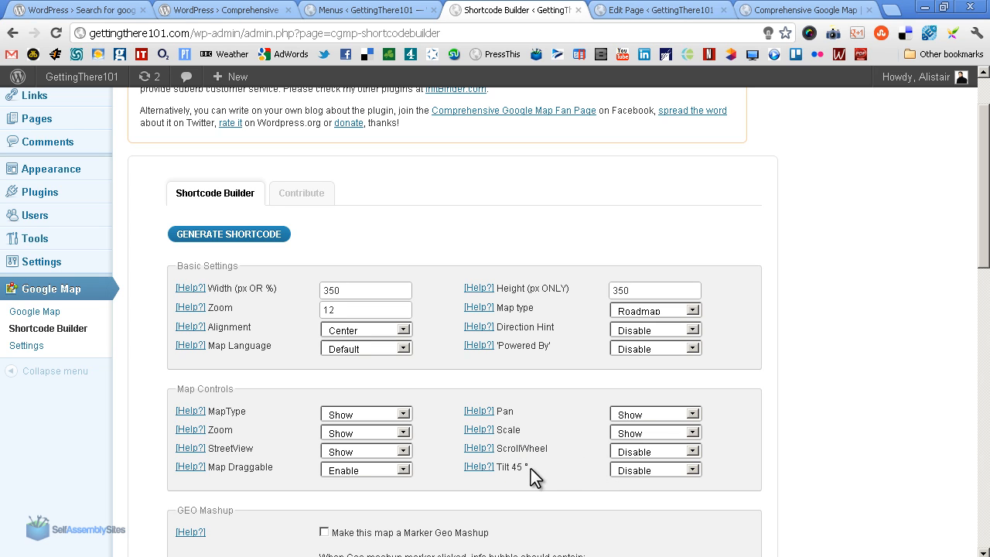
pyautogui.moveTo(626, 478)
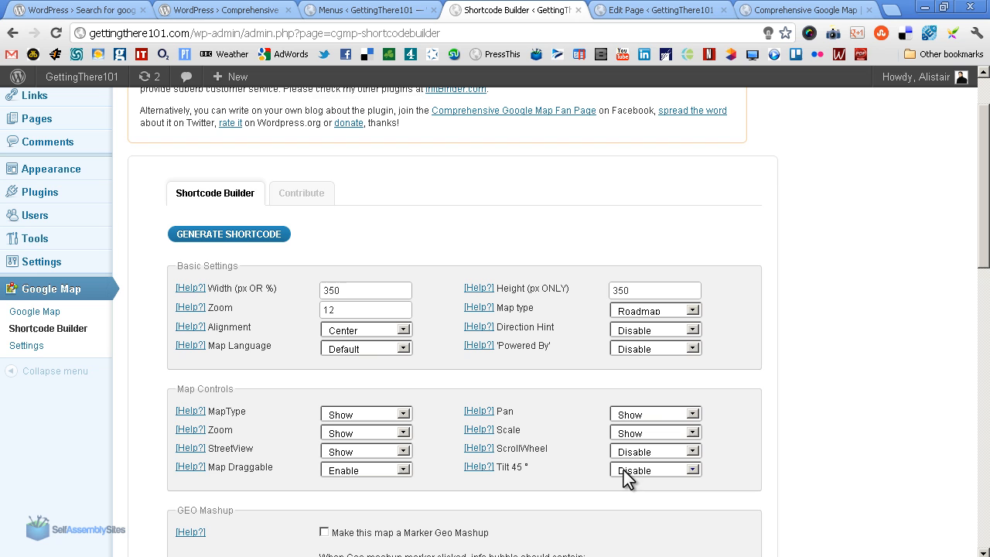
pyautogui.moveTo(188, 405)
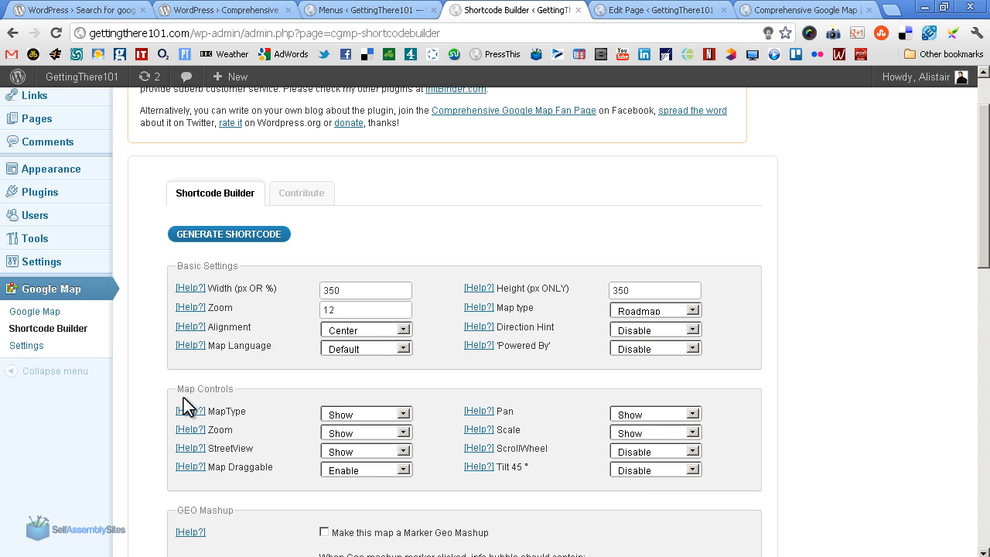
pyautogui.scroll(-3)
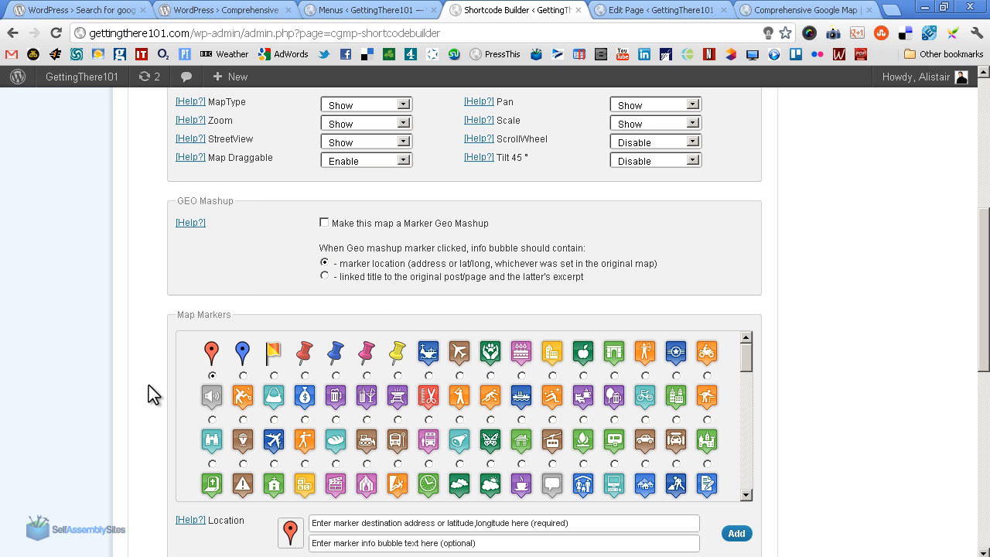
pyautogui.scroll(-3)
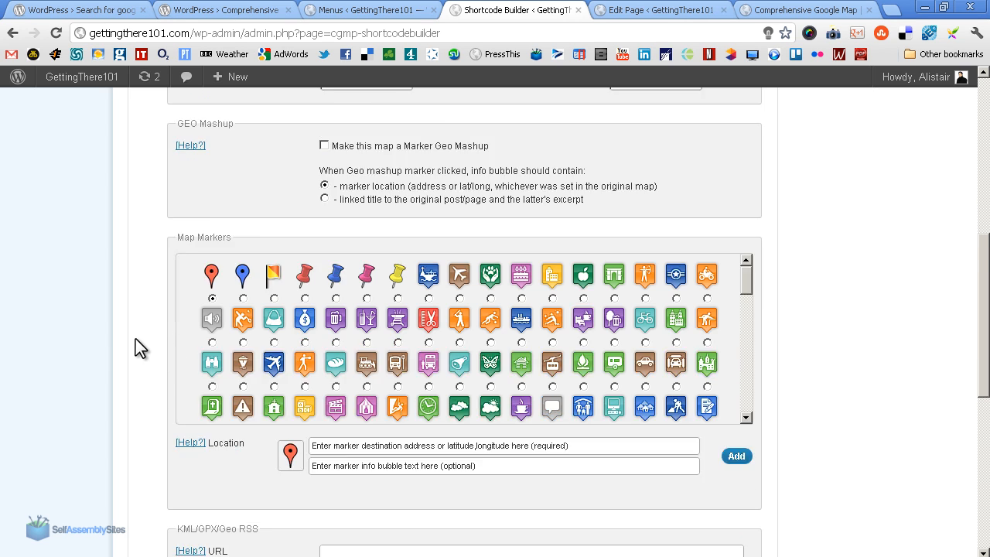
pyautogui.scroll(-3)
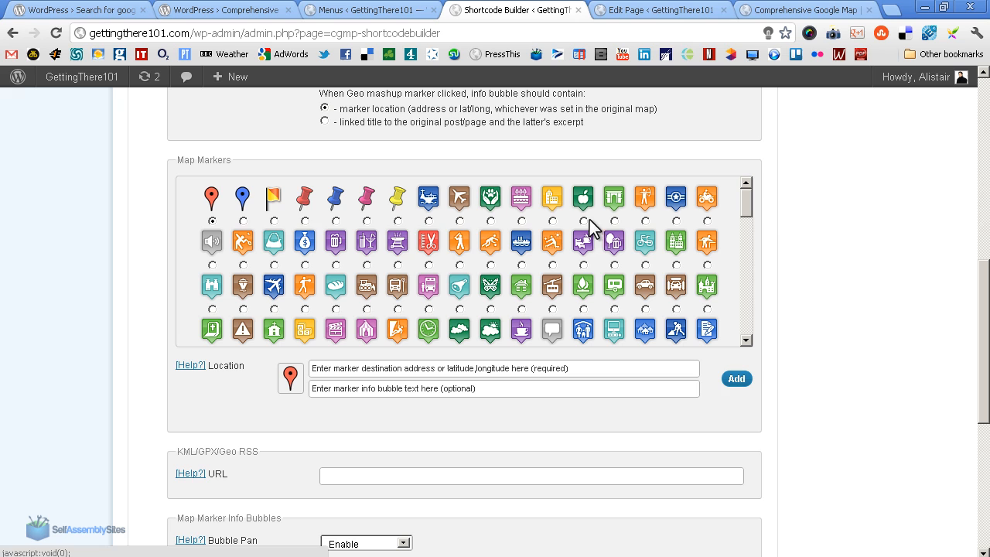
pyautogui.moveTo(451, 266)
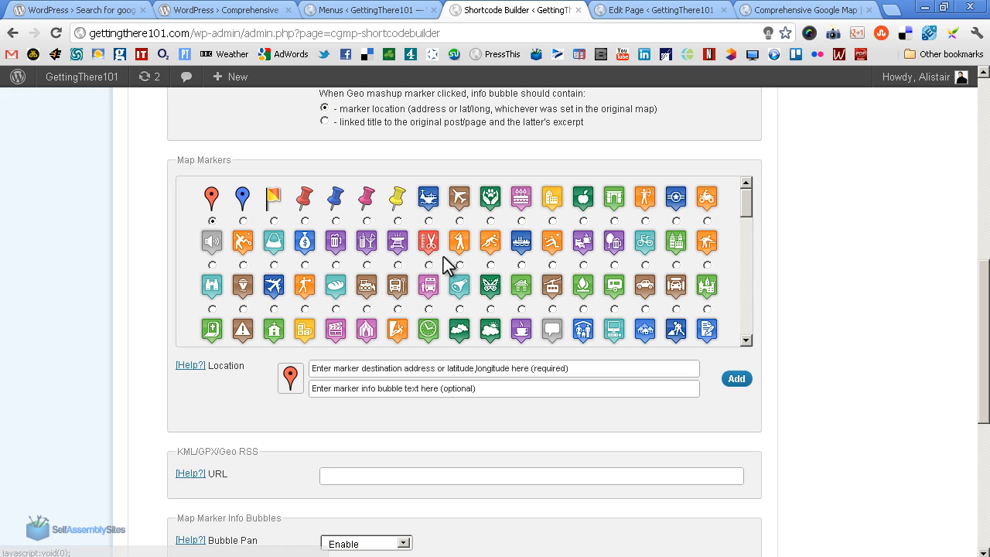
pyautogui.moveTo(371, 309)
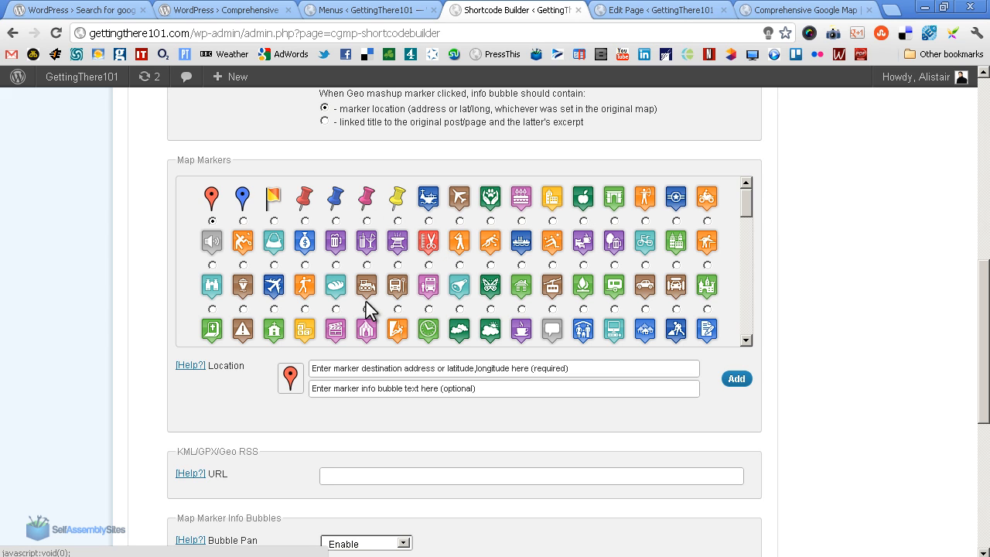
pyautogui.scroll(-3)
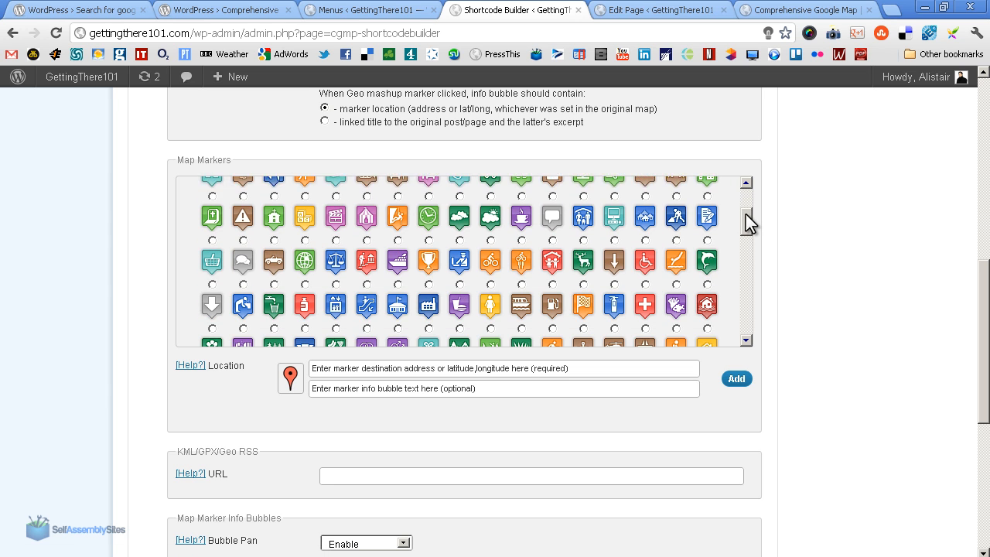
pyautogui.scroll(-3)
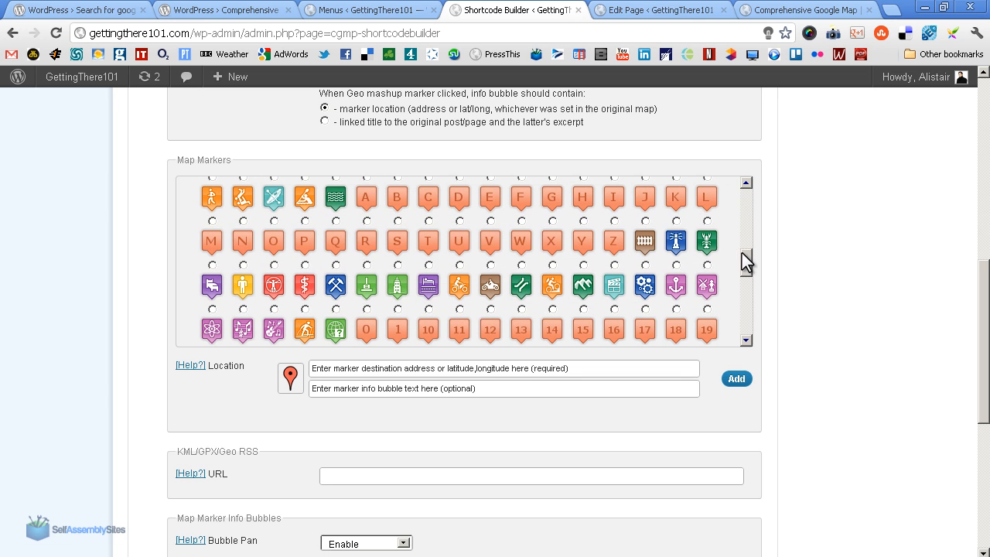
pyautogui.moveTo(603, 316)
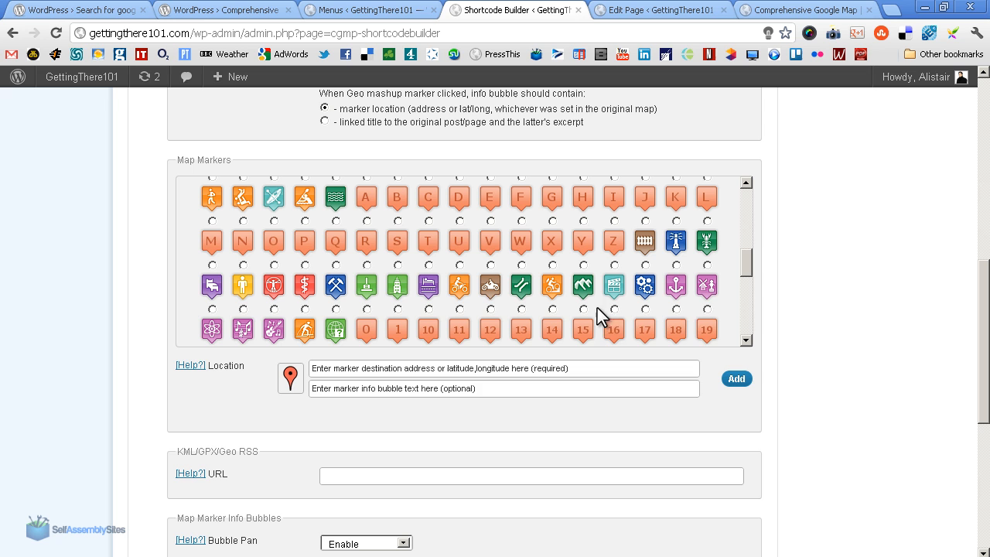
pyautogui.scroll(-3)
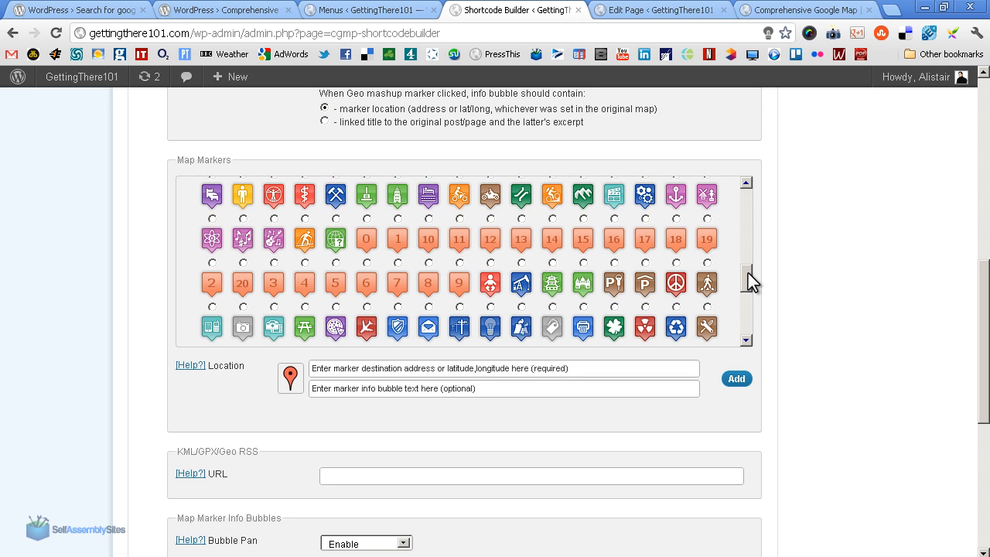
pyautogui.scroll(-3)
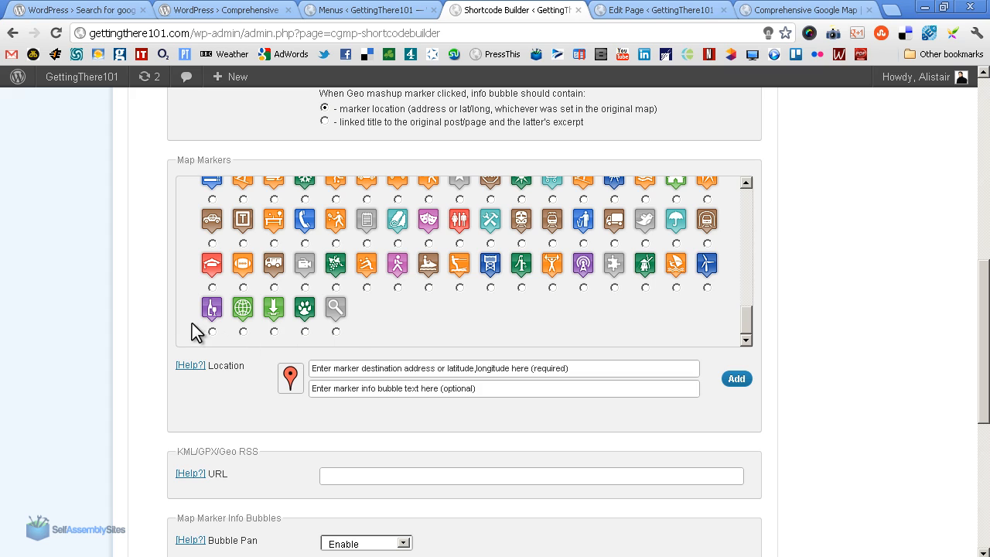
pyautogui.moveTo(176, 331)
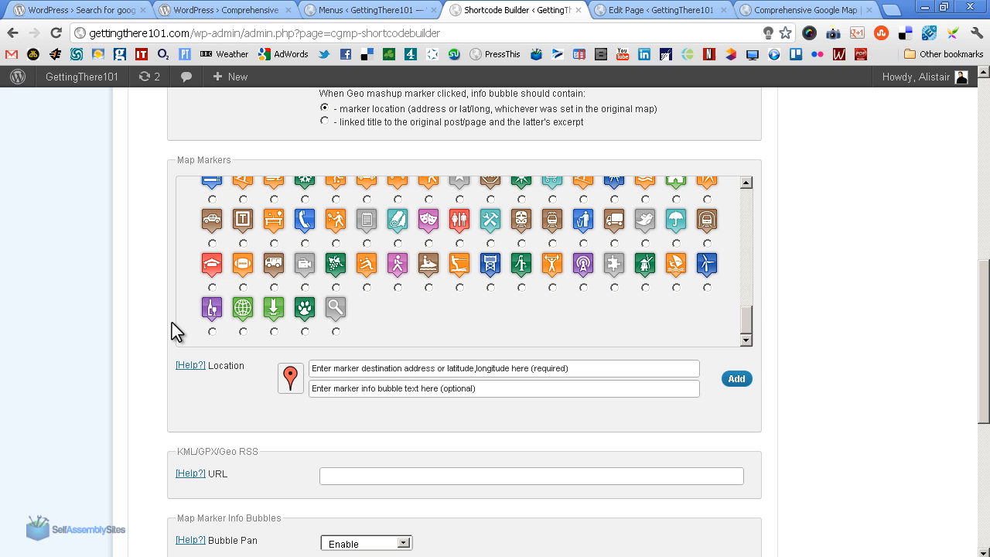
pyautogui.moveTo(379, 368)
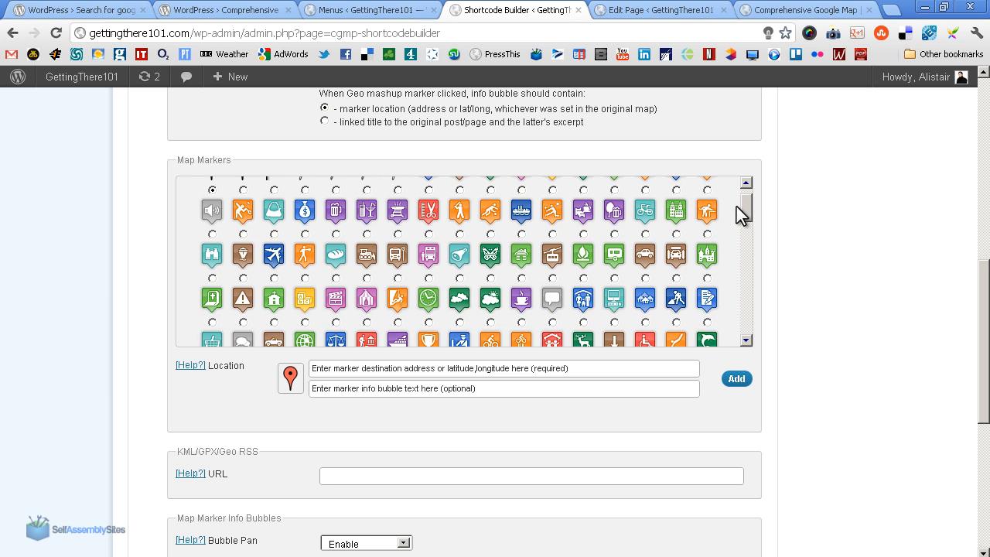
pyautogui.scroll(3)
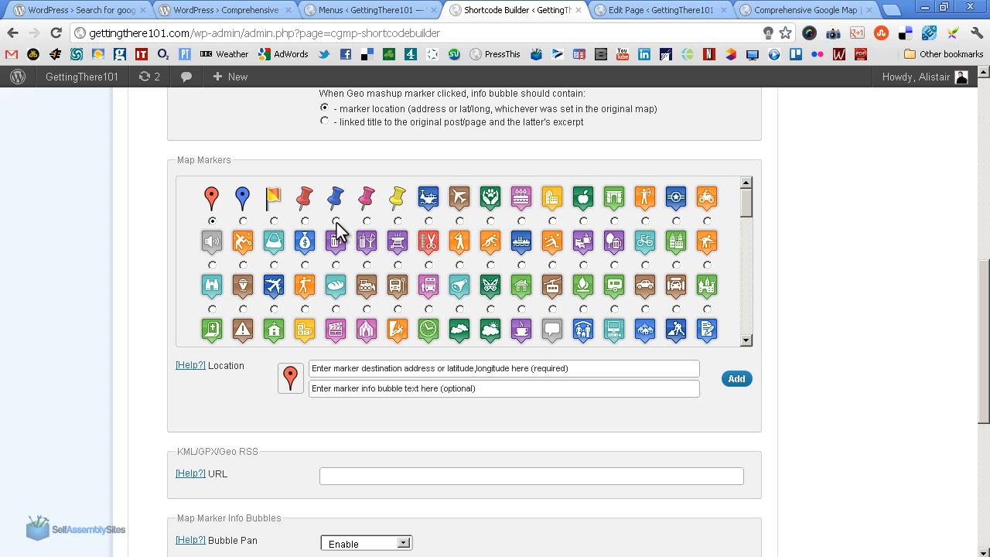
# Choose the blue pin and enter the marker address 35 Oxford st, London, Uk.
pyautogui.click(336, 223)
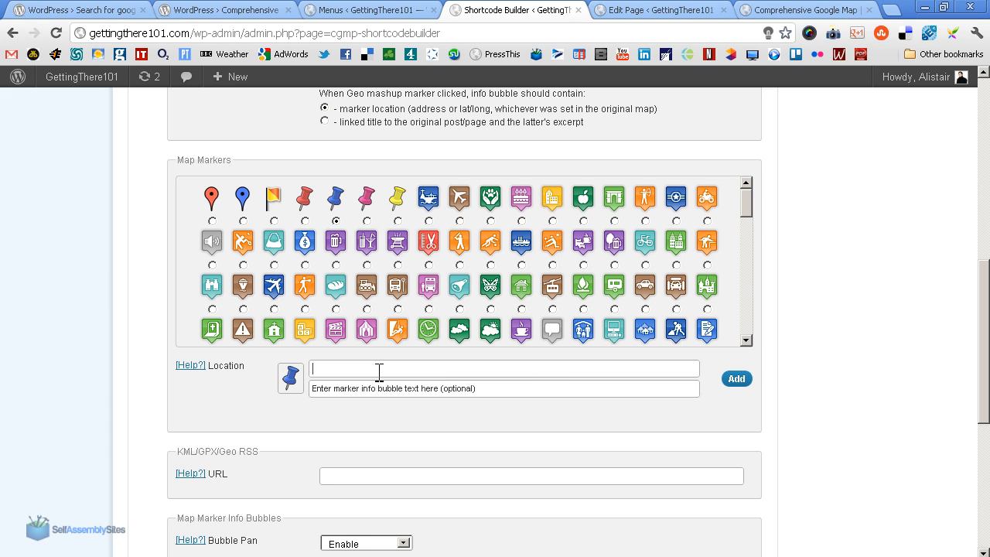
pyautogui.write('35 Oxford st,')
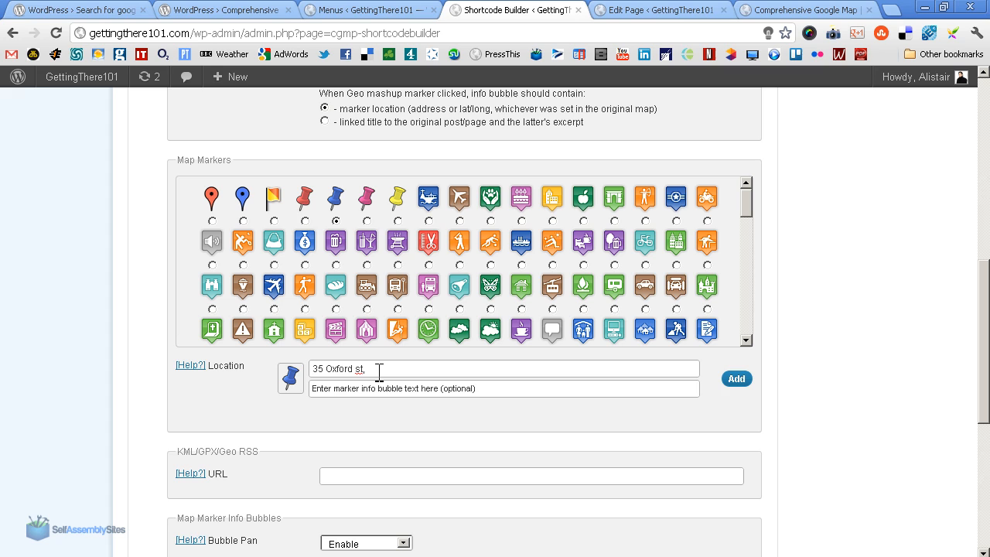
pyautogui.write(', London, Uk')
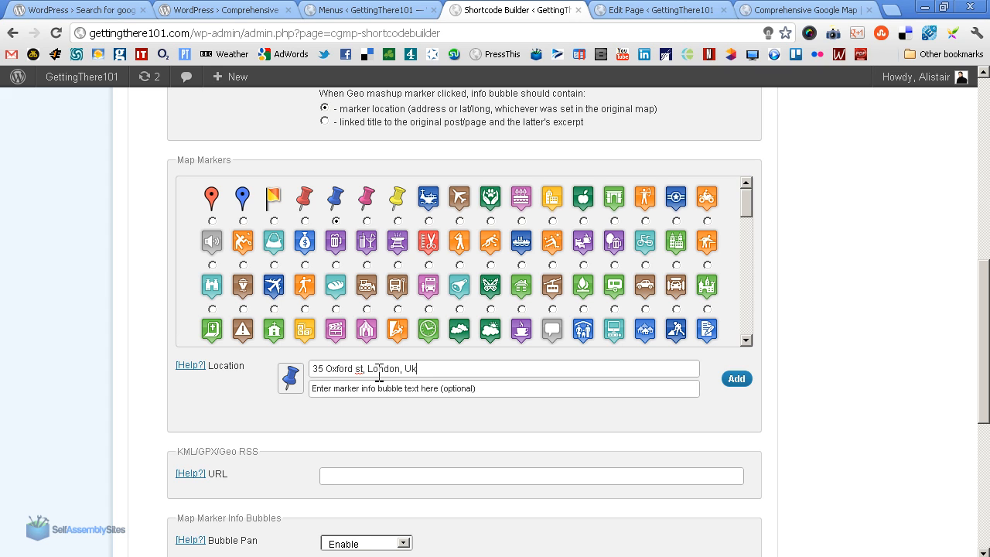
pyautogui.moveTo(317, 402)
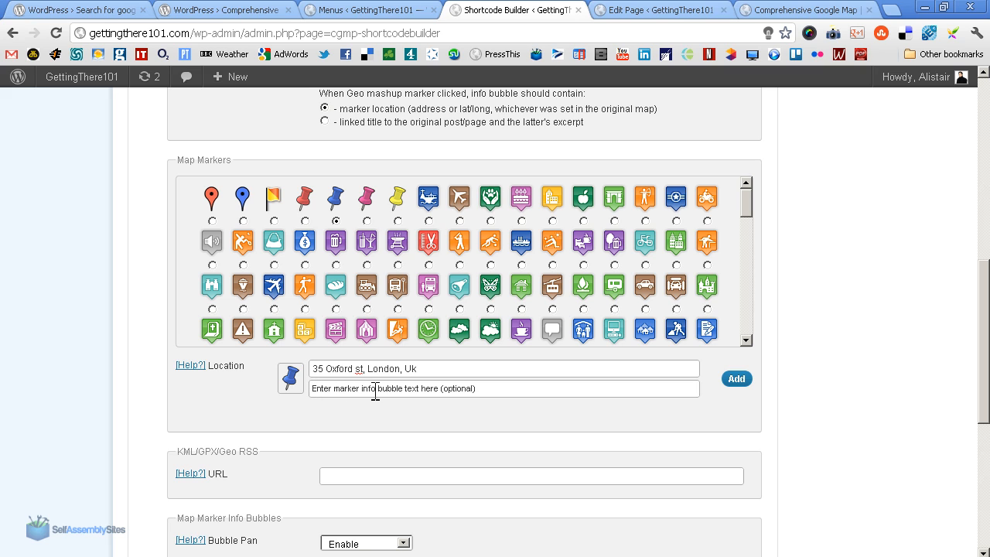
# Add the marker with info bubble text 'Join Us for Our Opening Show'.
pyautogui.click(504, 388)
pyautogui.write('Join Us for Our O')
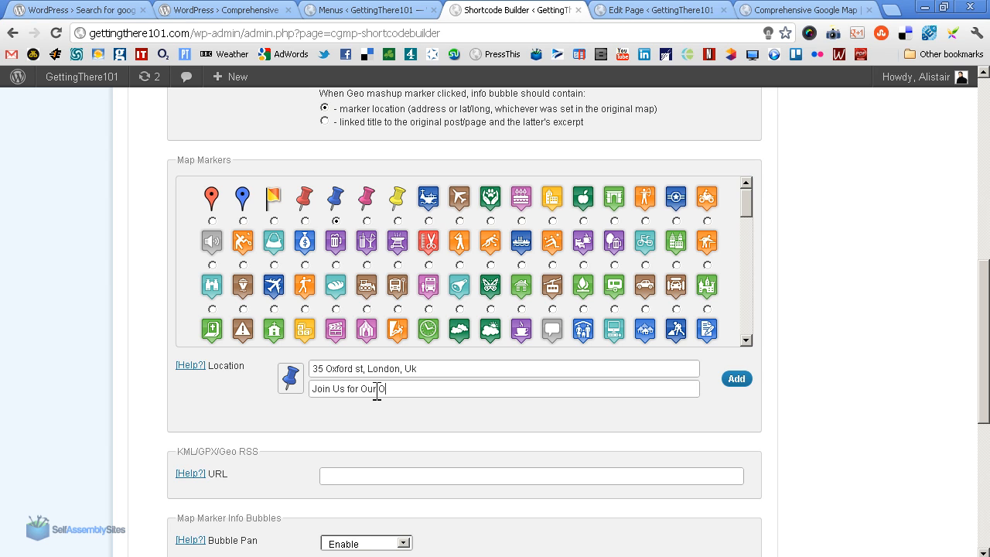
pyautogui.write('pening Show')
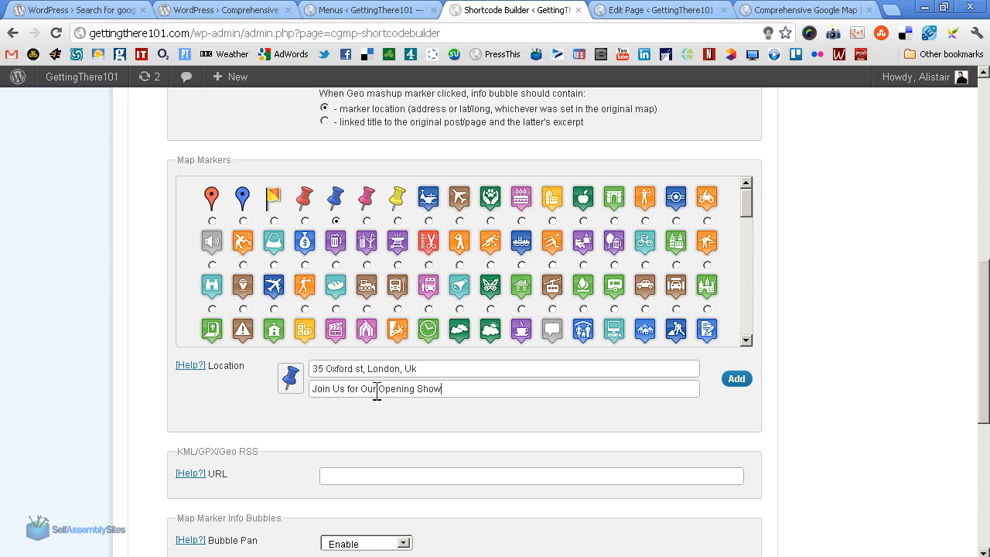
pyautogui.click(736, 377)
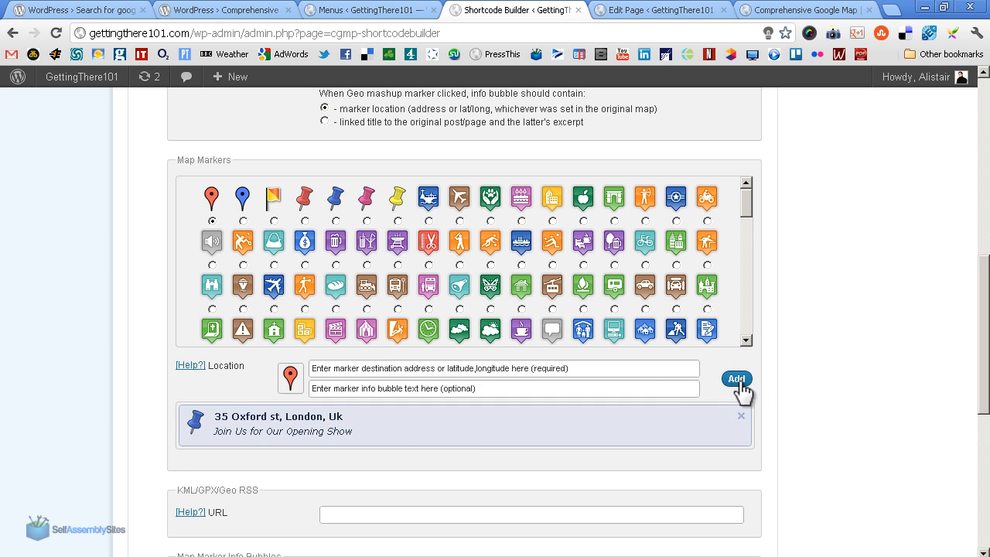
pyautogui.moveTo(764, 433)
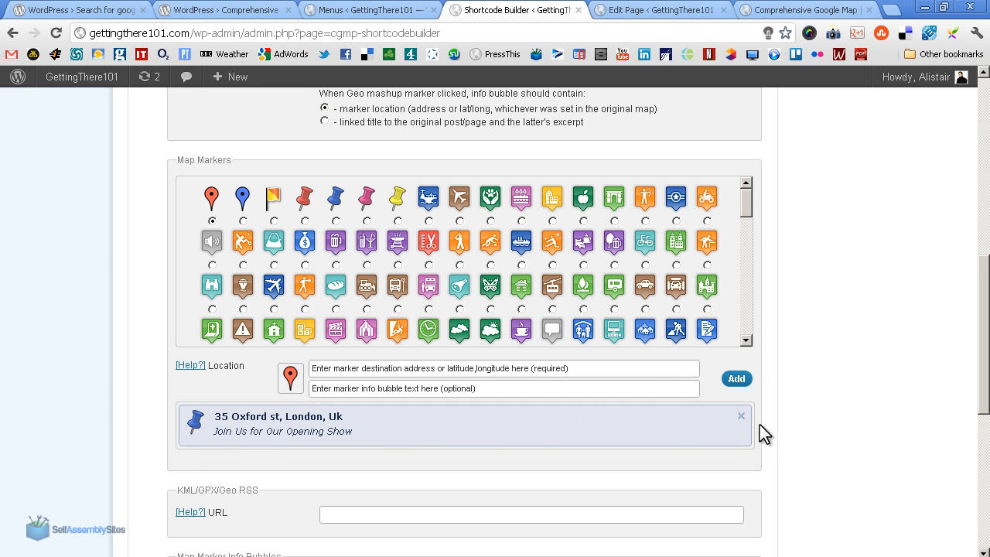
pyautogui.scroll(-3)
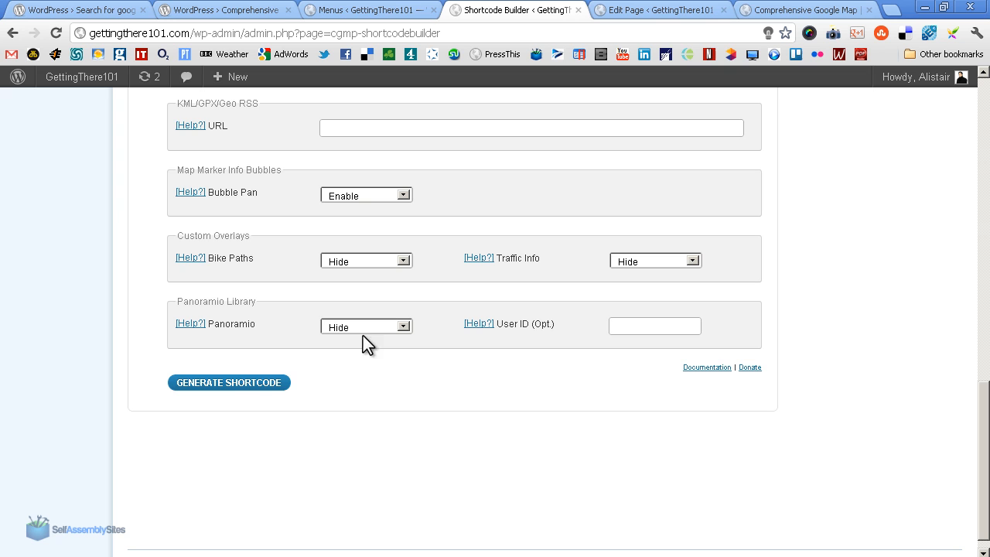
pyautogui.moveTo(257, 300)
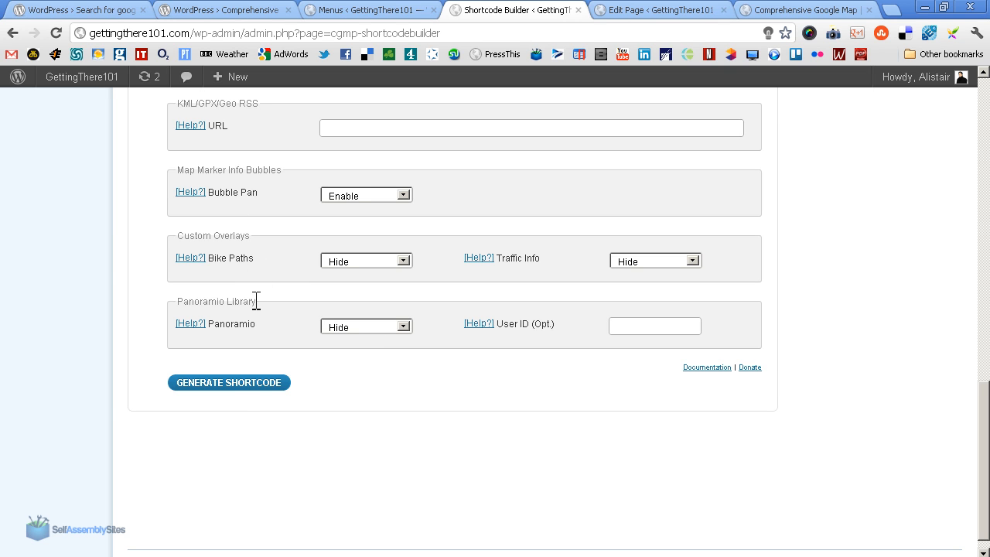
# Generate the google-map-v3 shortcode and select its whole text for copying.
pyautogui.click(229, 382)
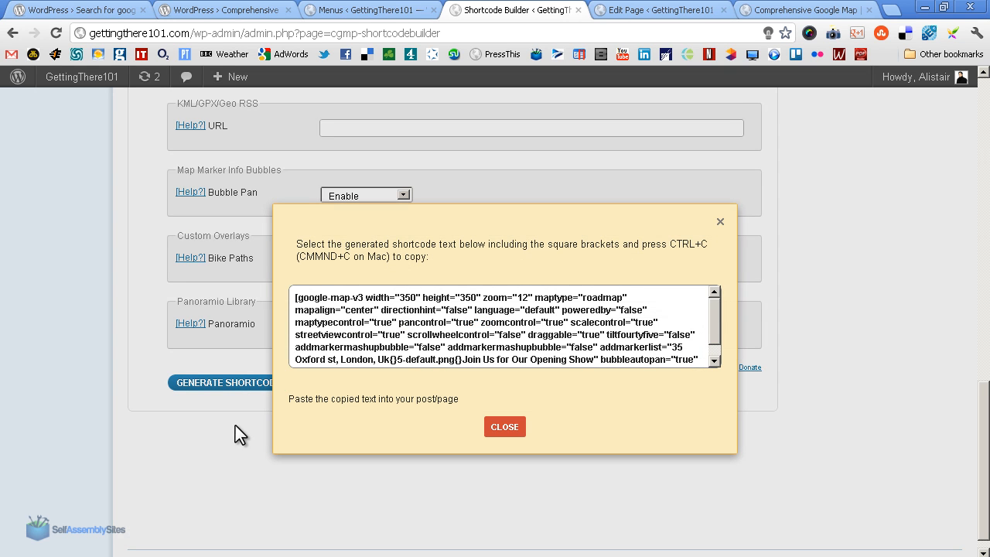
pyautogui.moveTo(296, 304)
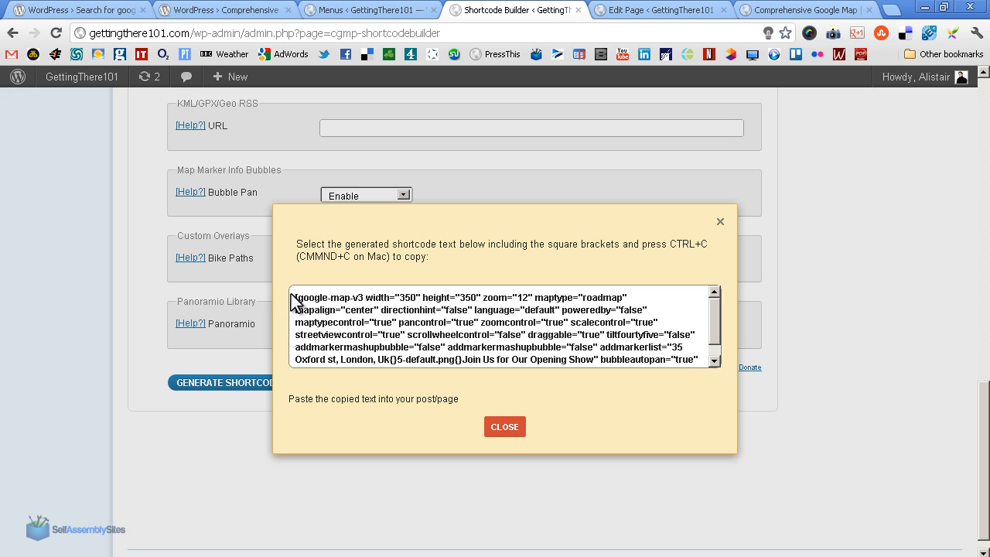
pyautogui.tripleClick(503, 324)
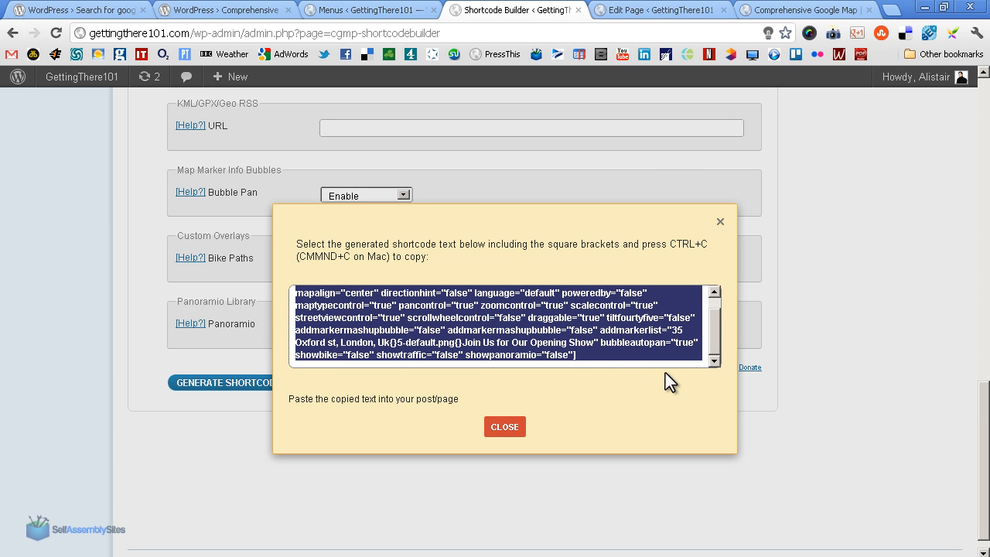
# Paste the map shortcode into the page's raw HTML content and update the page.
pyautogui.click(662, 9)
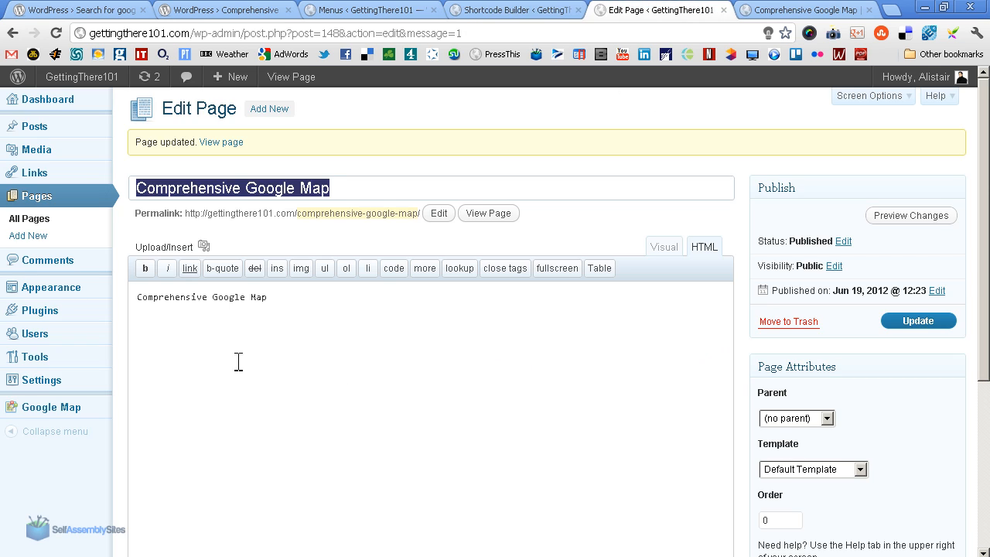
pyautogui.click(702, 246)
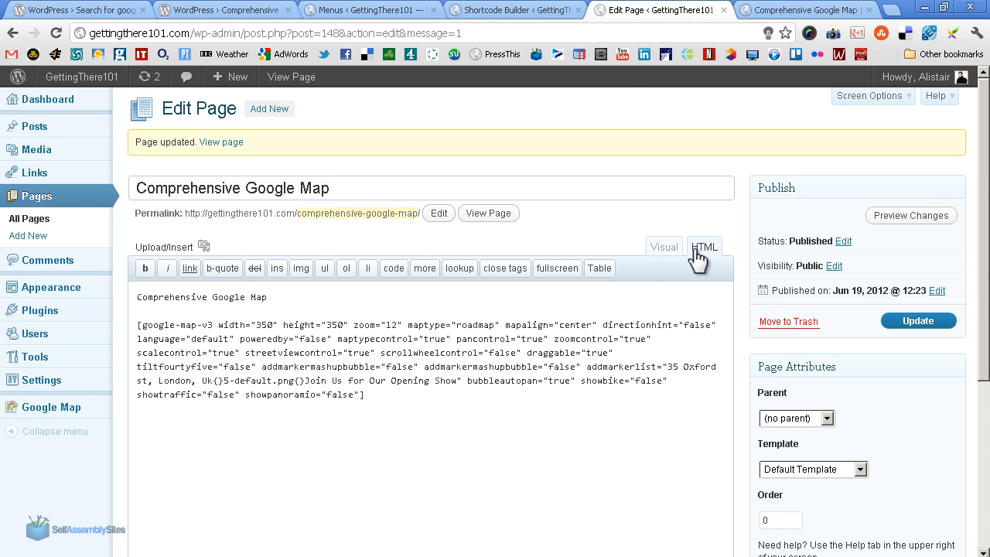
pyautogui.moveTo(656, 285)
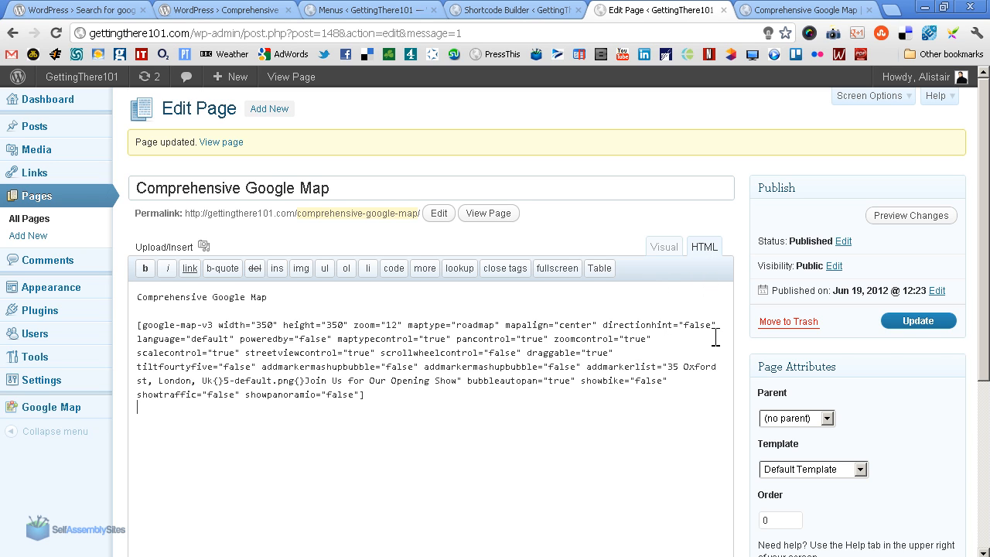
pyautogui.click(918, 320)
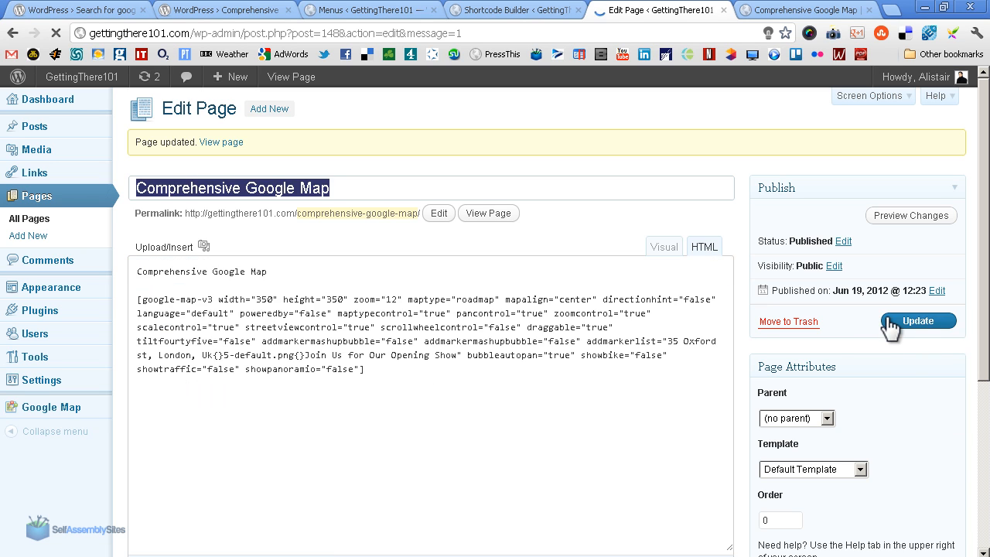
pyautogui.click(804, 9)
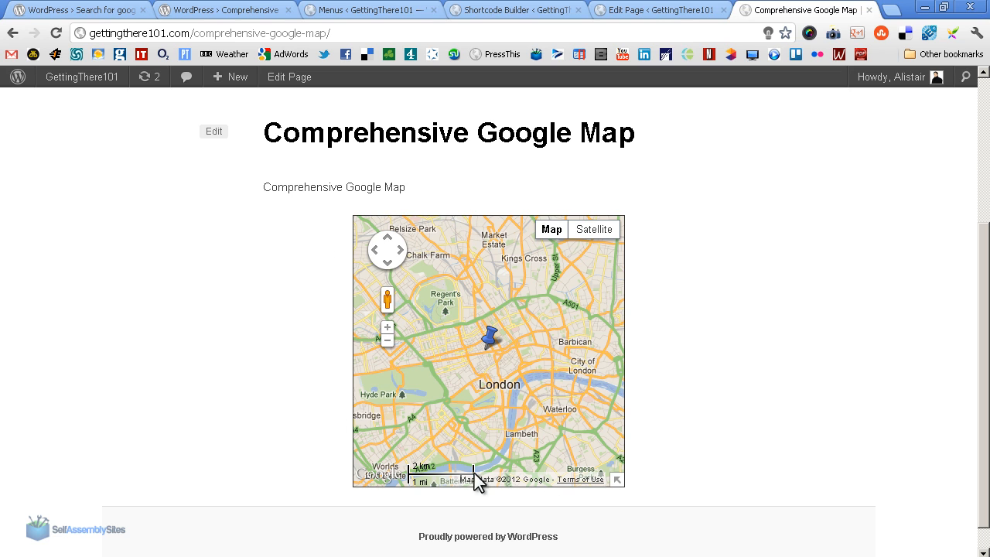
pyautogui.moveTo(356, 429)
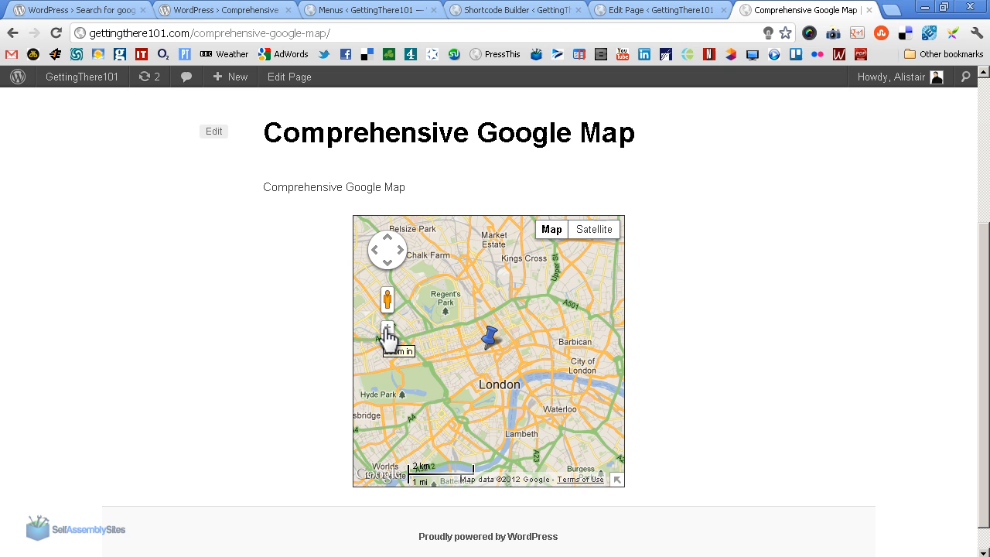
# View the live page and zoom its London map in closer to the blue pin.
pyautogui.click(387, 331)
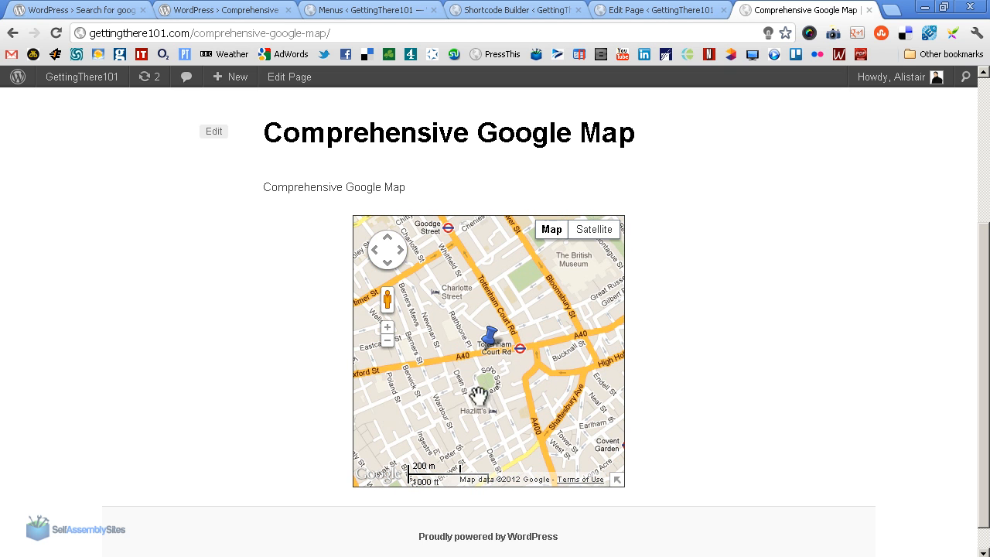
pyautogui.moveTo(461, 379)
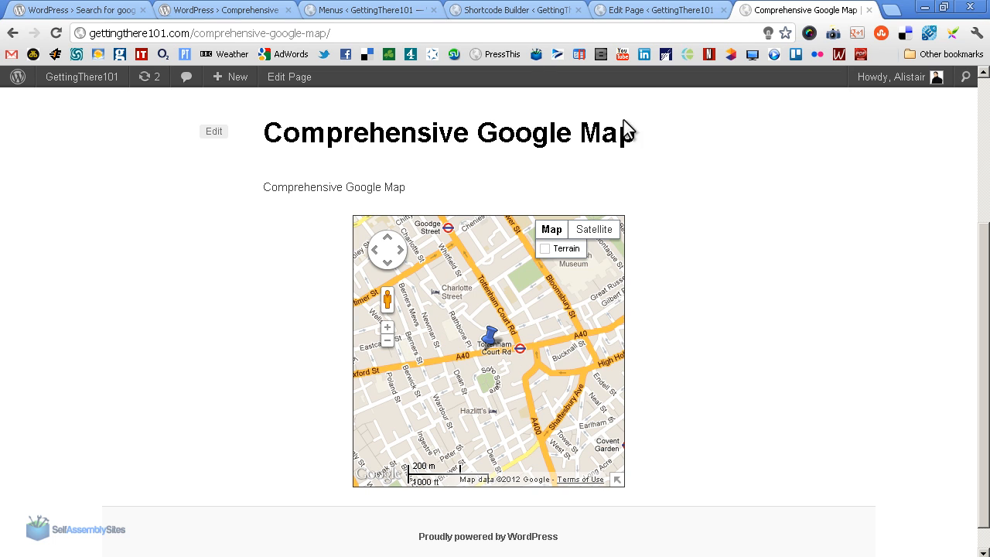
pyautogui.moveTo(514, 9)
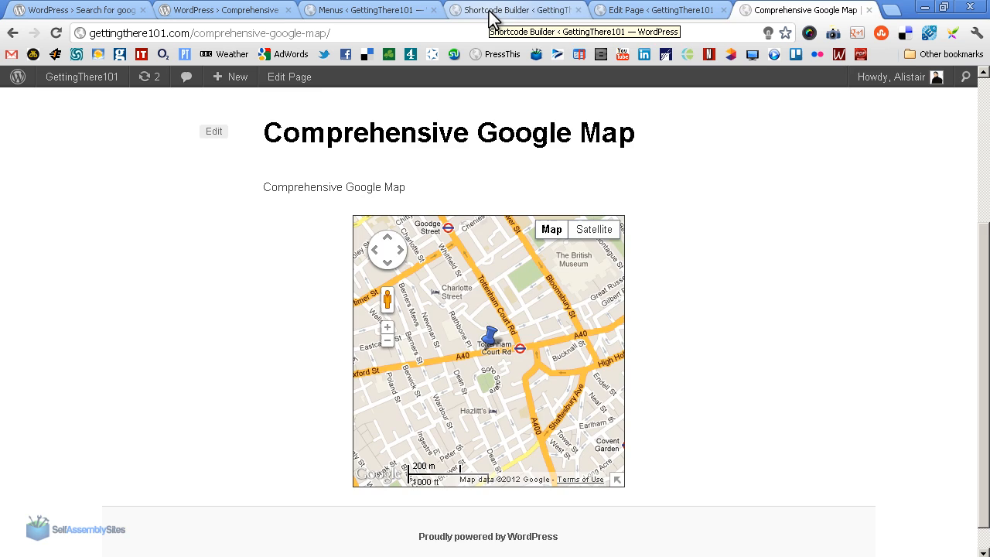
# In the Shortcode Builder, set map width 450 and zoom 16, ready to regenerate the shortcode.
pyautogui.click(514, 10)
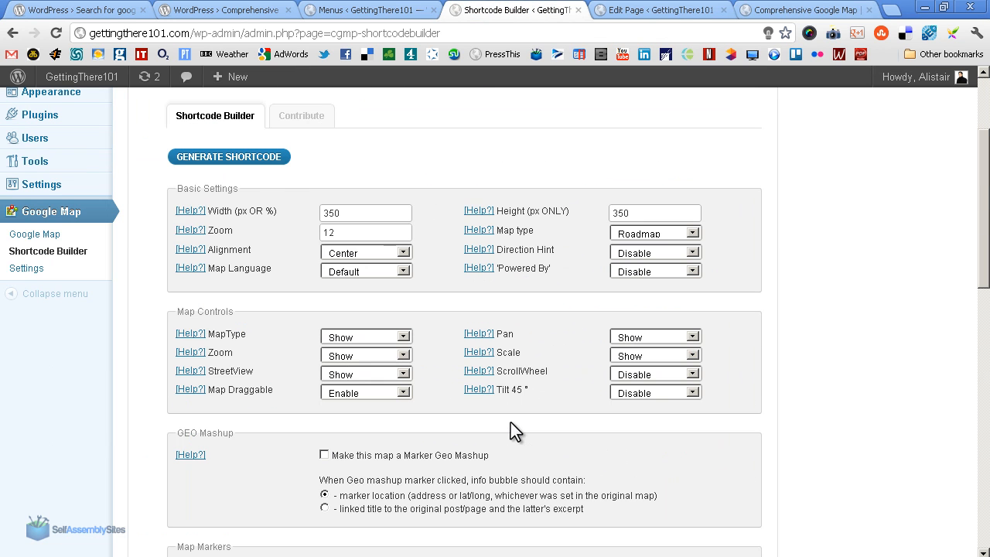
pyautogui.moveTo(379, 294)
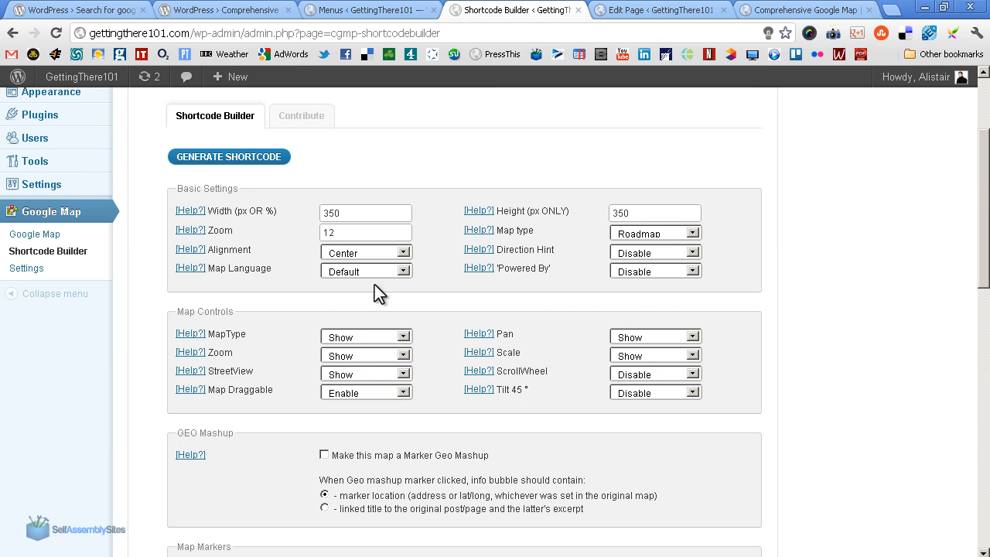
pyautogui.moveTo(240, 213)
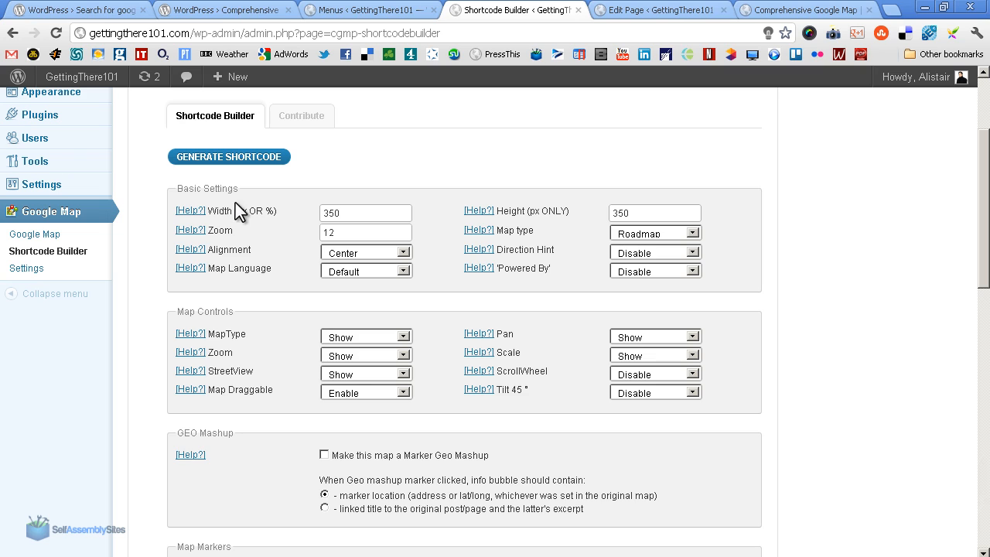
pyautogui.moveTo(266, 224)
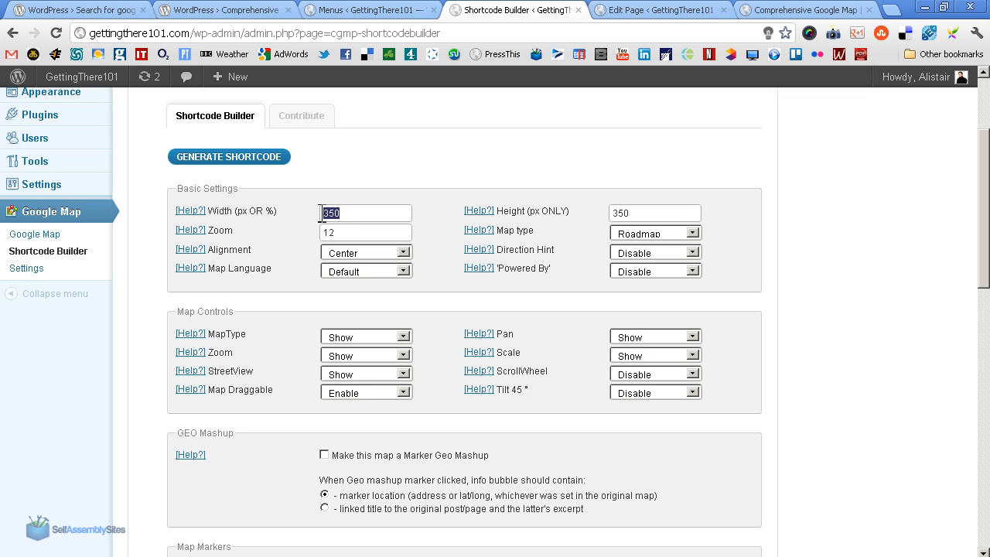
pyautogui.write('450')
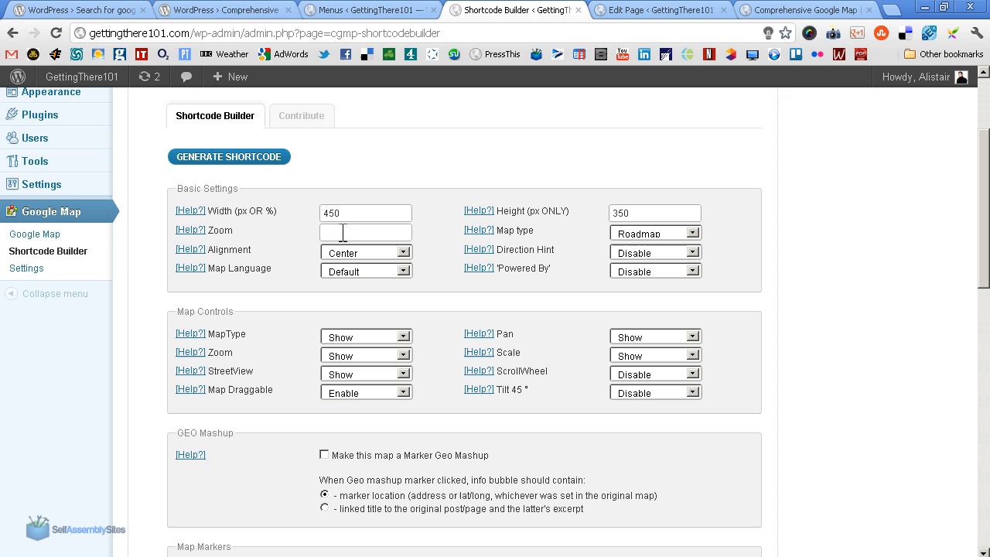
pyautogui.write('16')
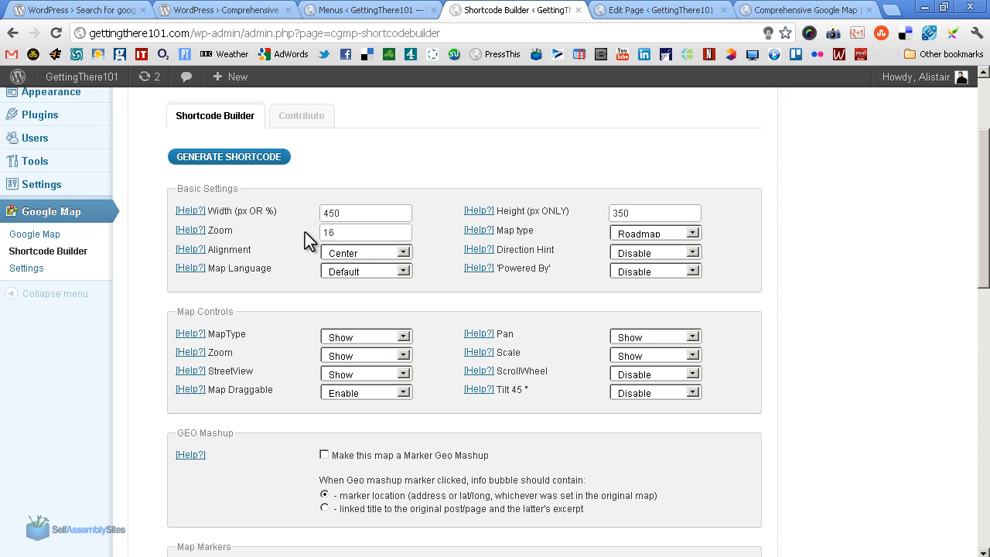
pyautogui.moveTo(167, 297)
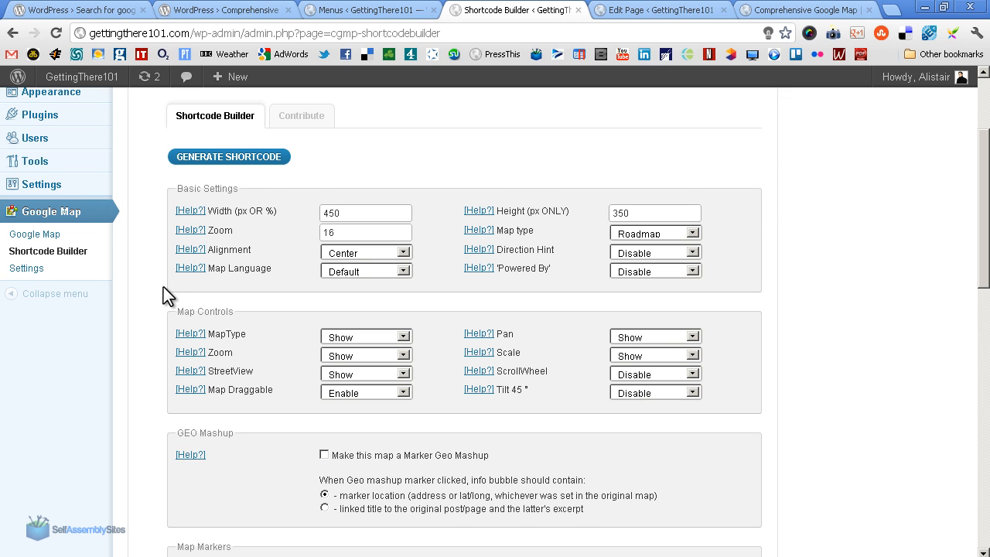
pyautogui.scroll(-3)
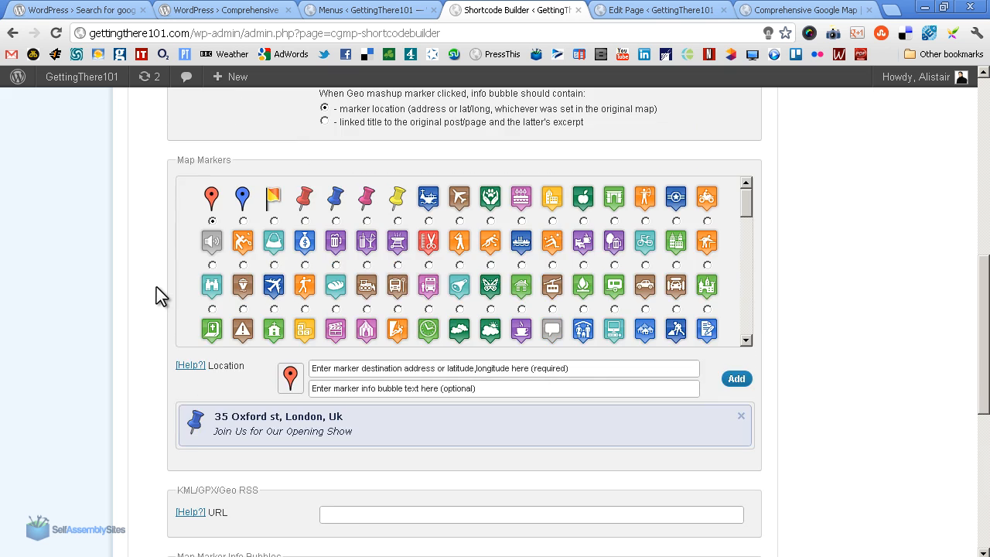
pyautogui.scroll(-3)
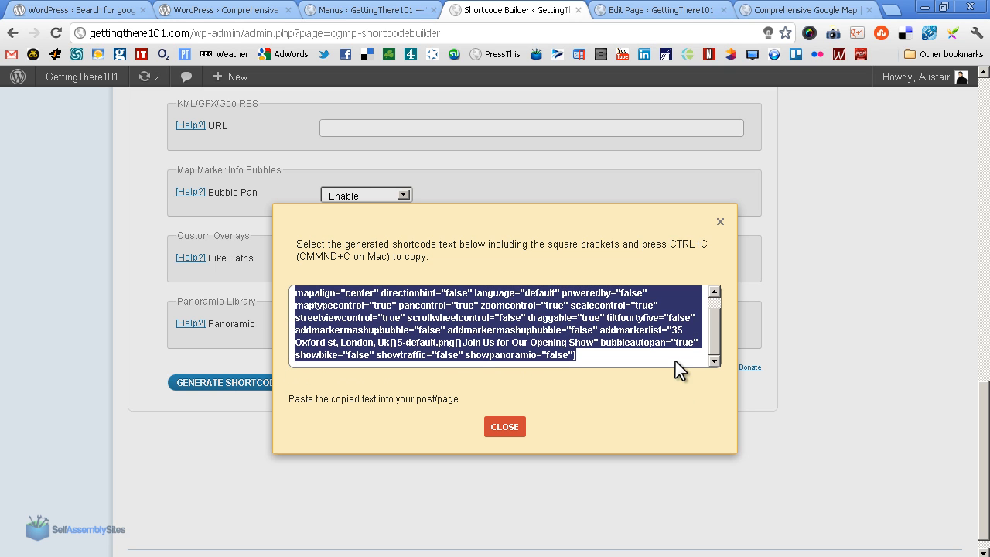
pyautogui.click(657, 9)
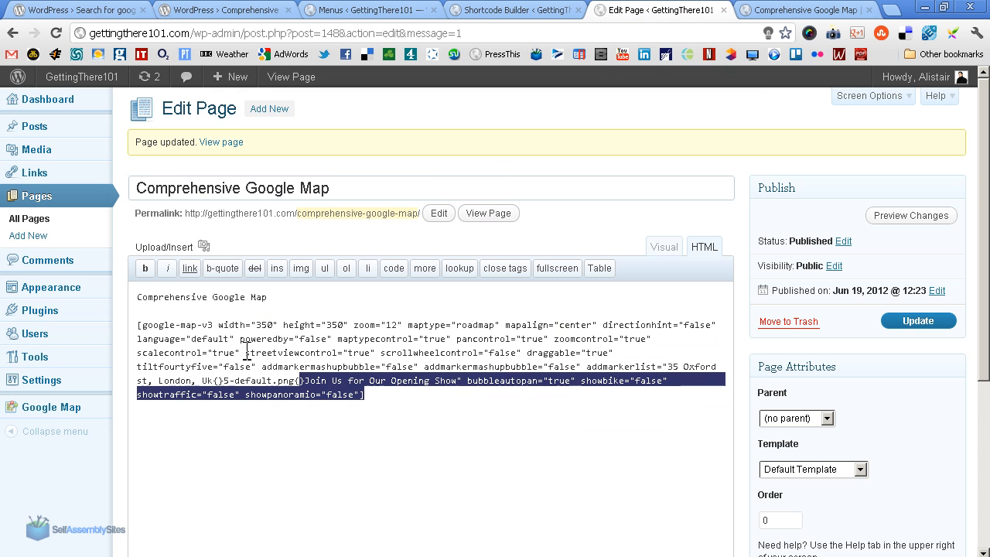
pyautogui.click(919, 320)
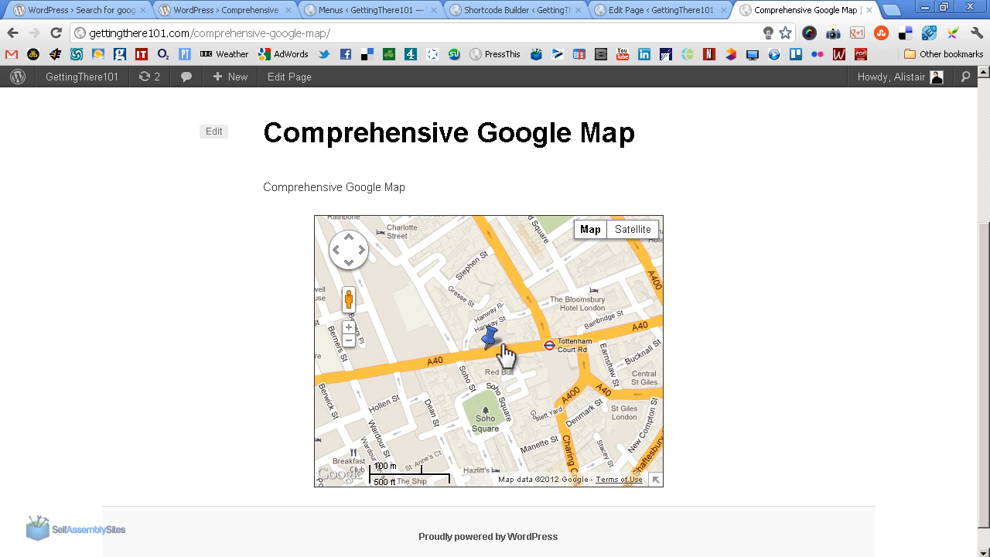
pyautogui.moveTo(473, 361)
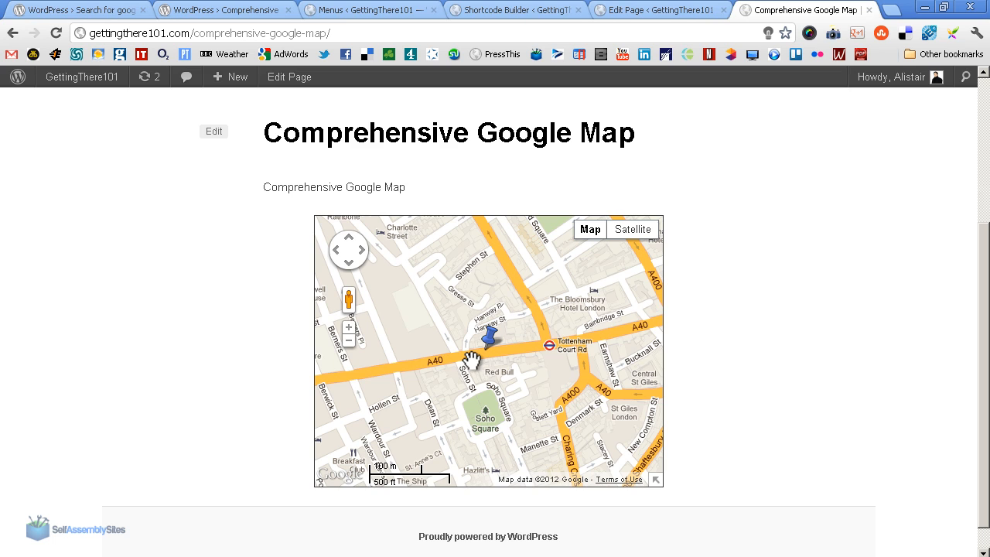
pyautogui.moveTo(333, 226)
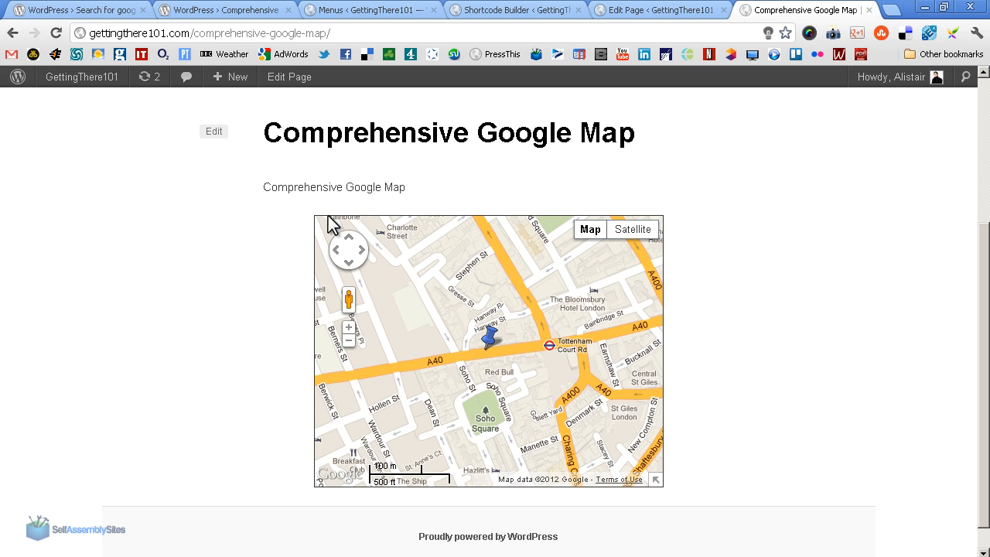
pyautogui.moveTo(316, 263)
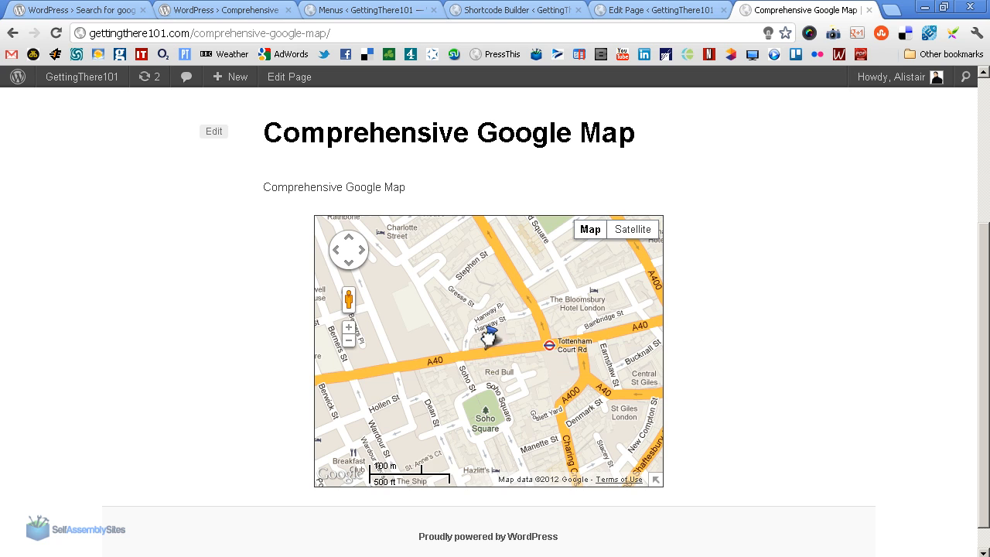
# Show the blue pin's Oxford st address bubble, then return to the Shortcode Builder page.
pyautogui.click(488, 337)
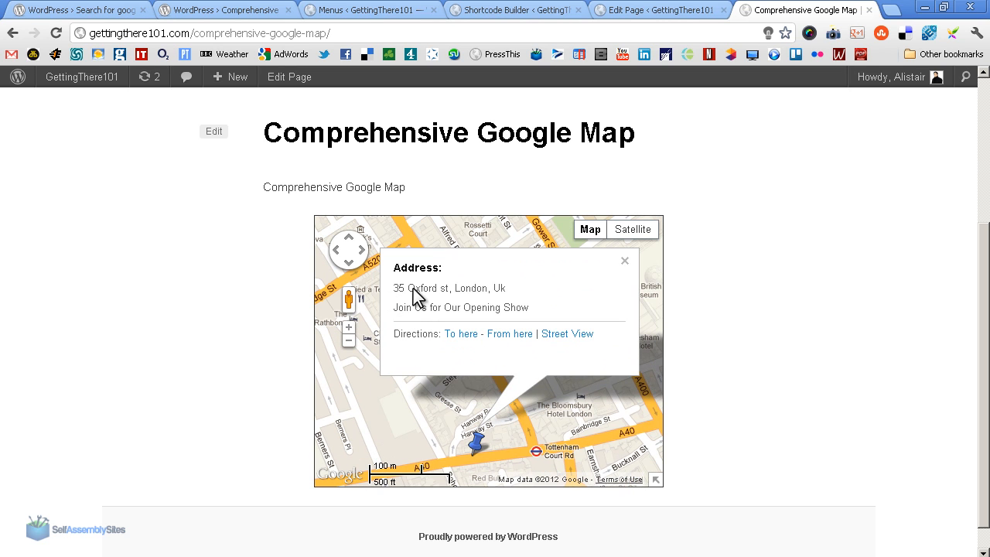
pyautogui.moveTo(409, 328)
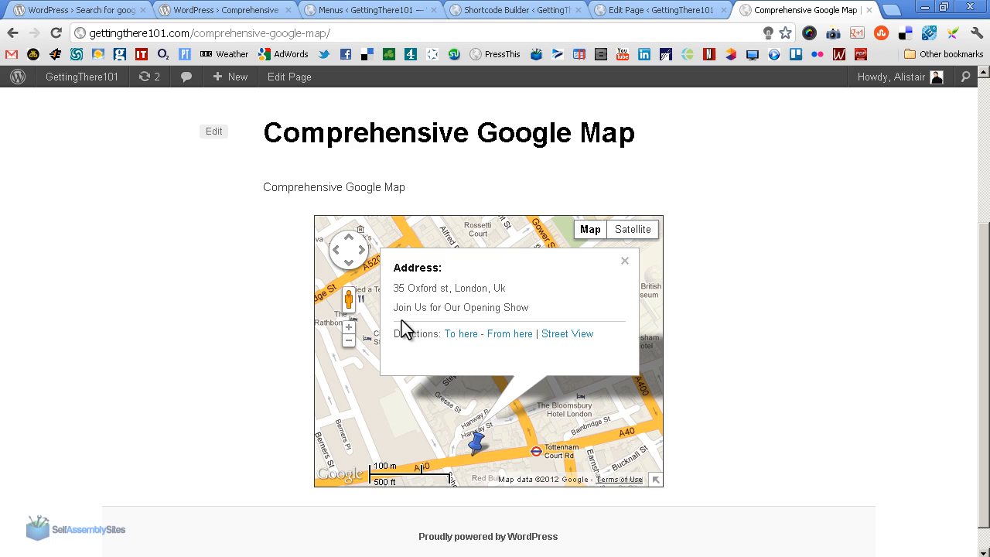
pyautogui.moveTo(441, 317)
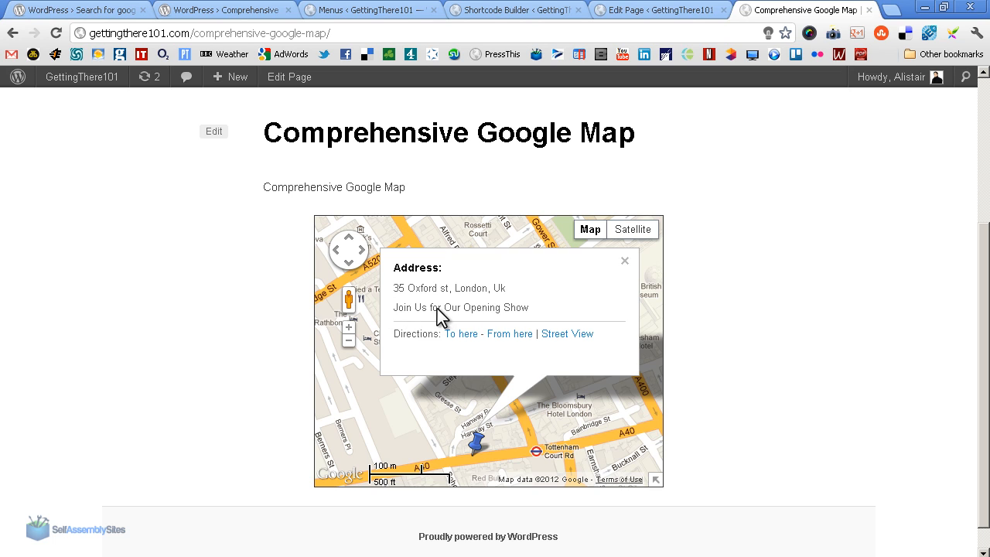
pyautogui.moveTo(458, 337)
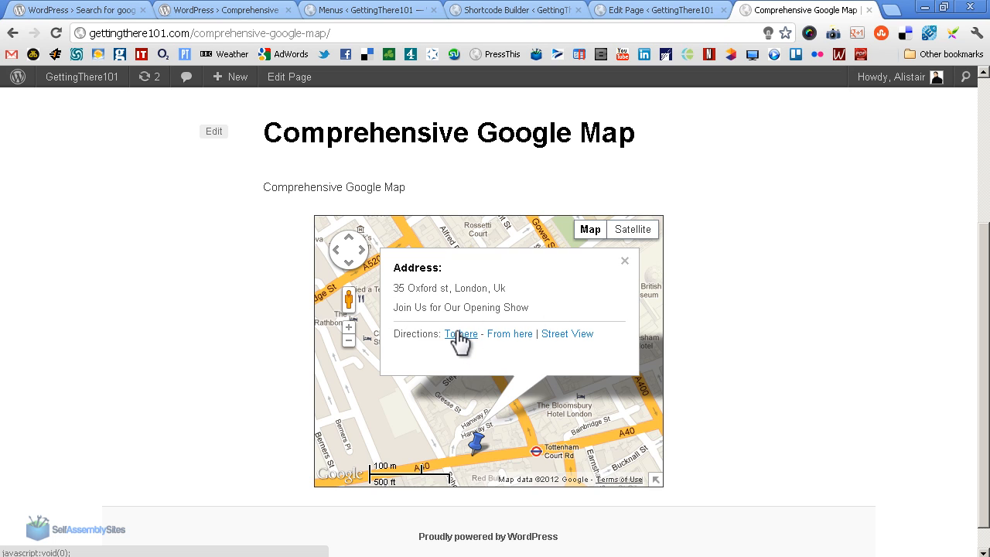
pyautogui.moveTo(507, 371)
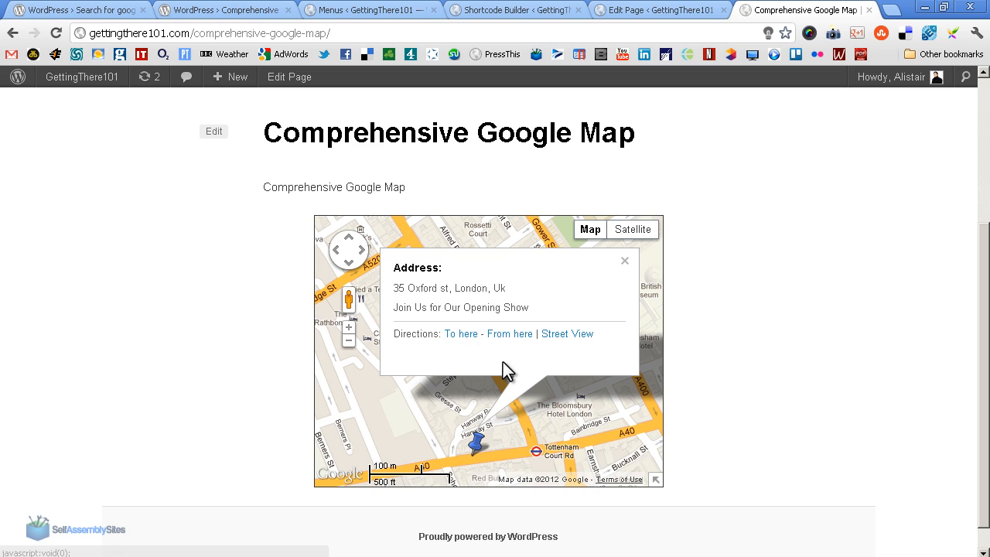
pyautogui.moveTo(468, 363)
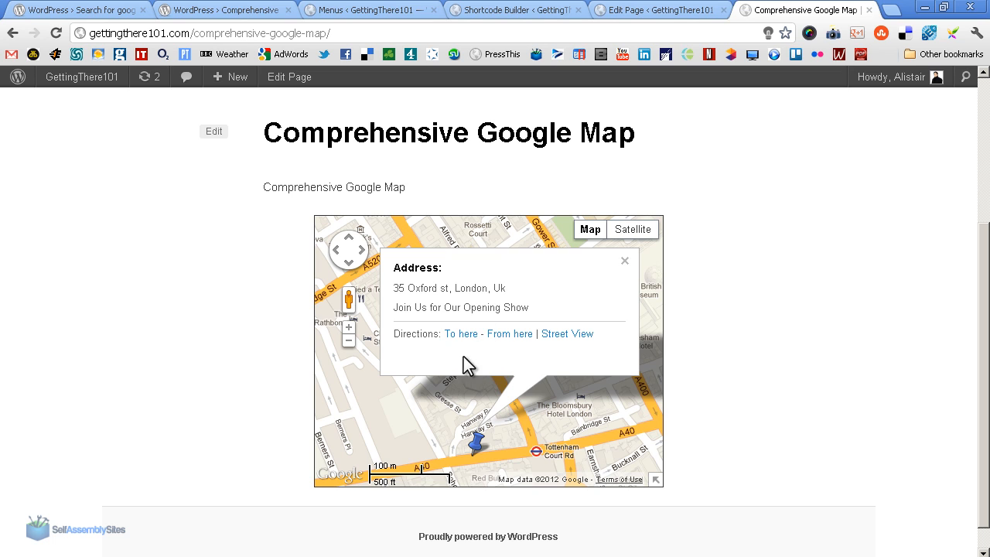
pyautogui.moveTo(405, 317)
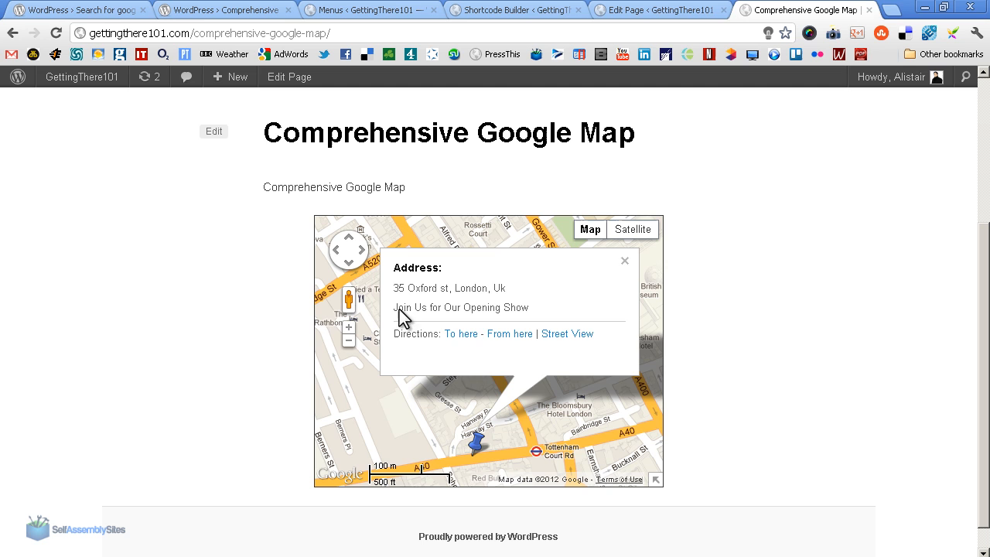
pyautogui.moveTo(485, 369)
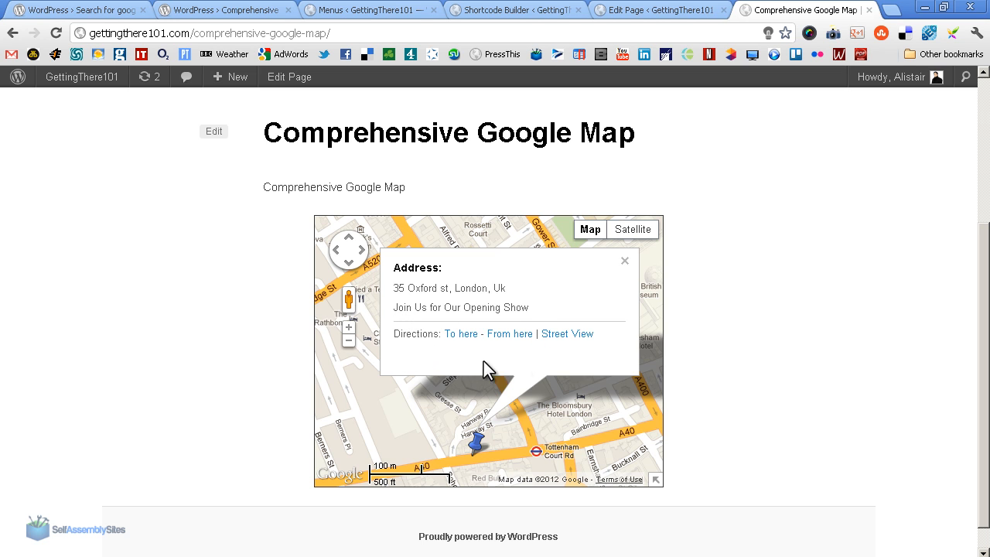
pyautogui.click(510, 9)
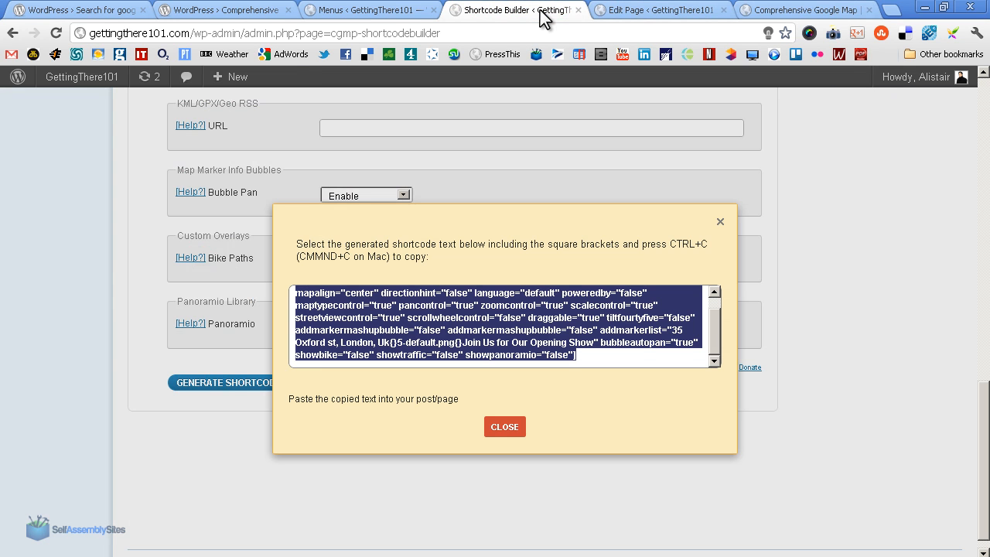
# Close the shortcode popup and view the Alignment setting's help.
pyautogui.click(504, 426)
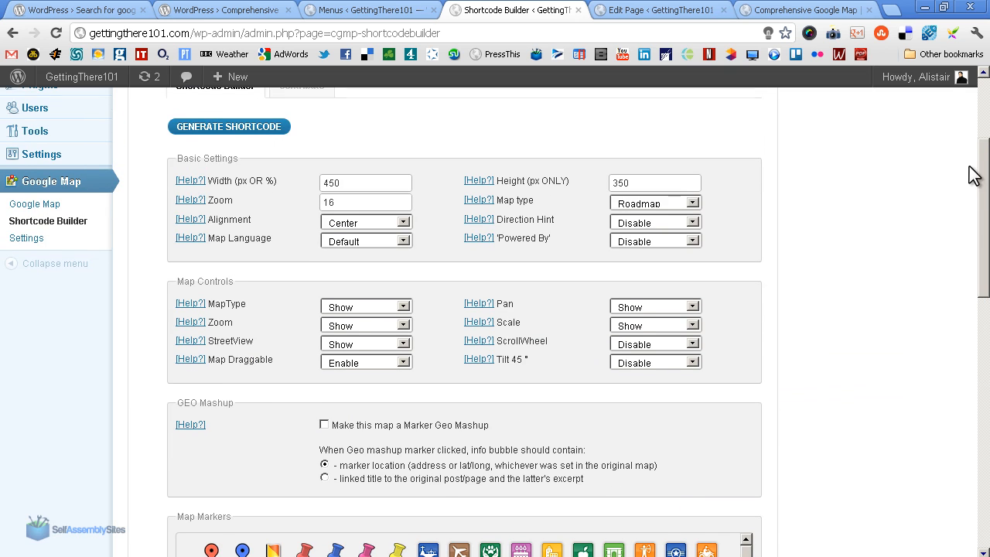
pyautogui.moveTo(374, 408)
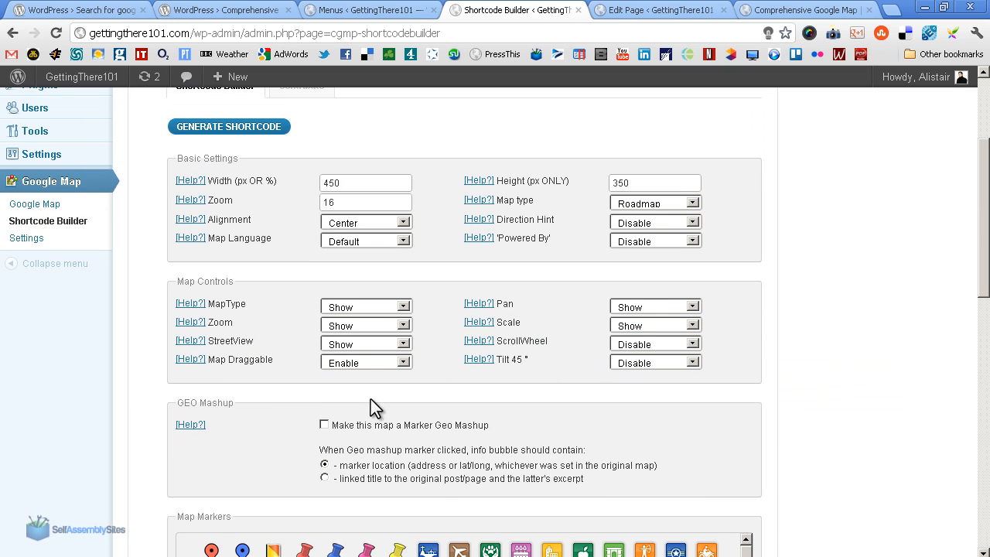
pyautogui.scroll(3)
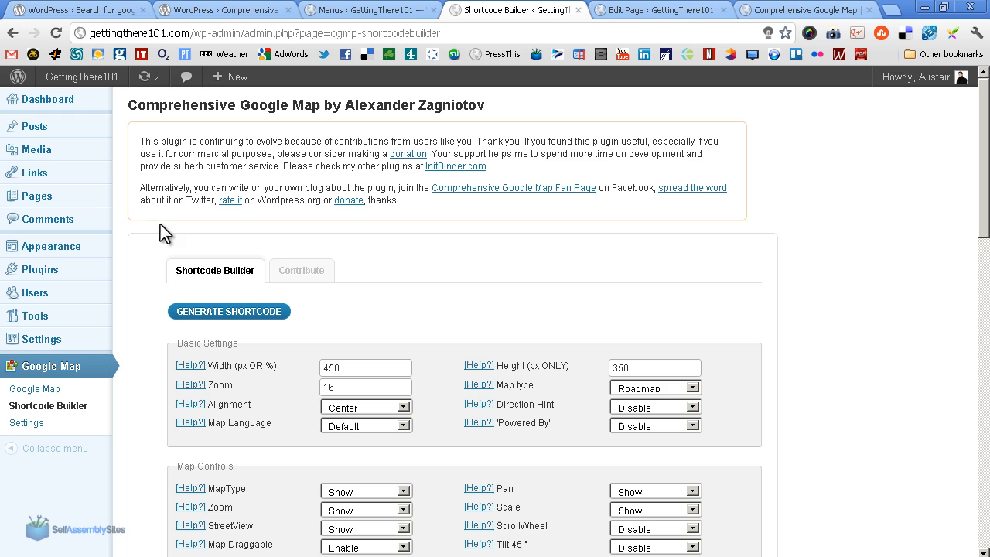
pyautogui.moveTo(755, 315)
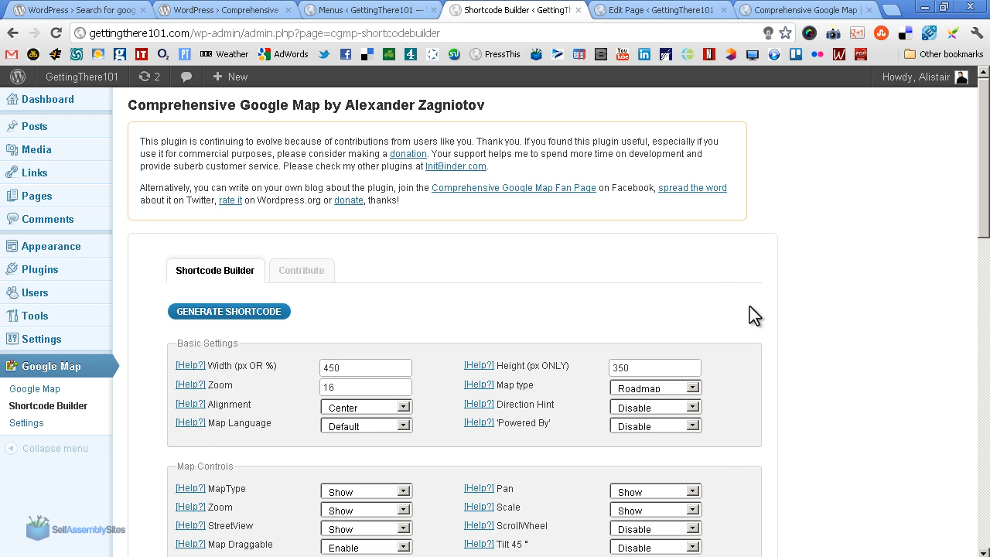
pyautogui.moveTo(152, 349)
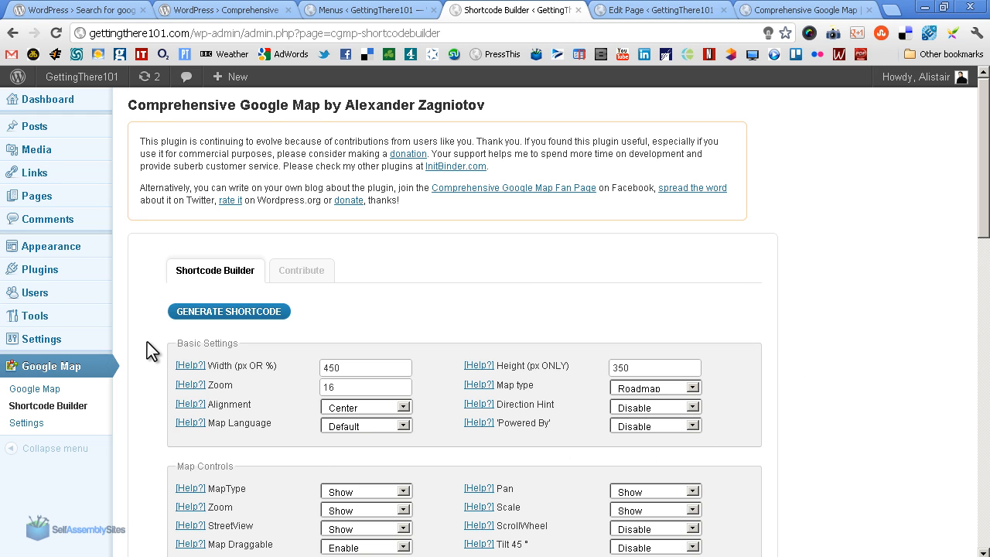
pyautogui.moveTo(170, 403)
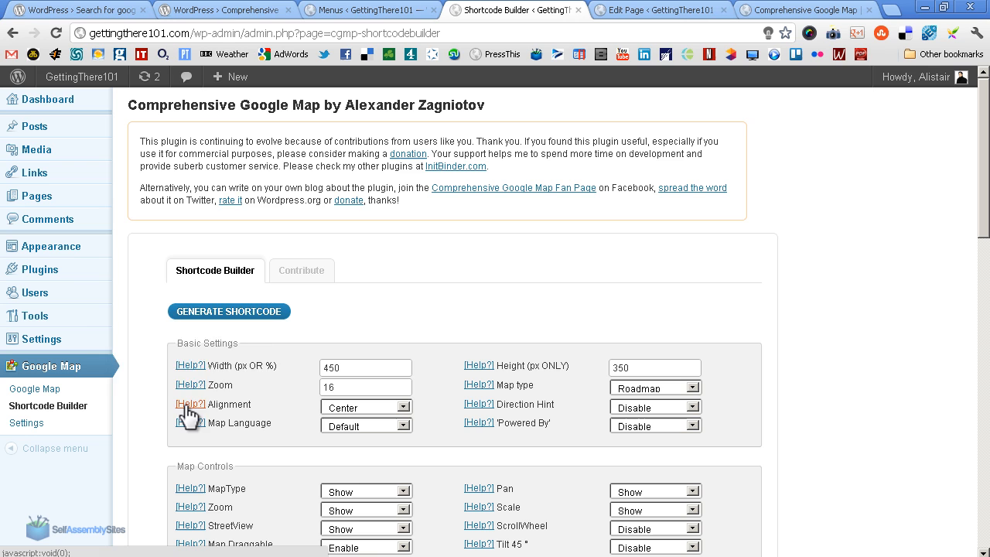
pyautogui.click(190, 403)
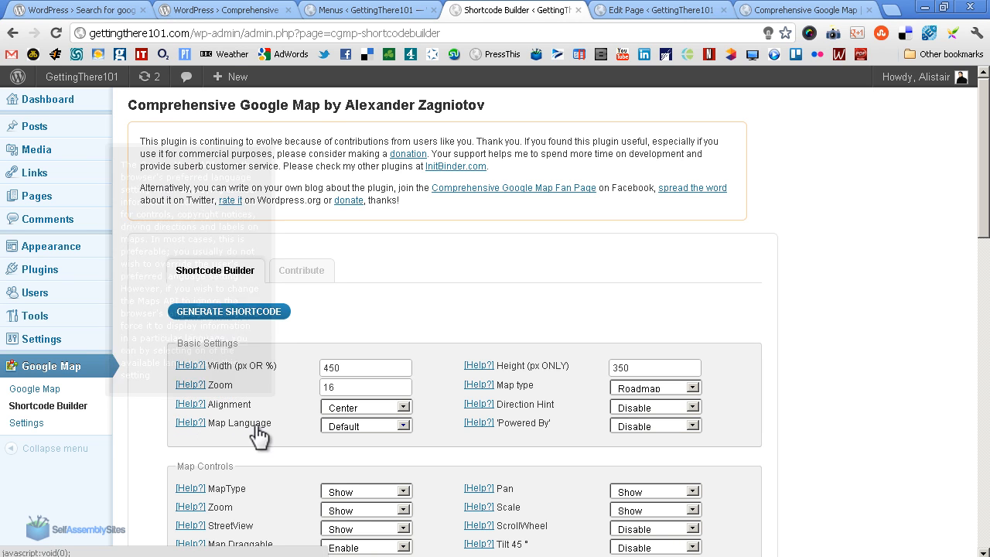
pyautogui.moveTo(457, 409)
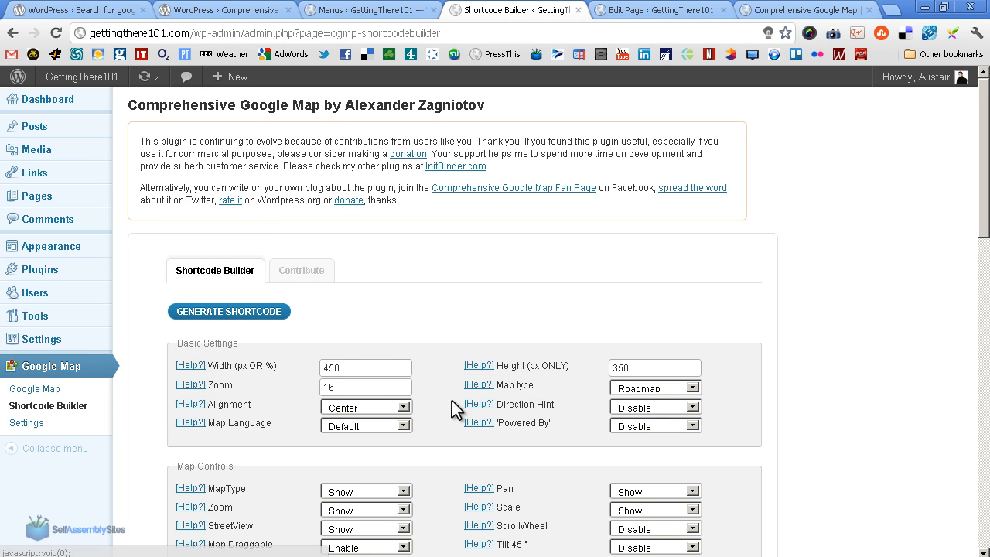
# Review the builder settings down to the Oxford st marker and back up.
pyautogui.scroll(-3)
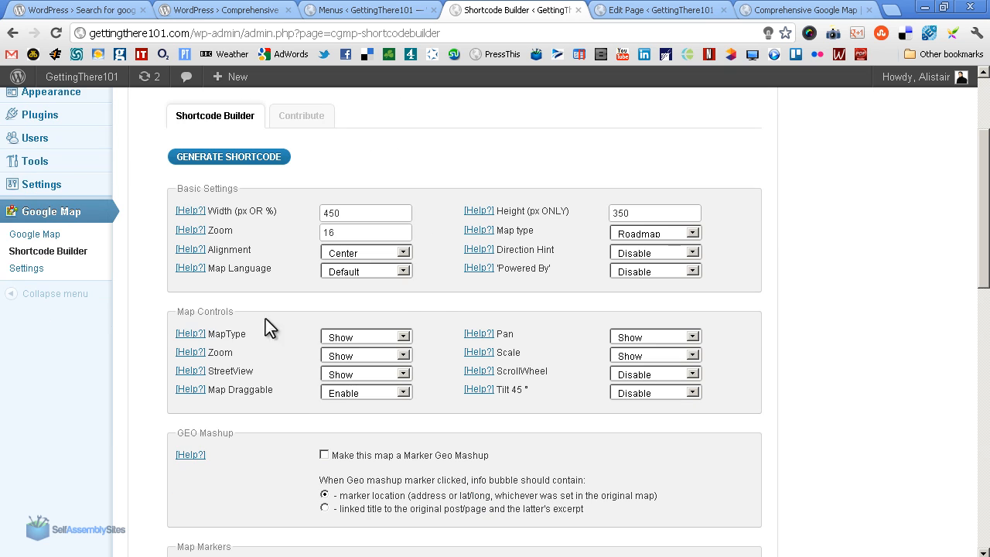
pyautogui.scroll(-3)
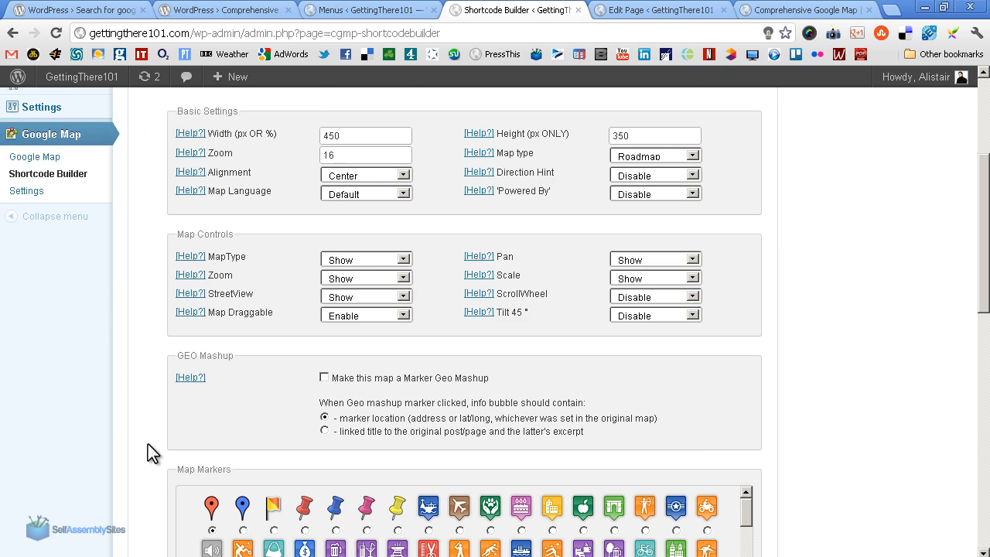
pyautogui.scroll(-3)
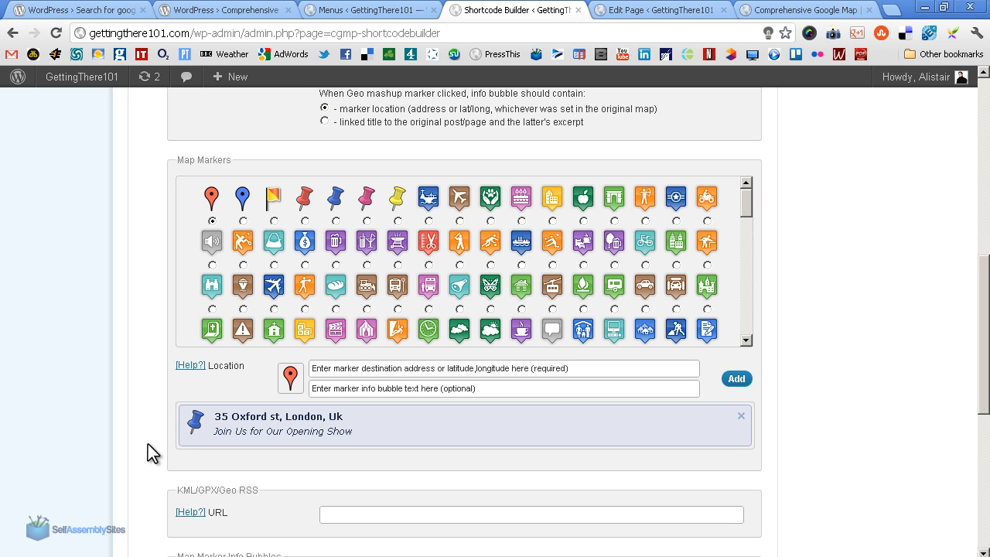
pyautogui.scroll(3)
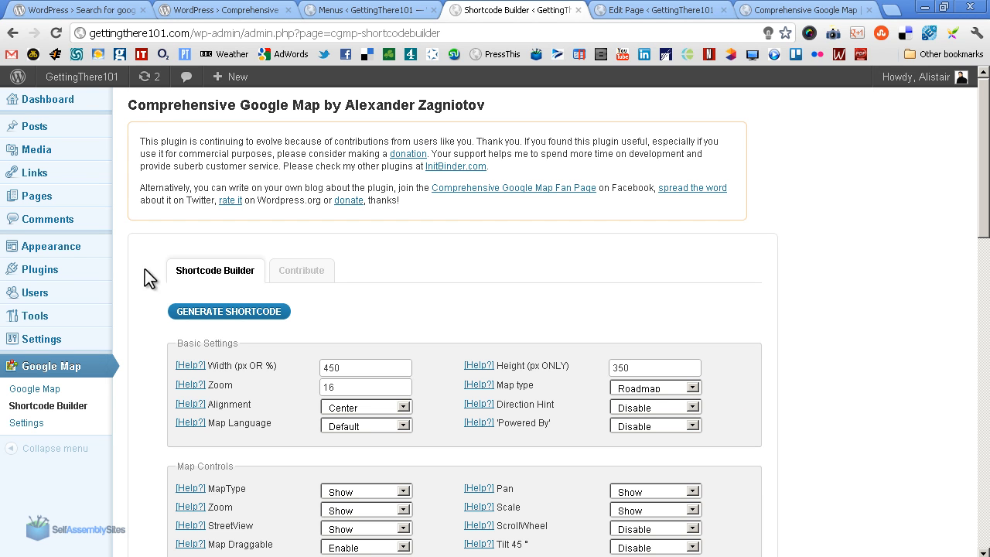